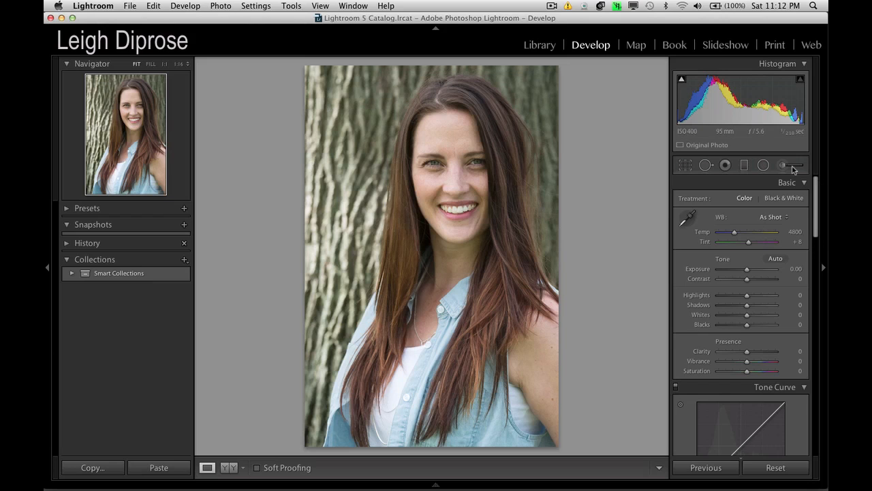
{"action": "mouse_move", "coordinate": [458, 176]}
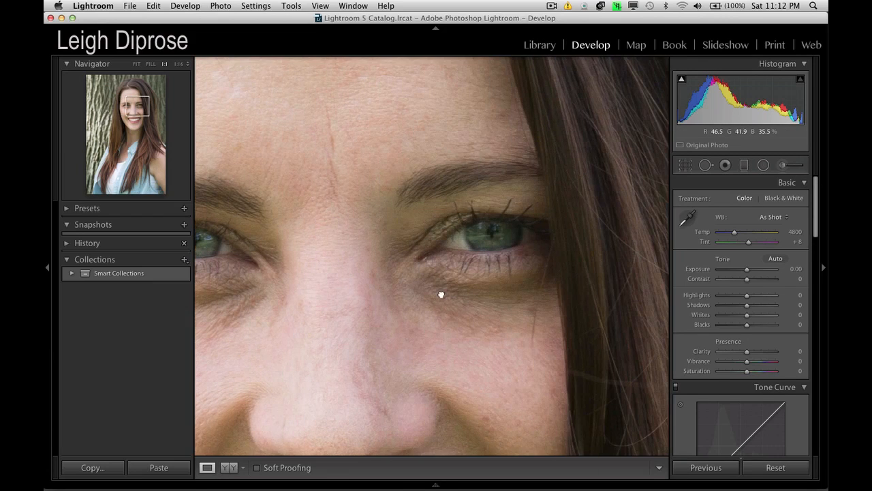
Try the Daylight, Shade and Auto white balance presets, then cool Temp to 5059.
{"action": "left_click", "coordinate": [136, 63]}
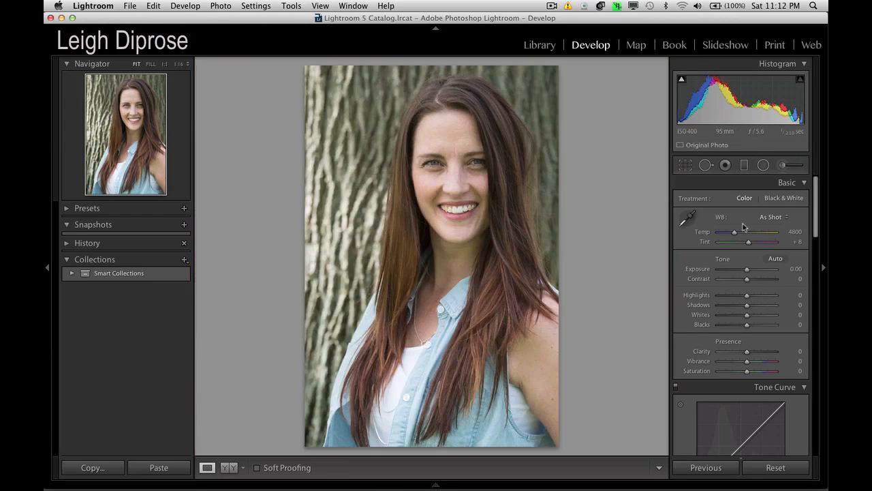
{"action": "left_click", "coordinate": [771, 216]}
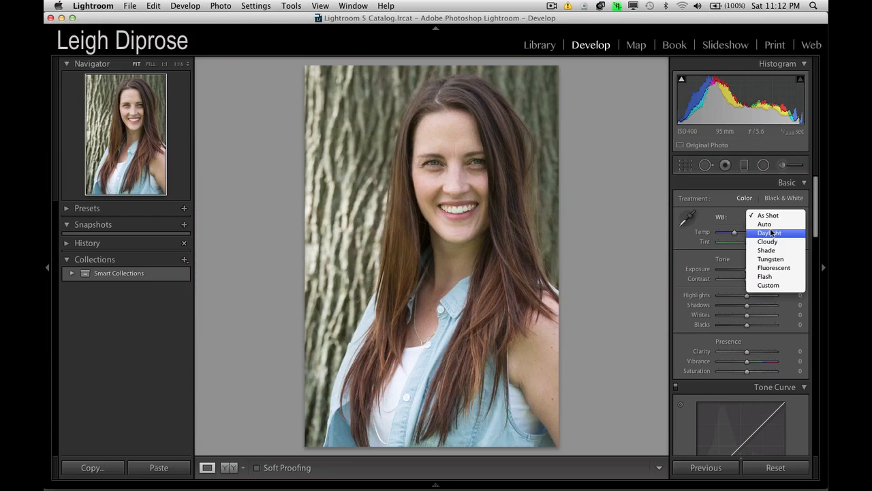
{"action": "left_click", "coordinate": [768, 232]}
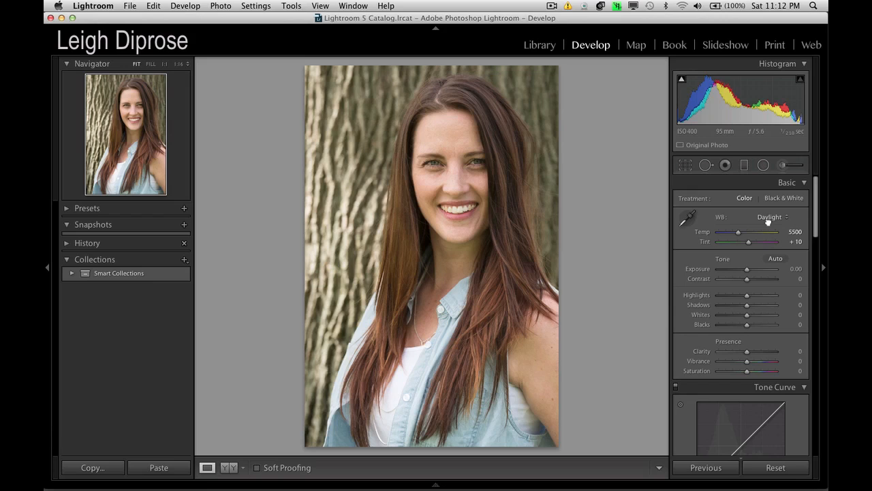
{"action": "left_click", "coordinate": [772, 216]}
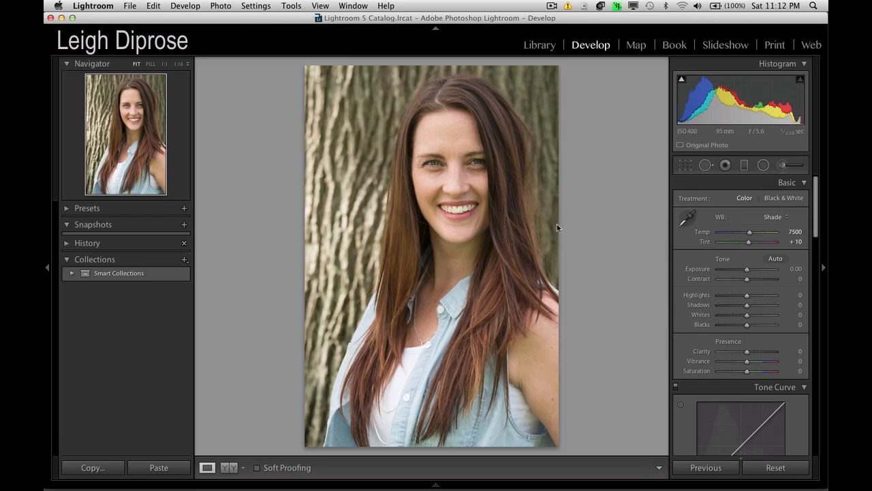
{"action": "left_click", "coordinate": [773, 217]}
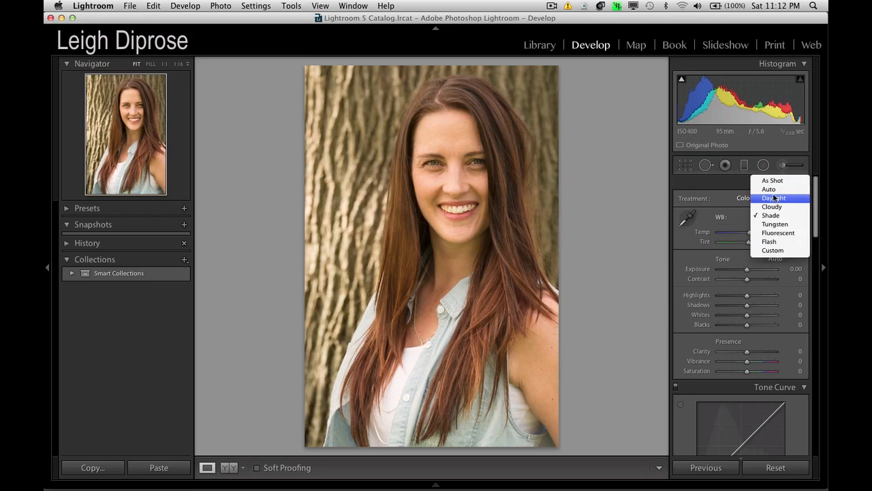
{"action": "mouse_move", "coordinate": [769, 189]}
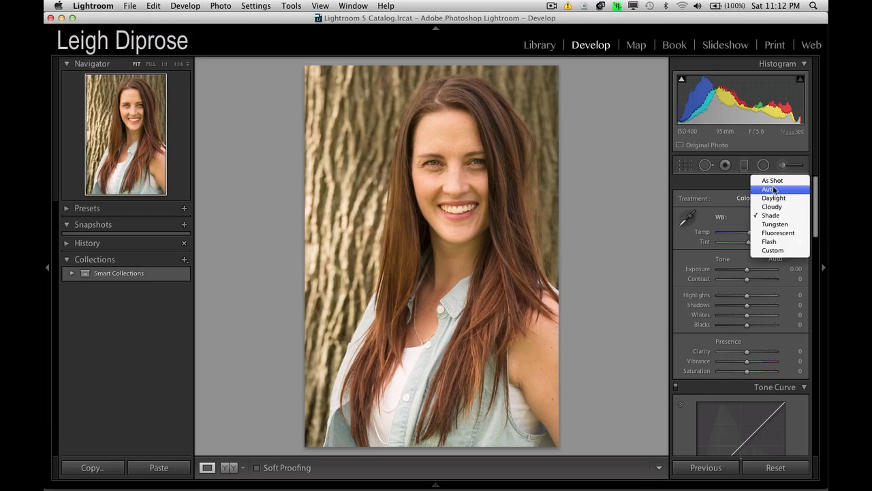
{"action": "left_click", "coordinate": [769, 189]}
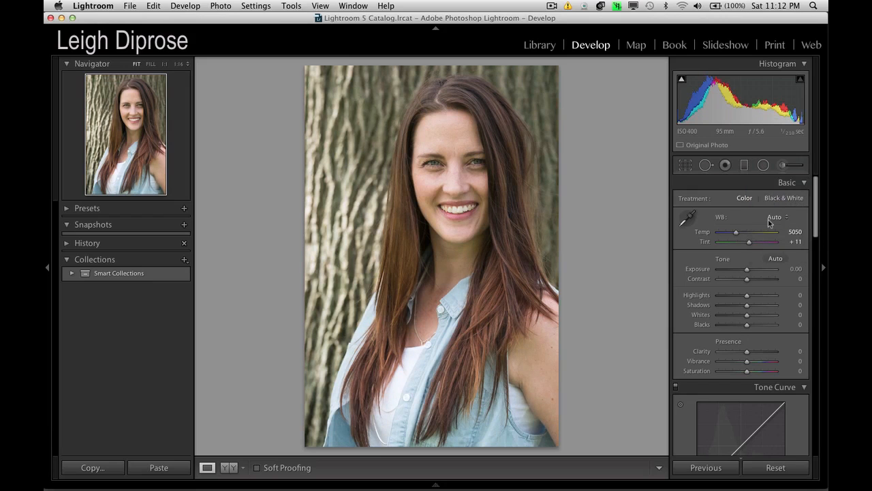
{"action": "left_click", "coordinate": [774, 216]}
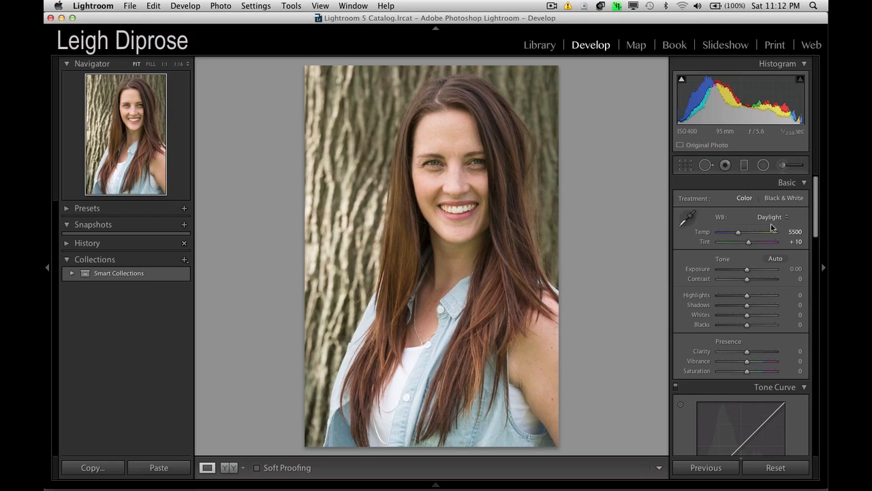
{"action": "left_click_drag", "start_coordinate": [738, 232], "coordinate": [736, 232]}
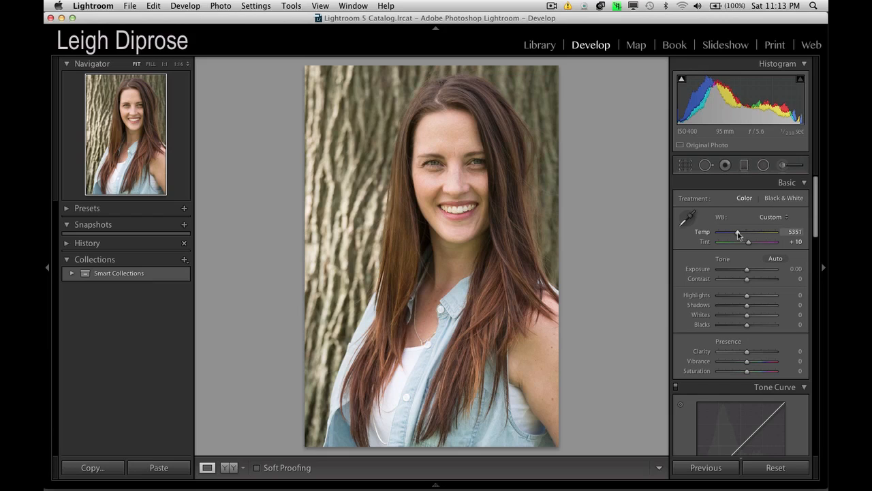
{"action": "left_click_drag", "start_coordinate": [738, 233], "coordinate": [736, 234]}
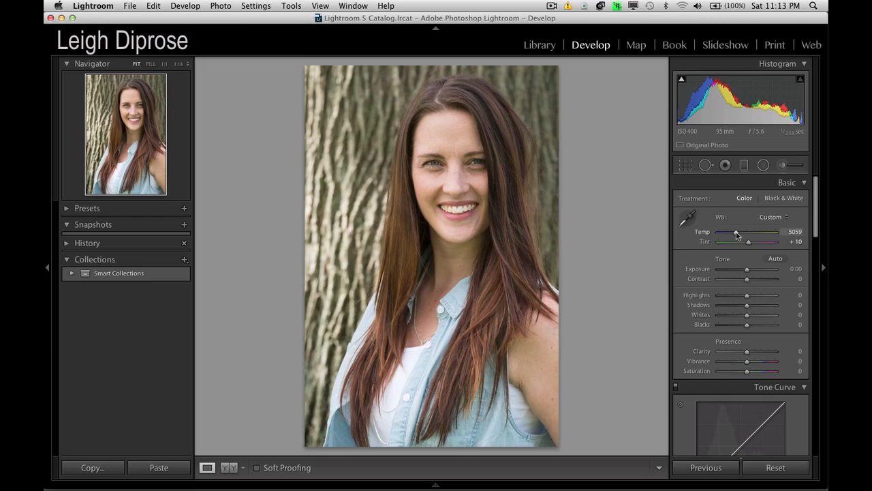
{"action": "mouse_move", "coordinate": [747, 273]}
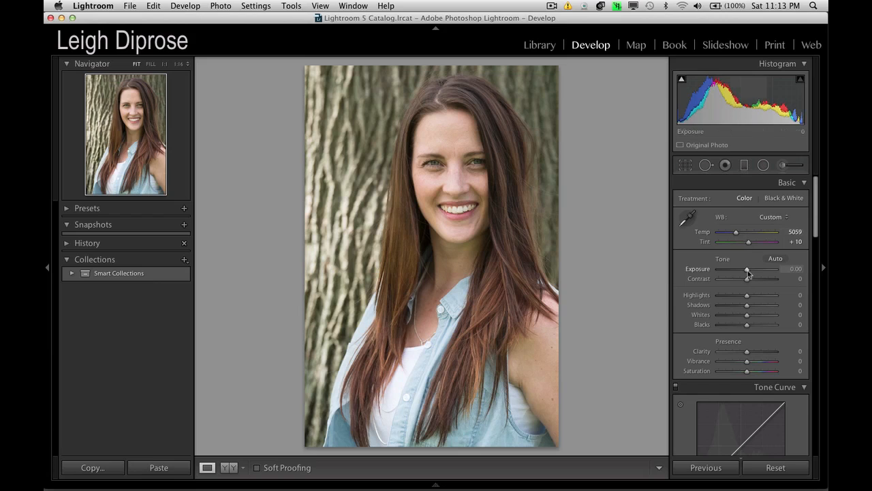
{"action": "mouse_move", "coordinate": [421, 193]}
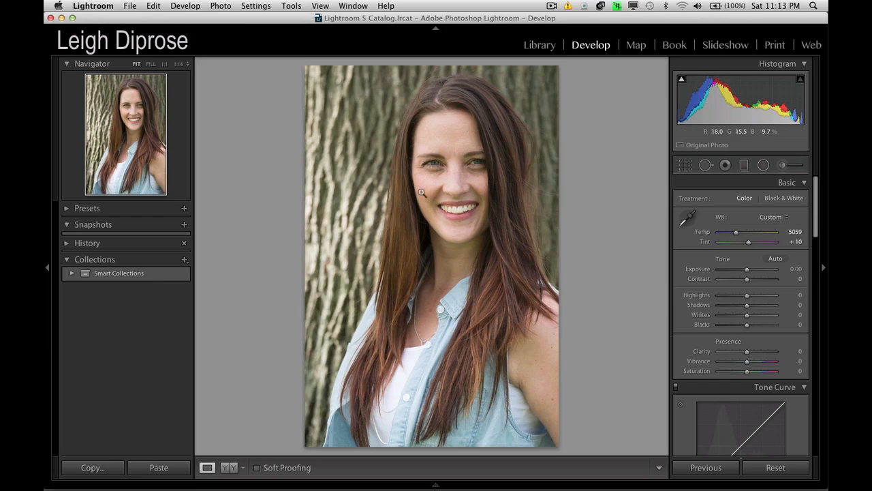
{"action": "mouse_move", "coordinate": [458, 182]}
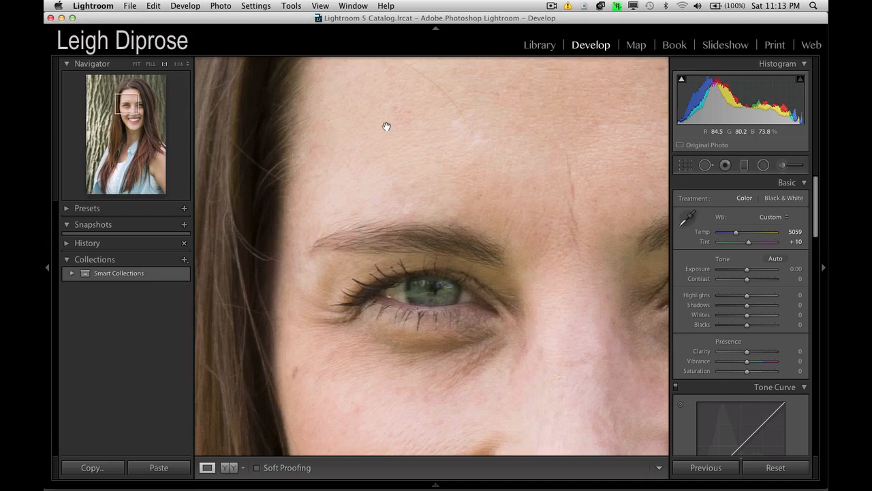
{"action": "mouse_move", "coordinate": [746, 272]}
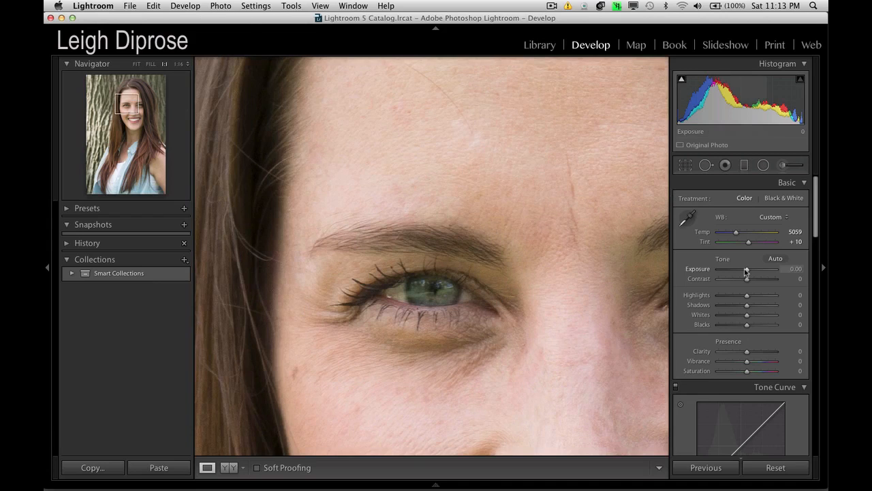
Lower Exposure to −0.60 and set Blacks to −8 after trying −10.
{"action": "left_click_drag", "start_coordinate": [747, 267], "coordinate": [743, 268]}
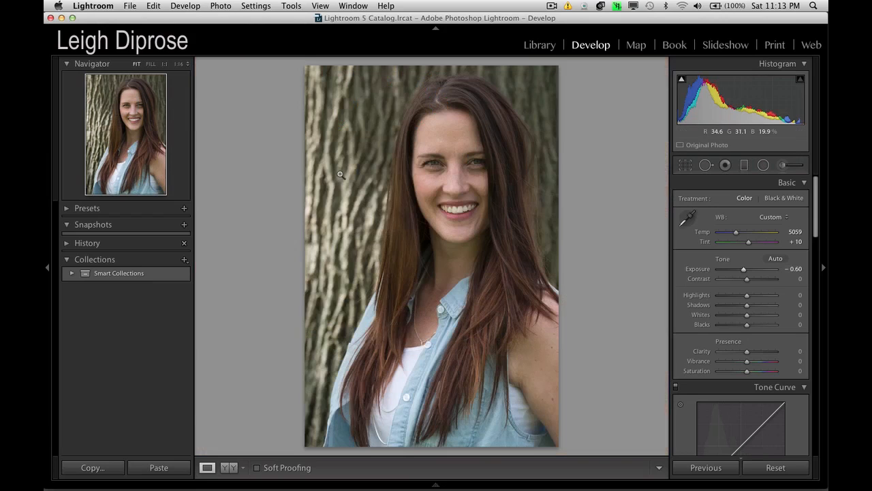
{"action": "mouse_move", "coordinate": [469, 230]}
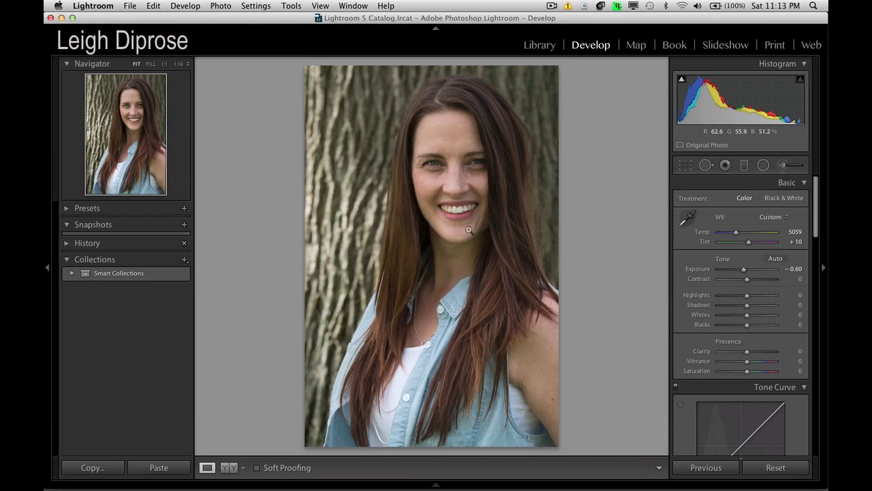
{"action": "mouse_move", "coordinate": [323, 278]}
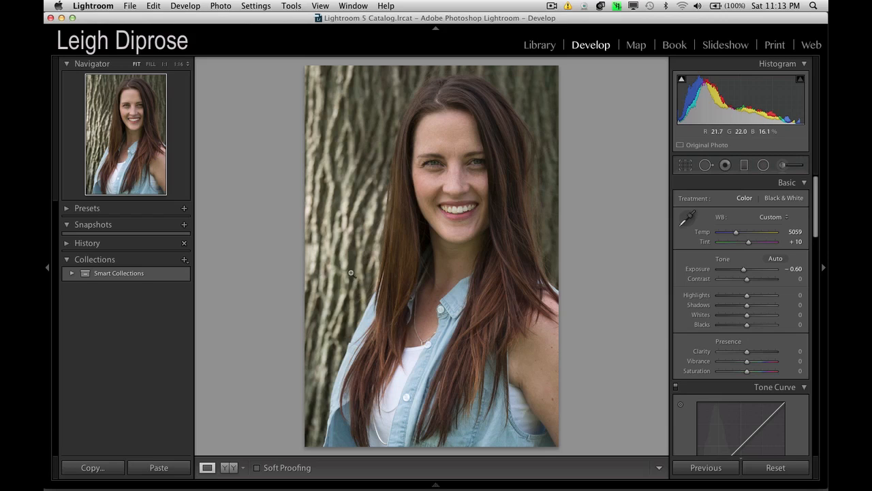
{"action": "mouse_move", "coordinate": [614, 236]}
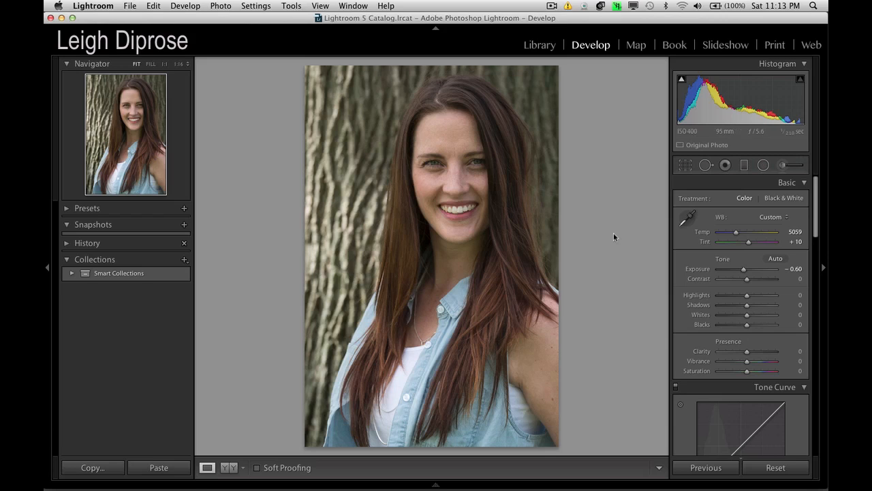
{"action": "left_click_drag", "start_coordinate": [746, 324], "coordinate": [742, 324]}
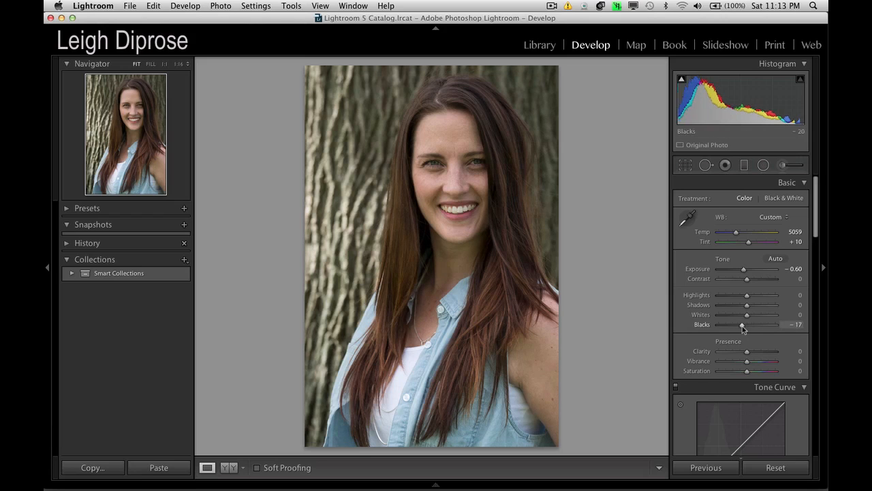
{"action": "left_click_drag", "start_coordinate": [742, 324], "coordinate": [748, 324]}
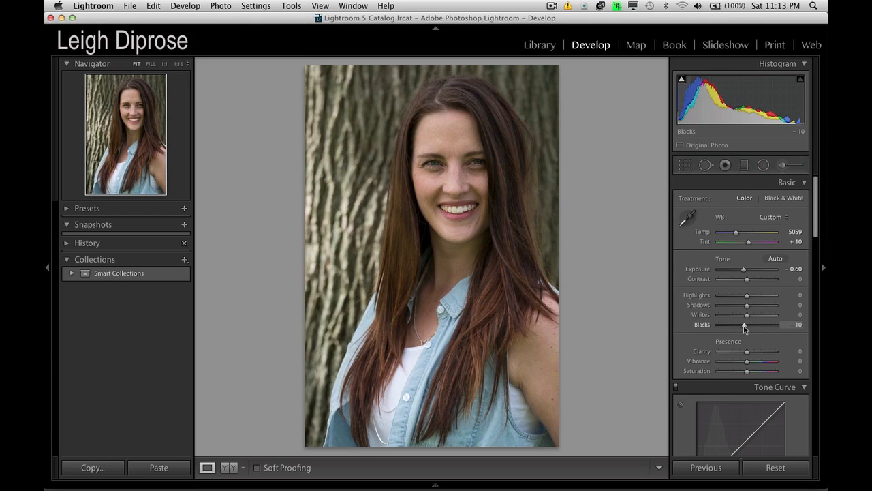
{"action": "left_click_drag", "start_coordinate": [743, 324], "coordinate": [744, 312]}
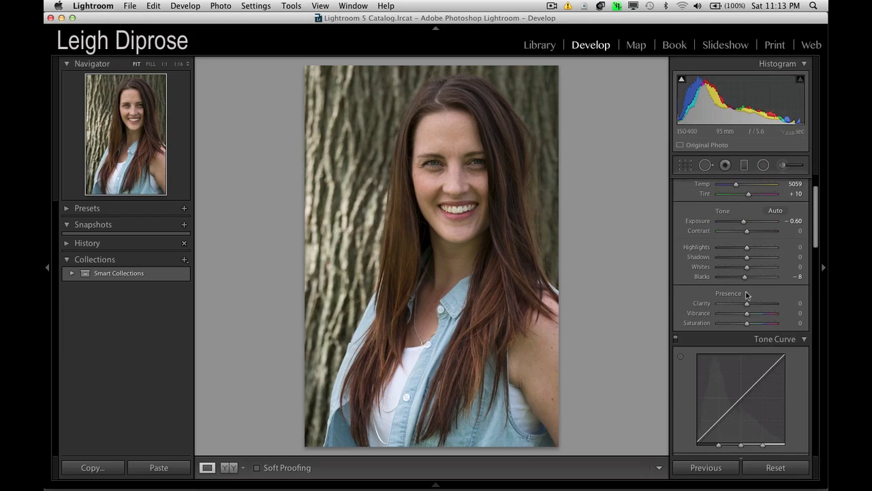
{"action": "mouse_move", "coordinate": [749, 309]}
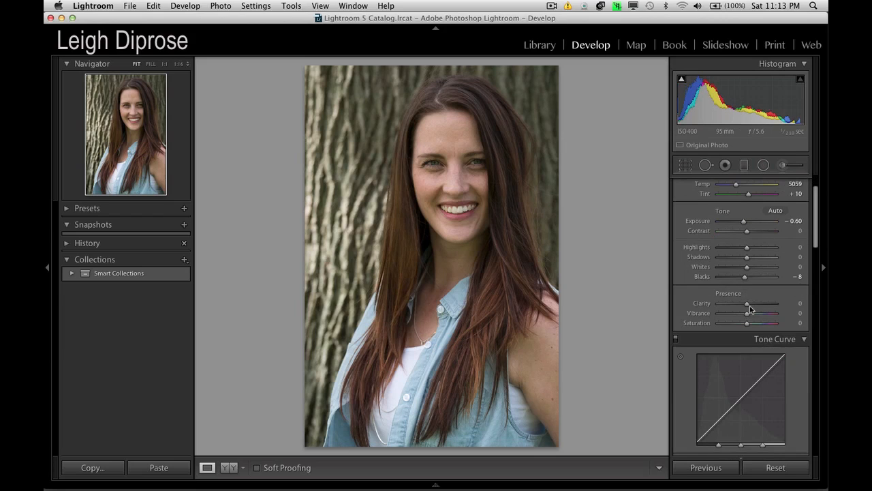
{"action": "mouse_move", "coordinate": [627, 237]}
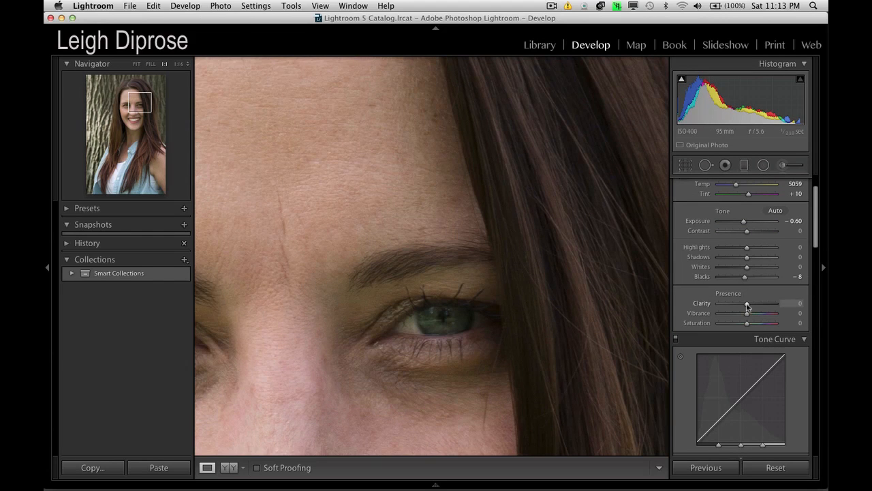
Preview Clarity at maximum and zero, then settle it at a low positive value around +7.
{"action": "left_click_drag", "start_coordinate": [746, 303], "coordinate": [750, 304]}
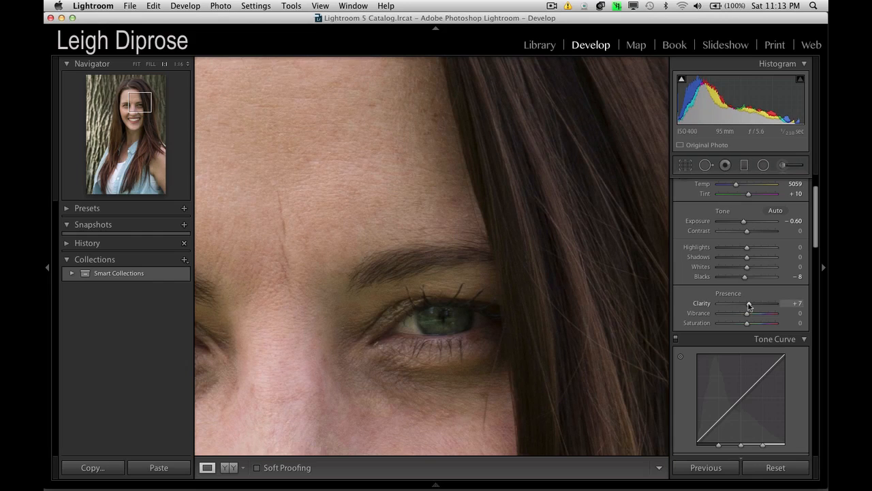
{"action": "left_click_drag", "start_coordinate": [748, 303], "coordinate": [756, 303]}
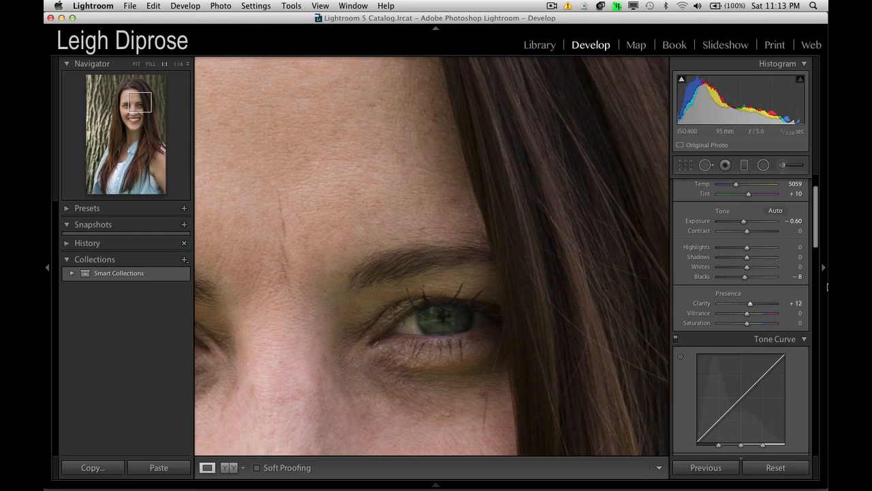
{"action": "left_click_drag", "start_coordinate": [748, 303], "coordinate": [773, 303]}
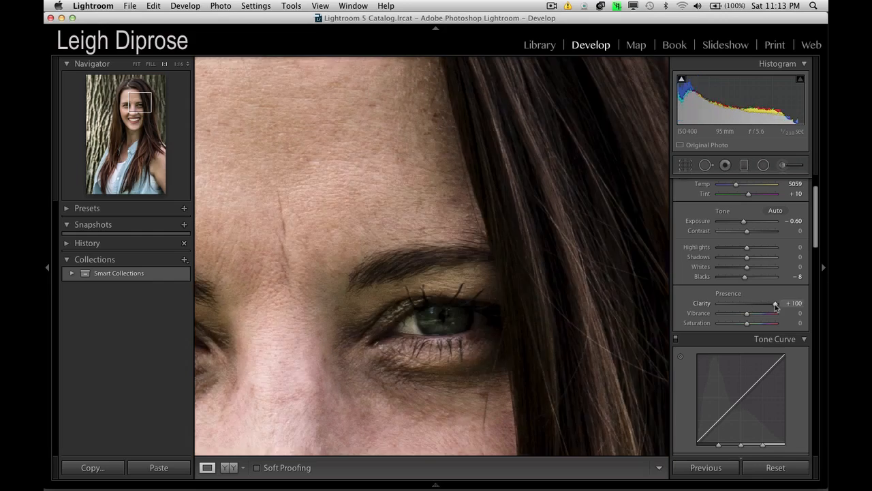
{"action": "left_click_drag", "start_coordinate": [773, 303], "coordinate": [750, 303]}
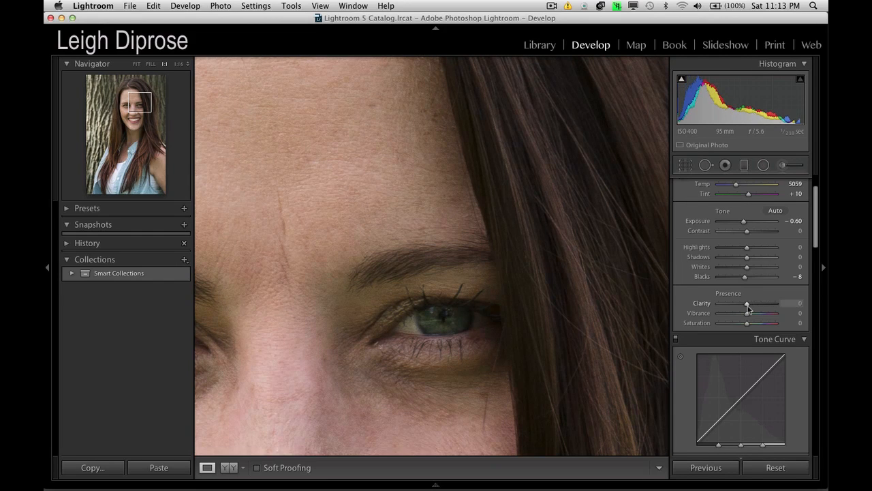
{"action": "left_click_drag", "start_coordinate": [746, 303], "coordinate": [751, 303]}
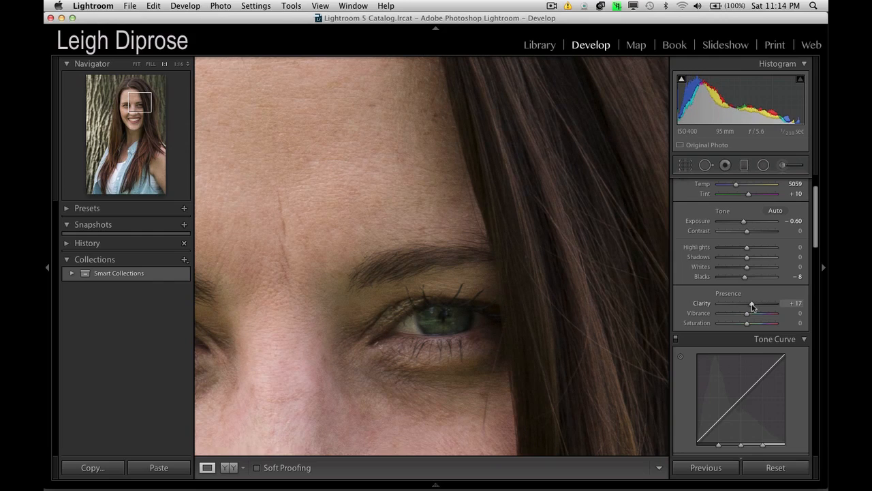
{"action": "left_click_drag", "start_coordinate": [753, 303], "coordinate": [749, 303]}
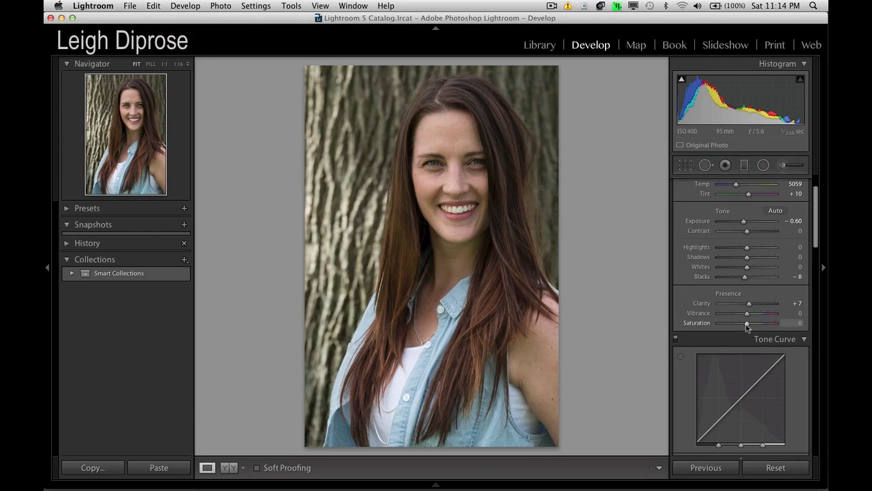
{"action": "left_click_drag", "start_coordinate": [746, 323], "coordinate": [721, 323]}
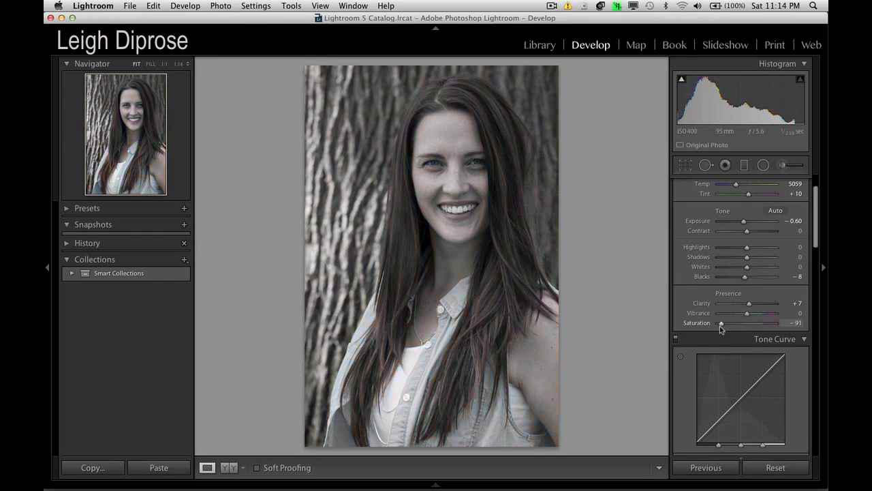
{"action": "left_click_drag", "start_coordinate": [720, 323], "coordinate": [739, 322]}
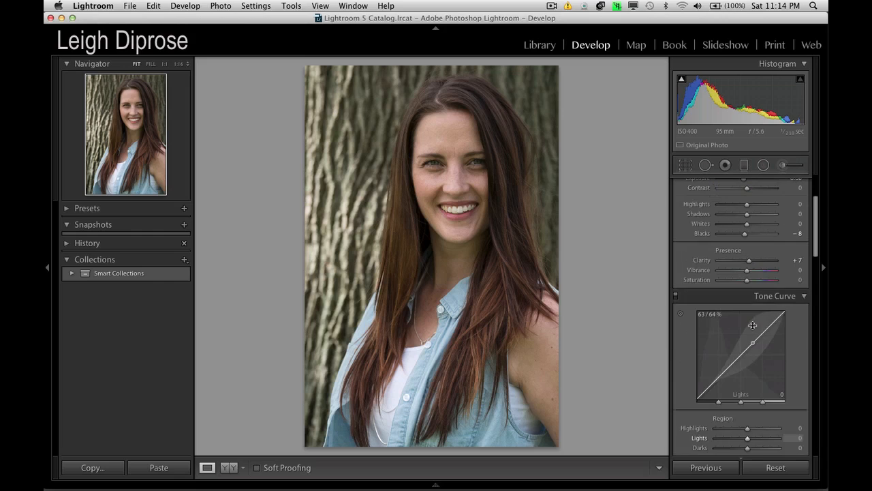
In the Detail panel, set Sharpening Amount to 36 and Masking to 7.
{"action": "scroll", "scroll_direction": "down", "scroll_amount": 3}
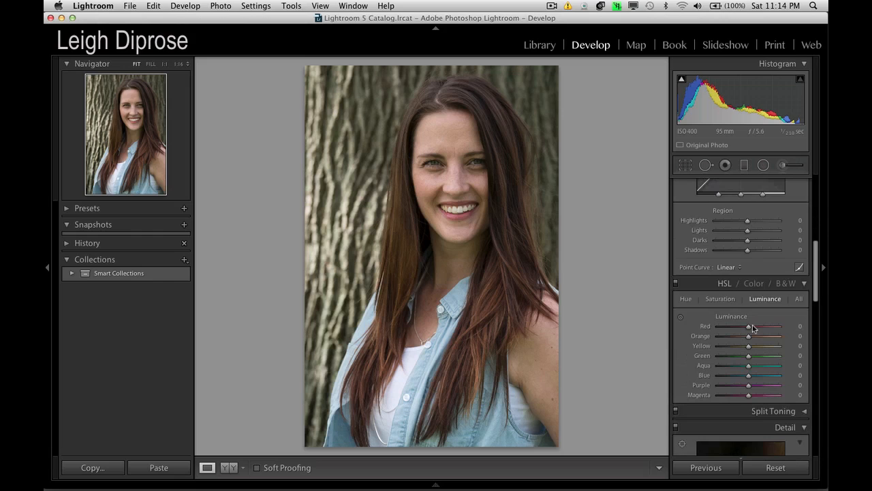
{"action": "scroll", "scroll_direction": "down", "scroll_amount": 3}
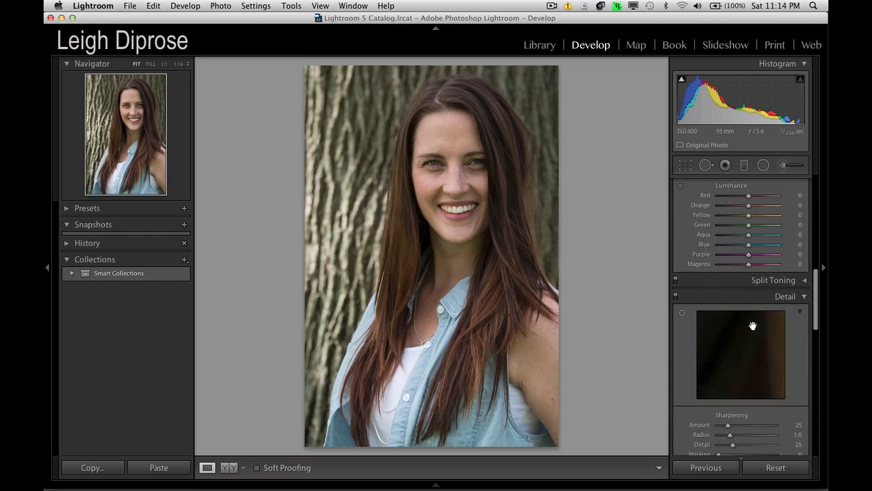
{"action": "scroll", "scroll_direction": "down", "scroll_amount": 3}
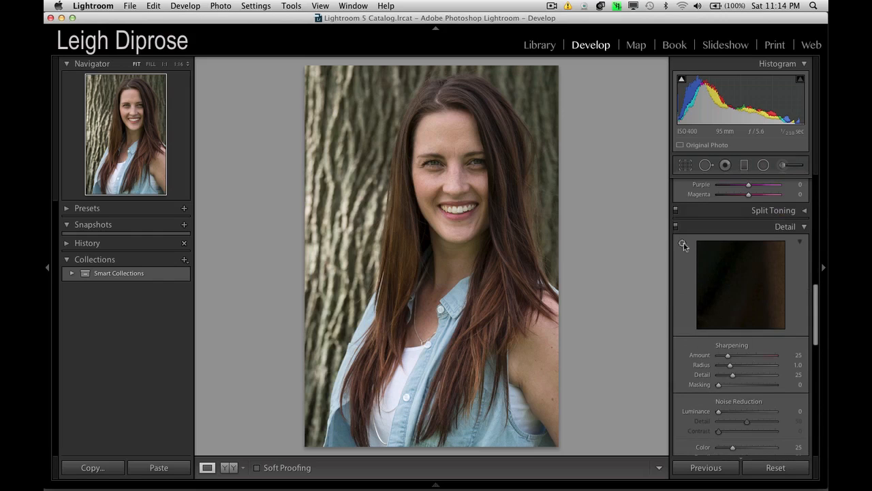
{"action": "mouse_move", "coordinate": [684, 243]}
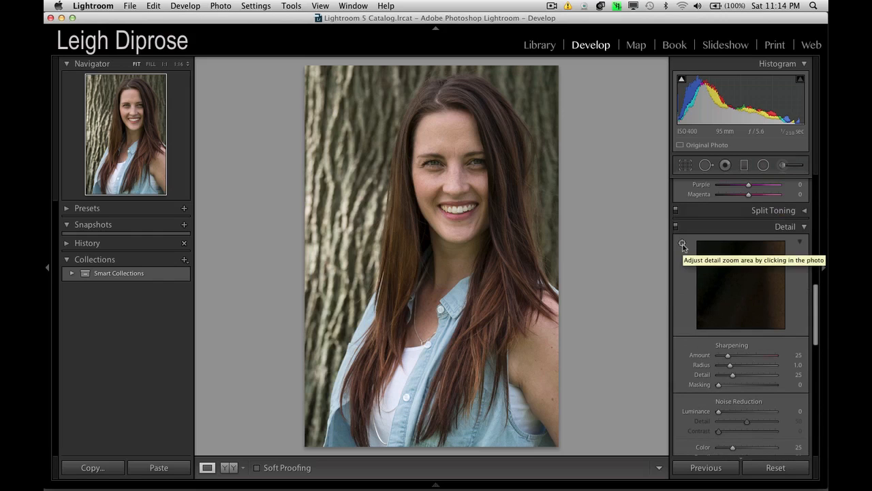
{"action": "mouse_move", "coordinate": [685, 265]}
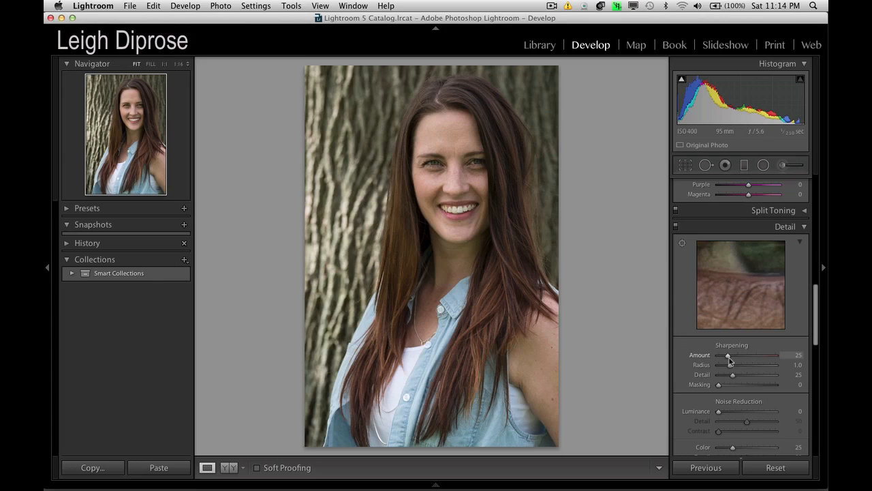
{"action": "left_click_drag", "start_coordinate": [728, 355], "coordinate": [732, 355]}
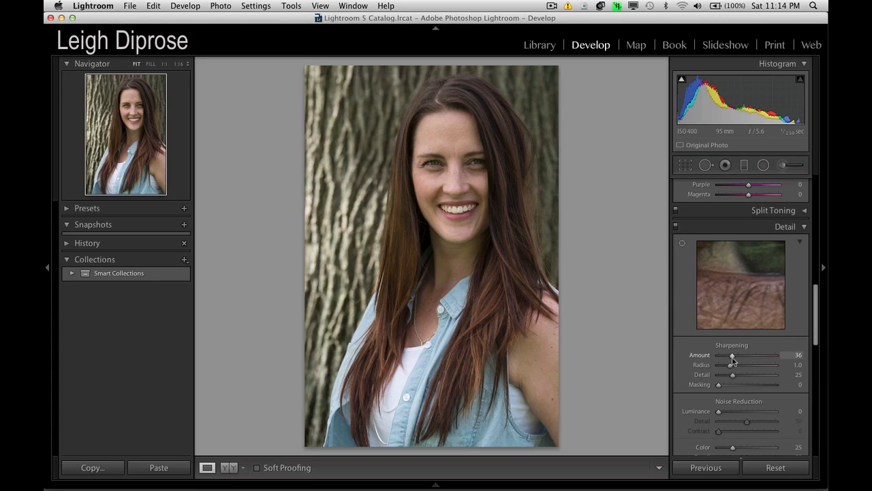
{"action": "mouse_move", "coordinate": [724, 386]}
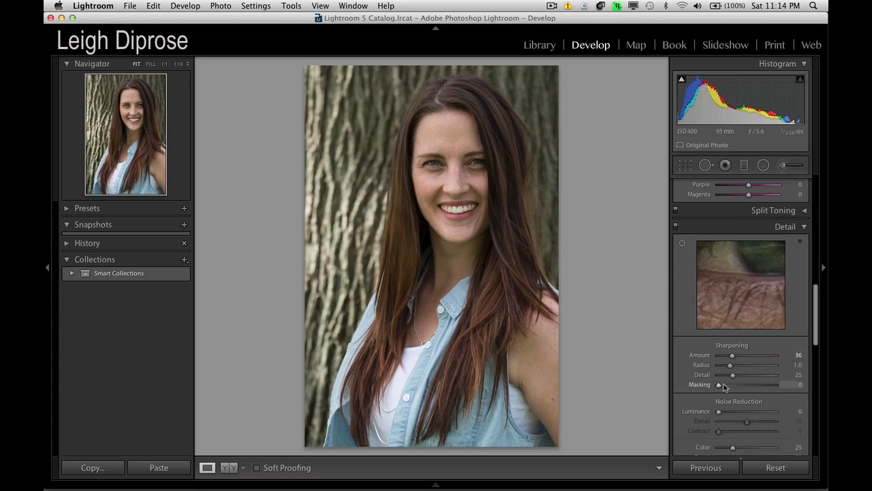
{"action": "left_click_drag", "start_coordinate": [719, 384], "coordinate": [744, 384]}
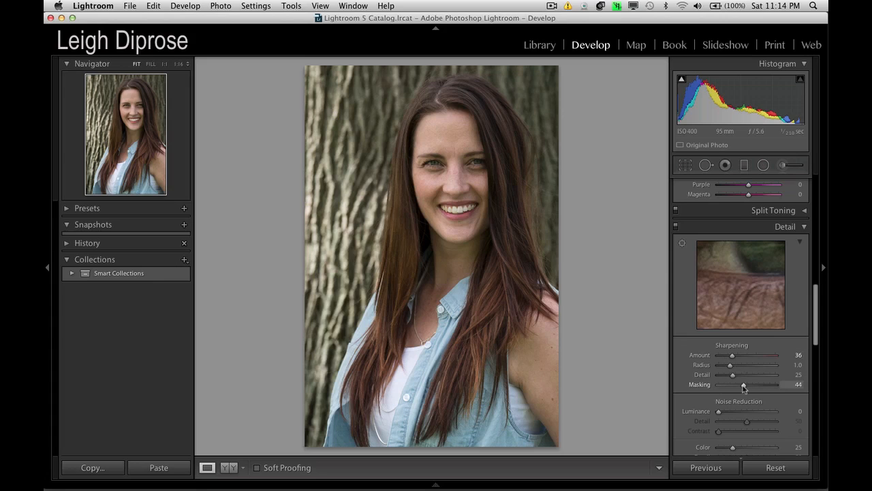
{"action": "left_click_drag", "start_coordinate": [743, 384], "coordinate": [722, 384]}
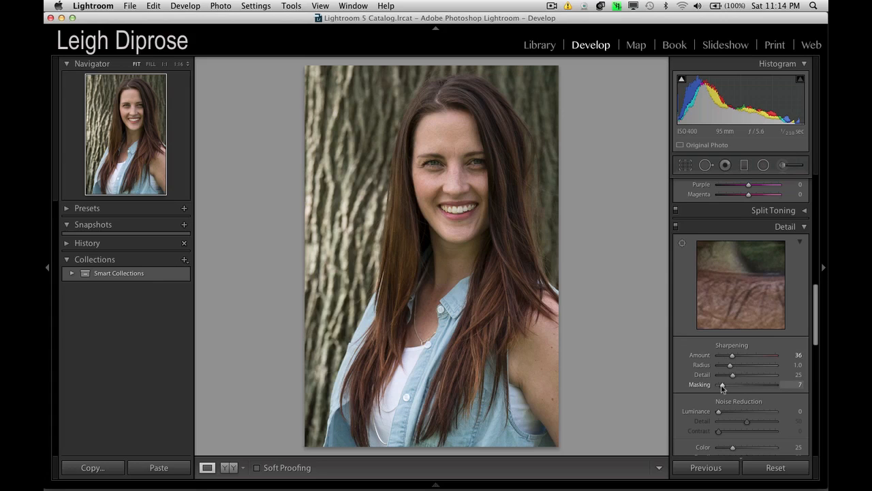
{"action": "mouse_move", "coordinate": [426, 229]}
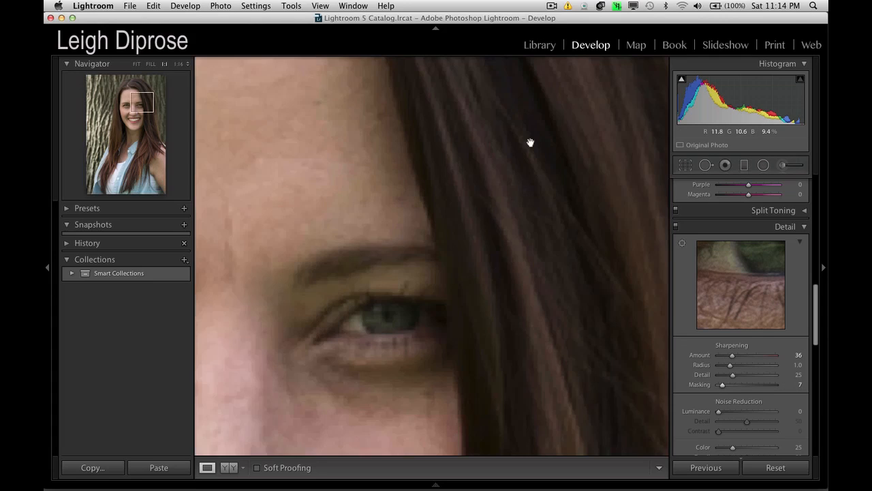
{"action": "left_click_drag", "start_coordinate": [531, 142], "coordinate": [351, 196]}
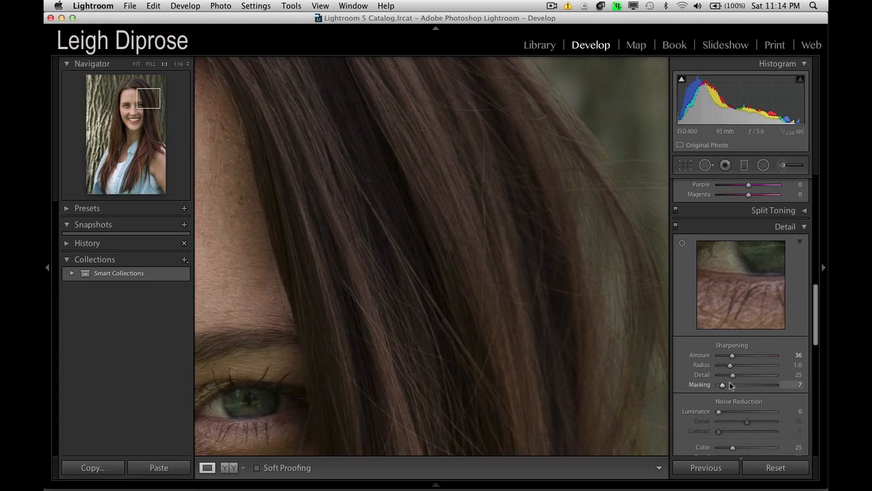
{"action": "left_click_drag", "start_coordinate": [717, 411], "coordinate": [723, 411]}
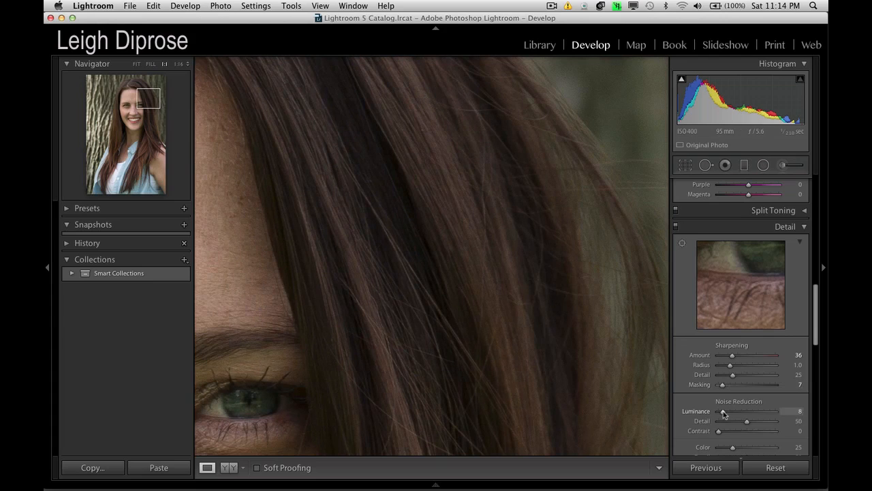
{"action": "left_click_drag", "start_coordinate": [724, 411], "coordinate": [731, 410]}
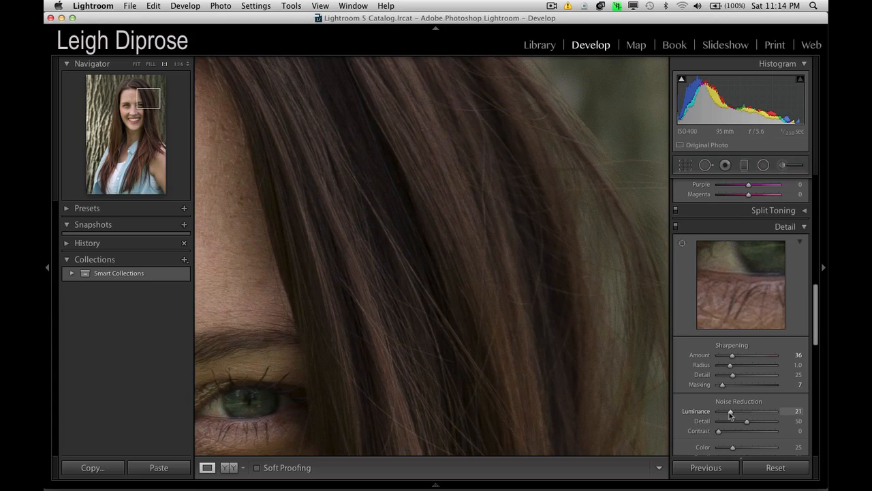
{"action": "left_click_drag", "start_coordinate": [731, 410], "coordinate": [717, 411]}
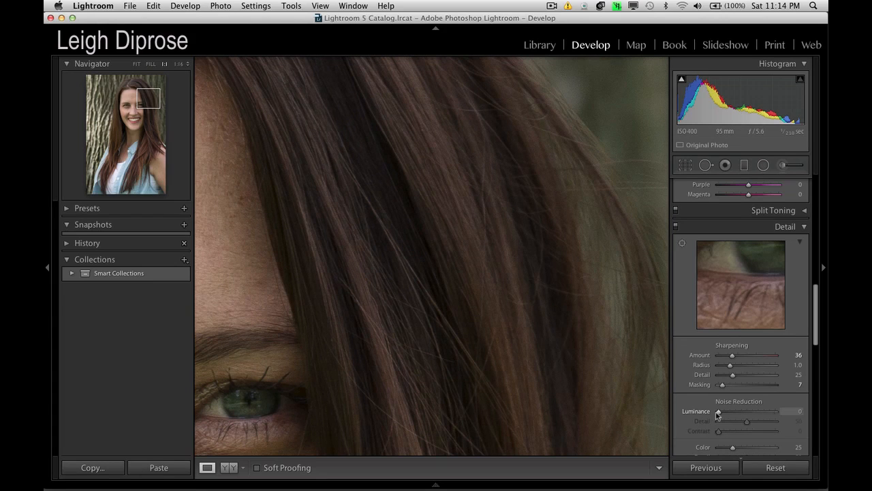
{"action": "left_click_drag", "start_coordinate": [717, 411], "coordinate": [794, 411]}
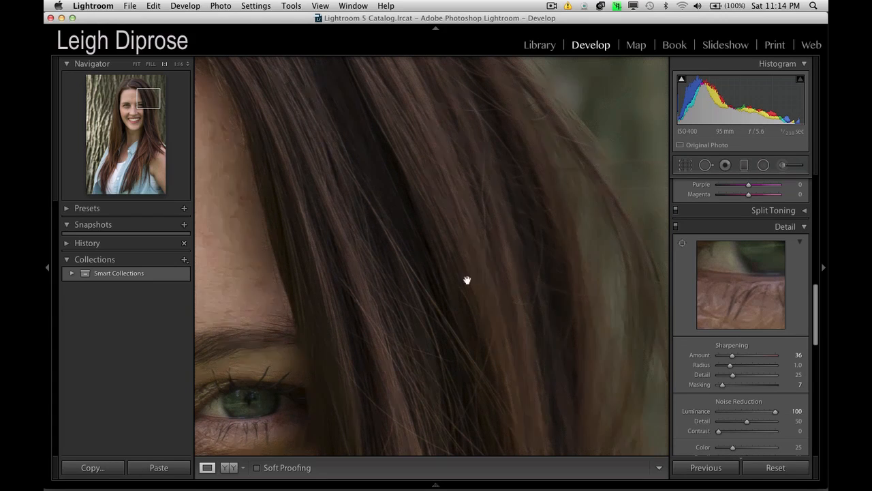
{"action": "left_click_drag", "start_coordinate": [770, 410], "coordinate": [721, 411]}
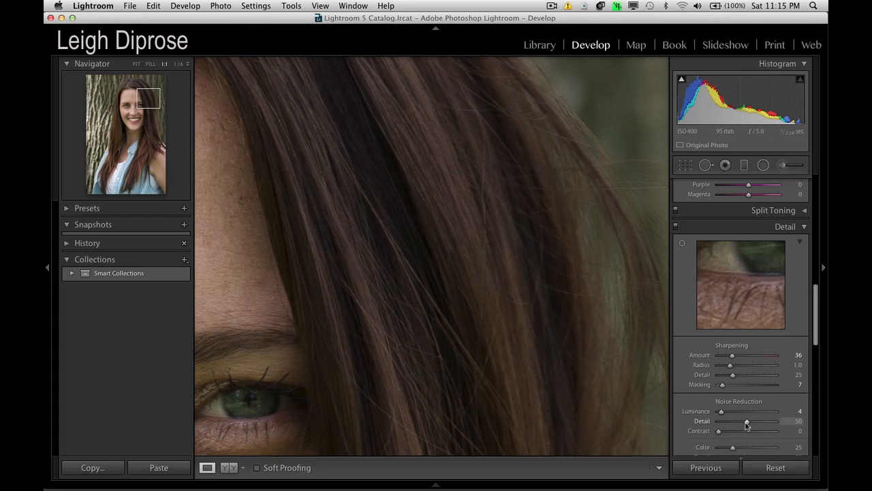
{"action": "left_click_drag", "start_coordinate": [739, 411], "coordinate": [718, 411]}
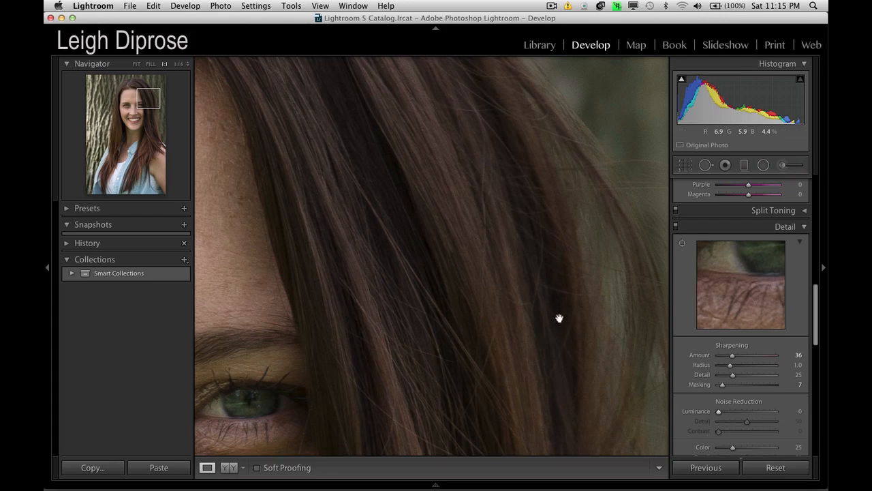
{"action": "left_click_drag", "start_coordinate": [559, 318], "coordinate": [516, 282]}
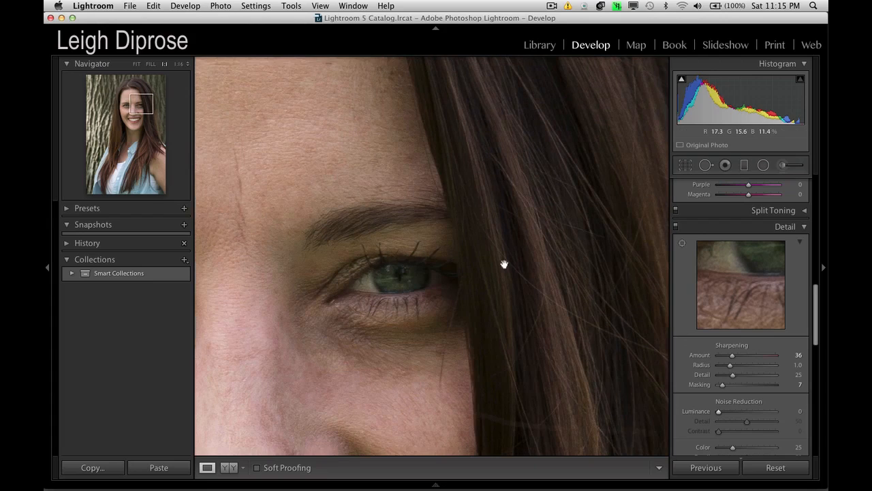
{"action": "left_click", "coordinate": [136, 63]}
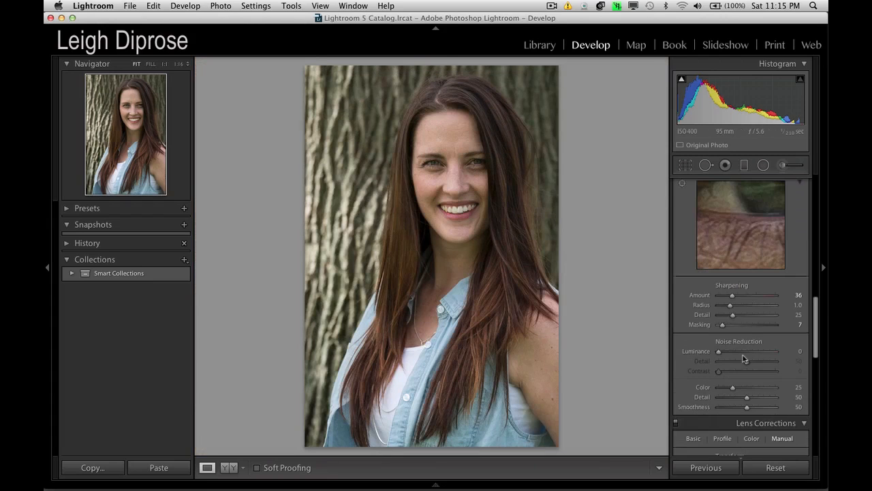
{"action": "scroll", "scroll_direction": "down", "scroll_amount": 3}
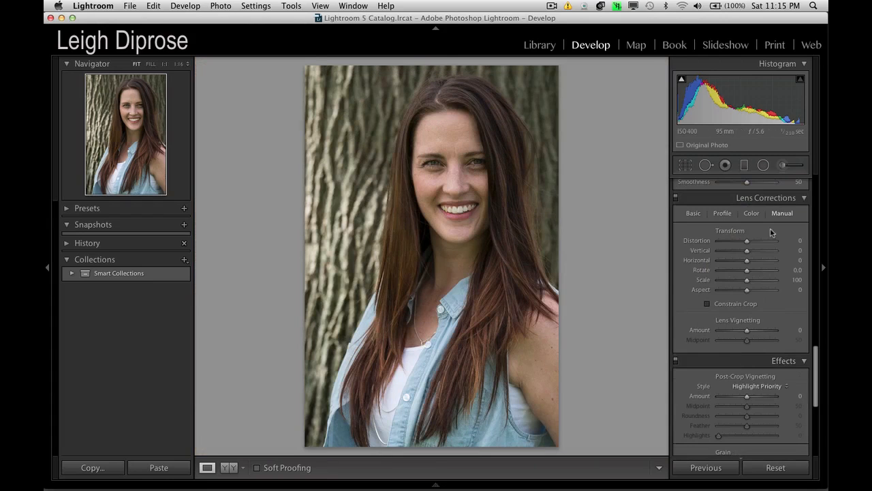
{"action": "left_click", "coordinate": [746, 280]}
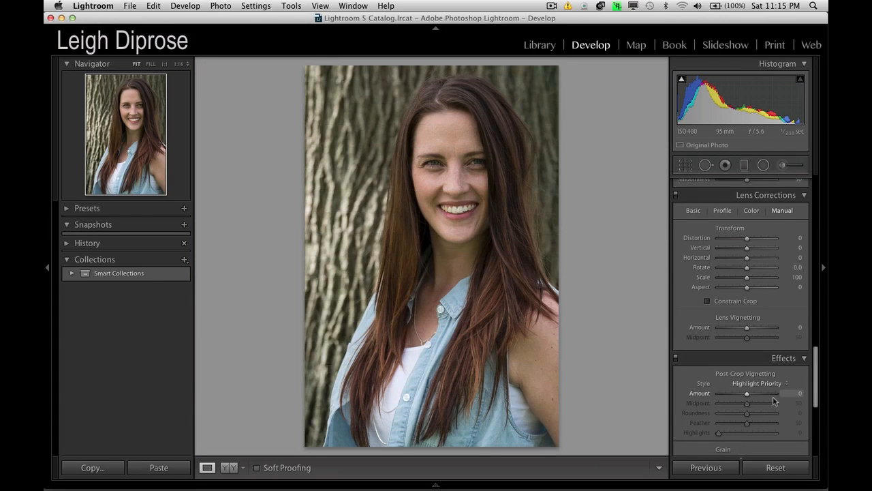
{"action": "scroll", "scroll_direction": "up", "scroll_amount": 3}
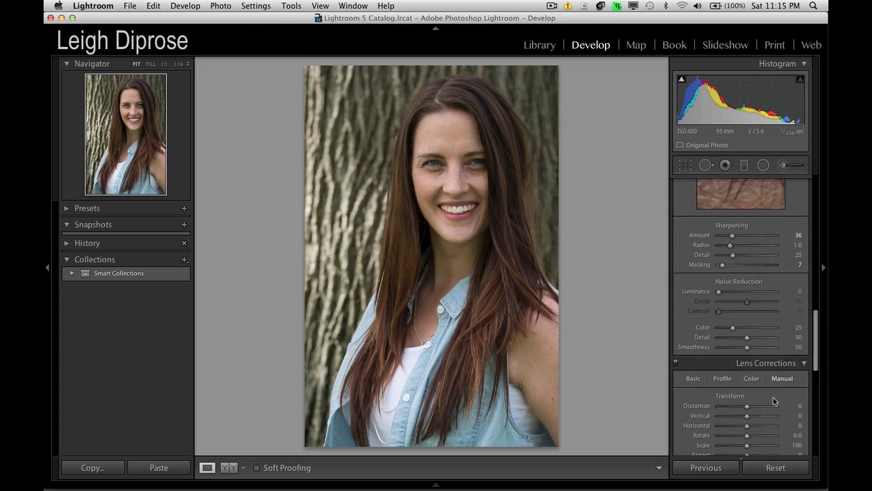
{"action": "scroll", "scroll_direction": "up", "scroll_amount": 3}
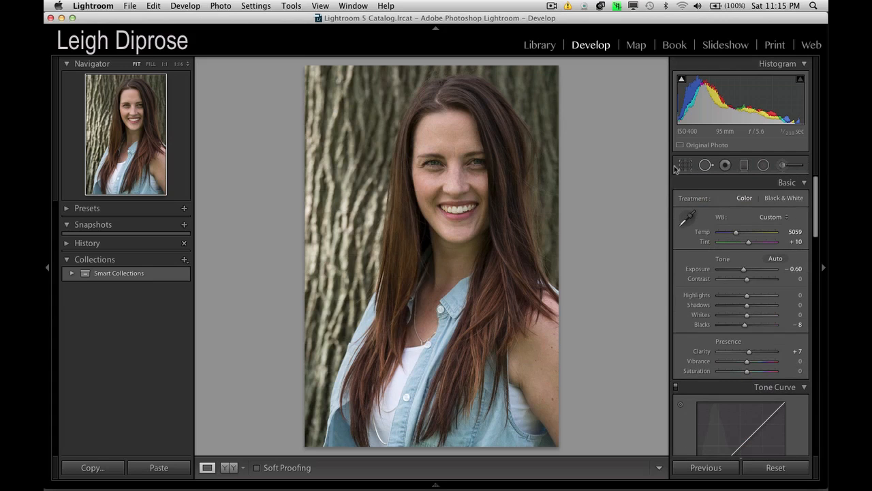
{"action": "mouse_move", "coordinate": [412, 254]}
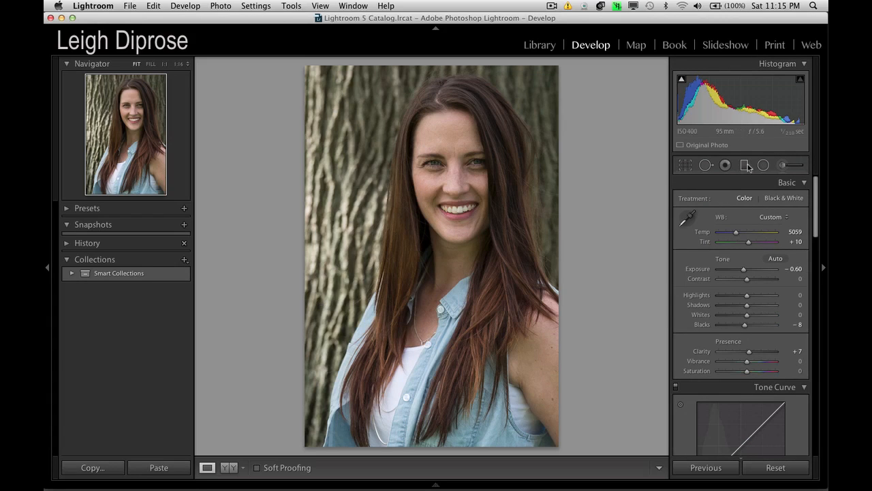
Add a left-side graduated filter, preview its coverage at maximum darkening, then set Exposure to −0.69.
{"action": "left_click", "coordinate": [744, 164]}
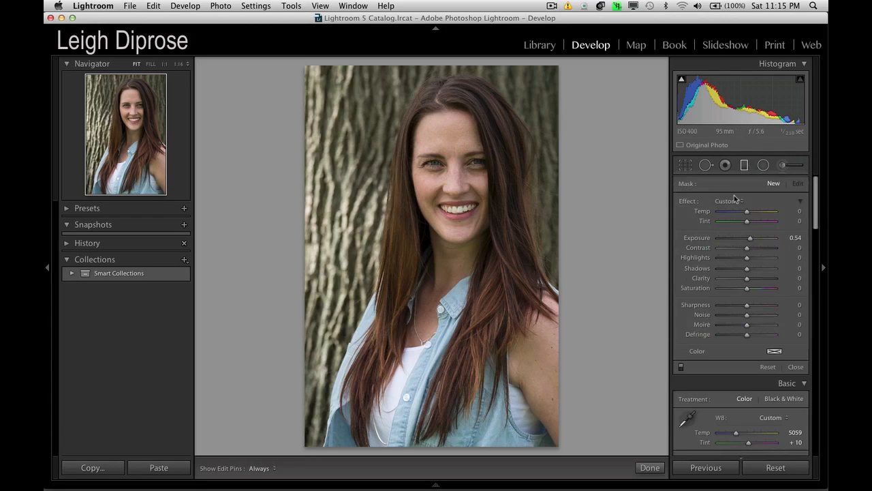
{"action": "mouse_move", "coordinate": [276, 180]}
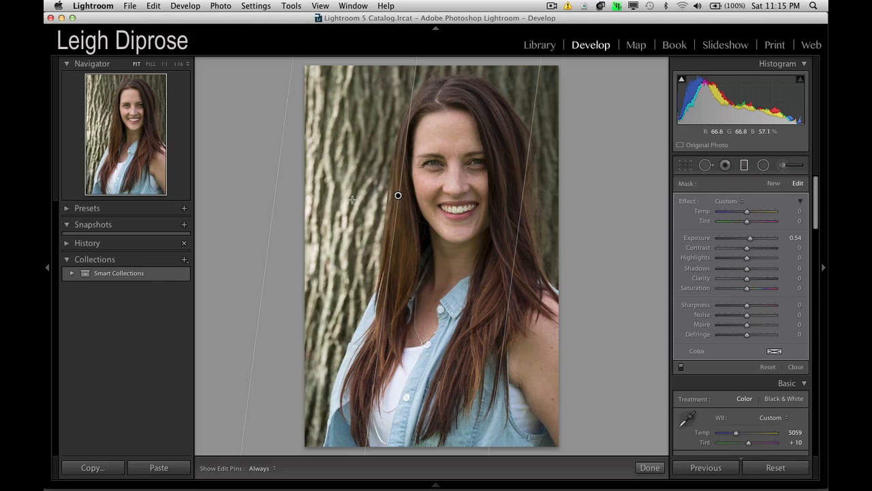
{"action": "mouse_move", "coordinate": [322, 192]}
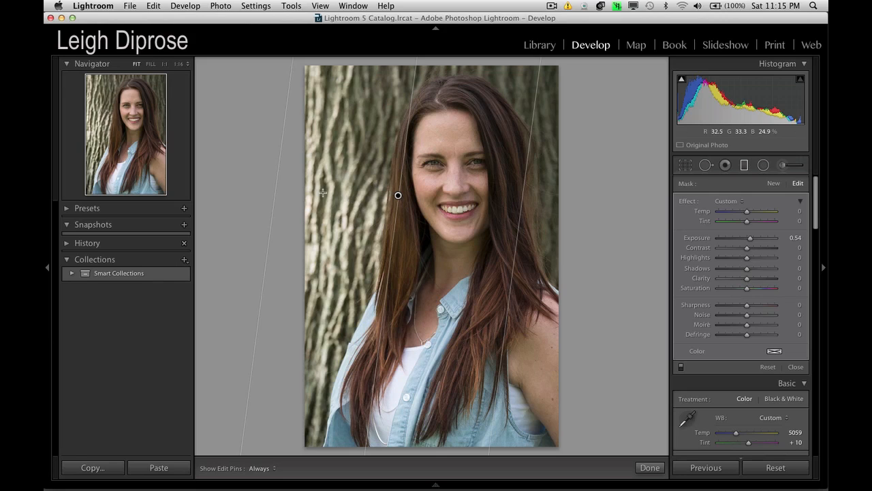
{"action": "mouse_move", "coordinate": [462, 225]}
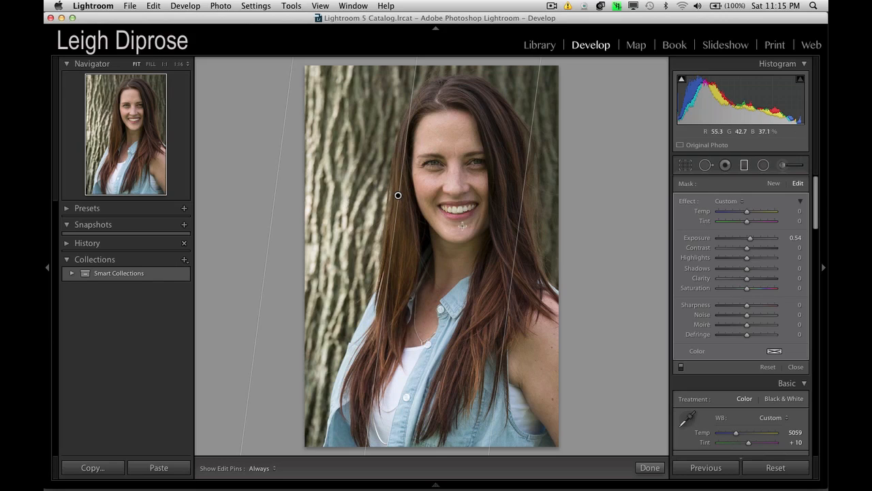
{"action": "mouse_move", "coordinate": [267, 209]}
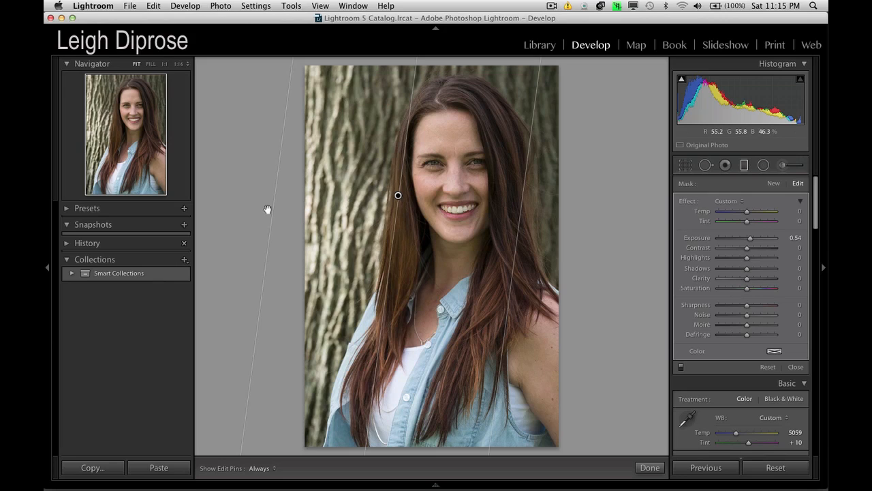
{"action": "mouse_move", "coordinate": [410, 140]}
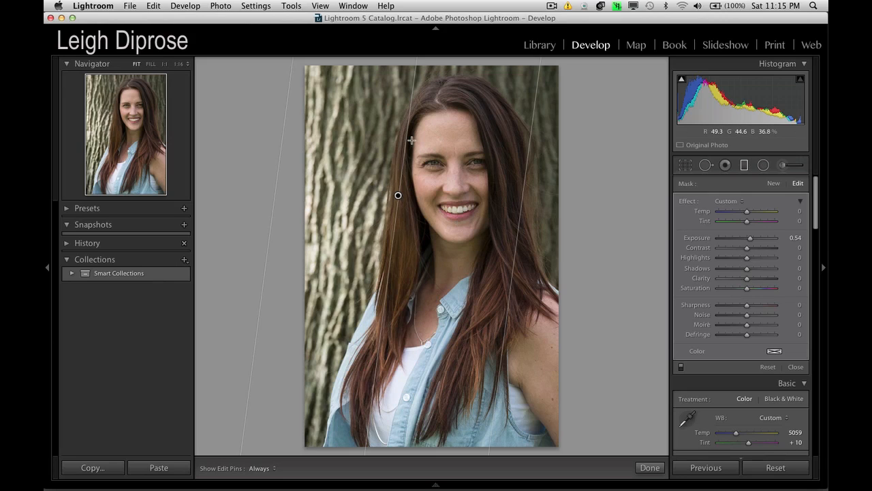
{"action": "mouse_move", "coordinate": [407, 149]}
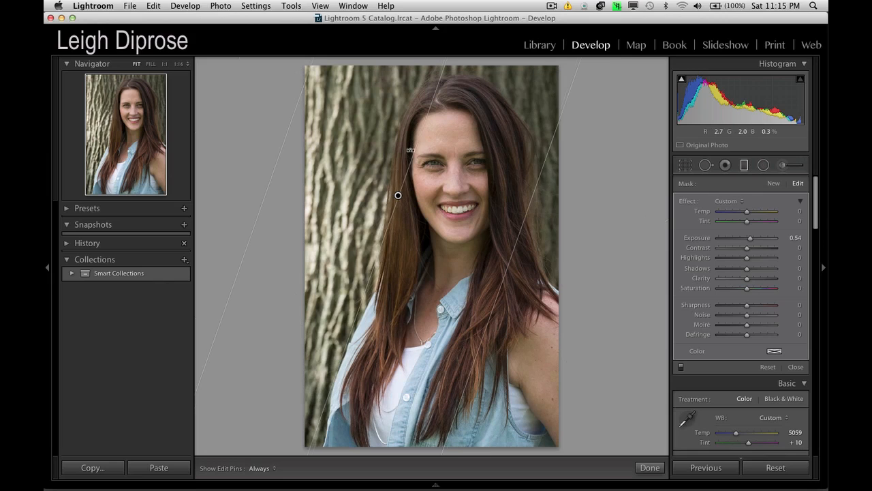
{"action": "mouse_move", "coordinate": [593, 178]}
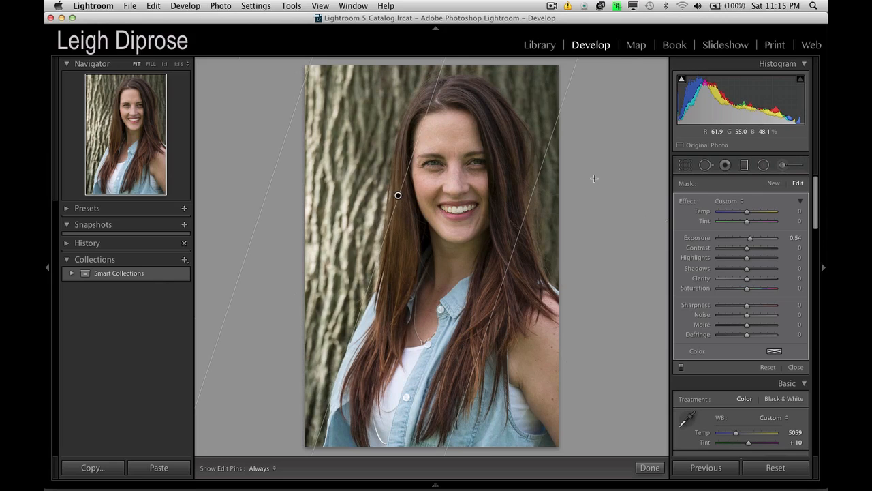
{"action": "mouse_move", "coordinate": [749, 239]}
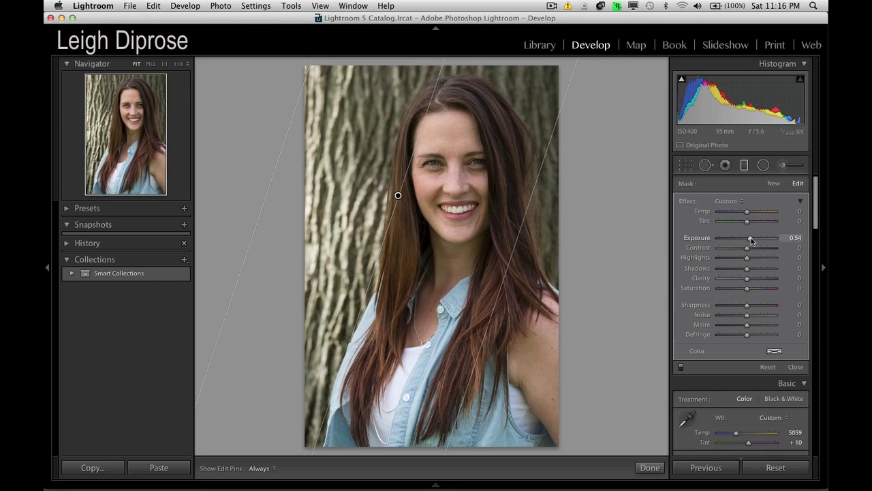
{"action": "left_click_drag", "start_coordinate": [750, 237], "coordinate": [729, 237]}
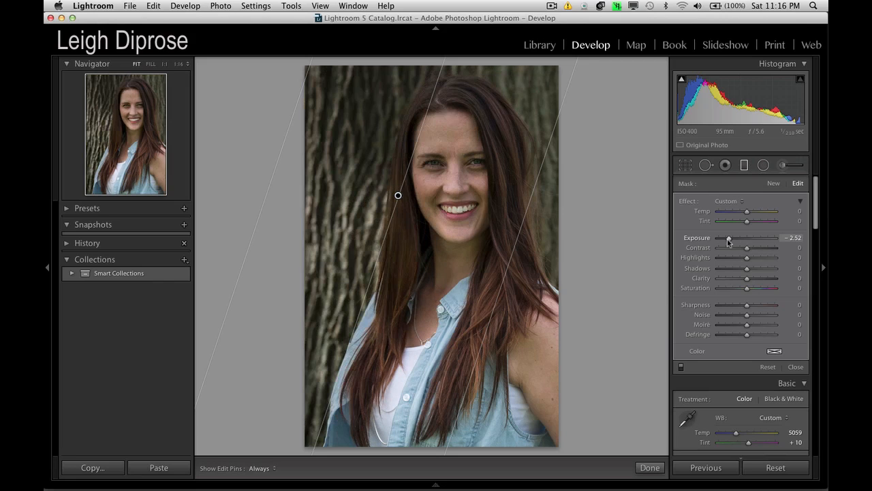
{"action": "left_click_drag", "start_coordinate": [729, 237], "coordinate": [717, 237]}
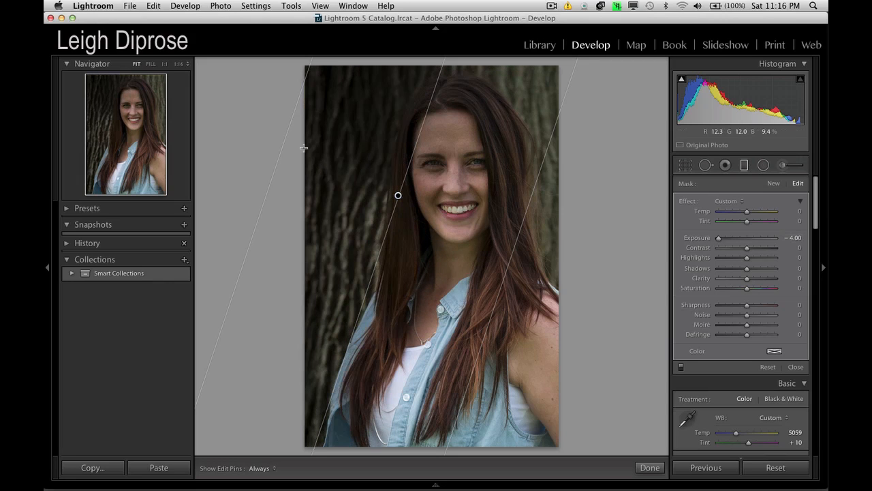
{"action": "mouse_move", "coordinate": [511, 221]}
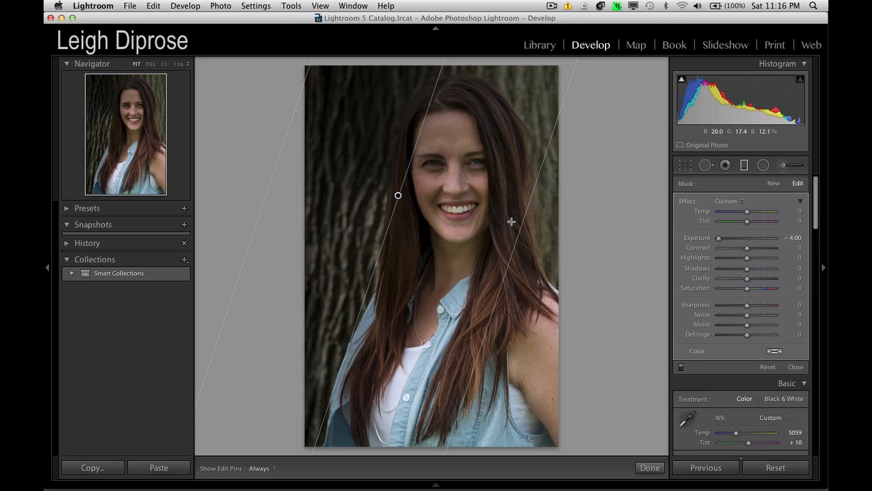
{"action": "mouse_move", "coordinate": [405, 189]}
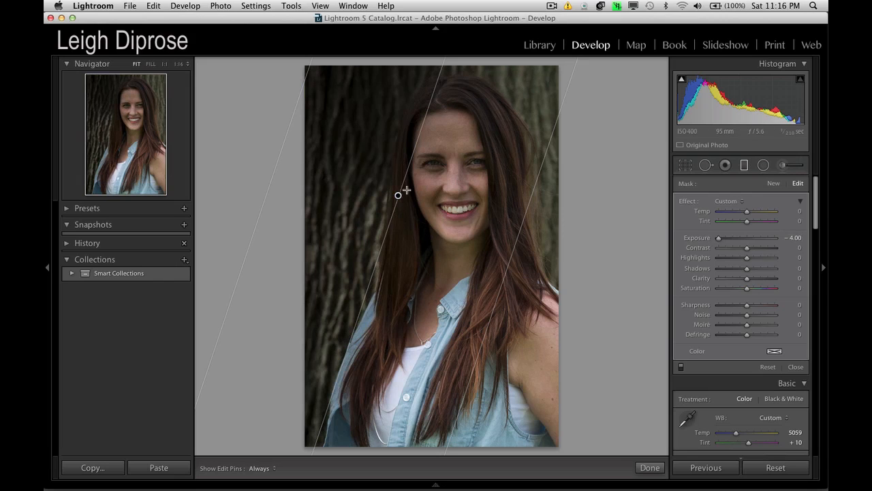
{"action": "mouse_move", "coordinate": [507, 193]}
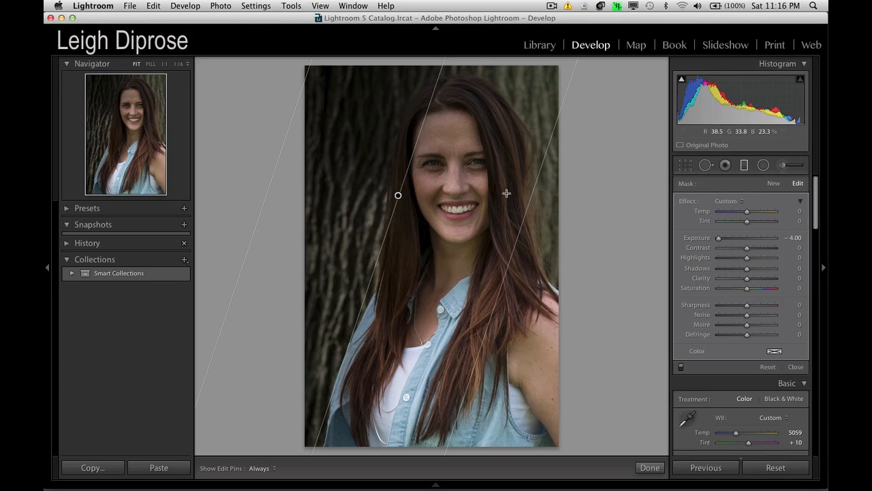
{"action": "mouse_move", "coordinate": [702, 244]}
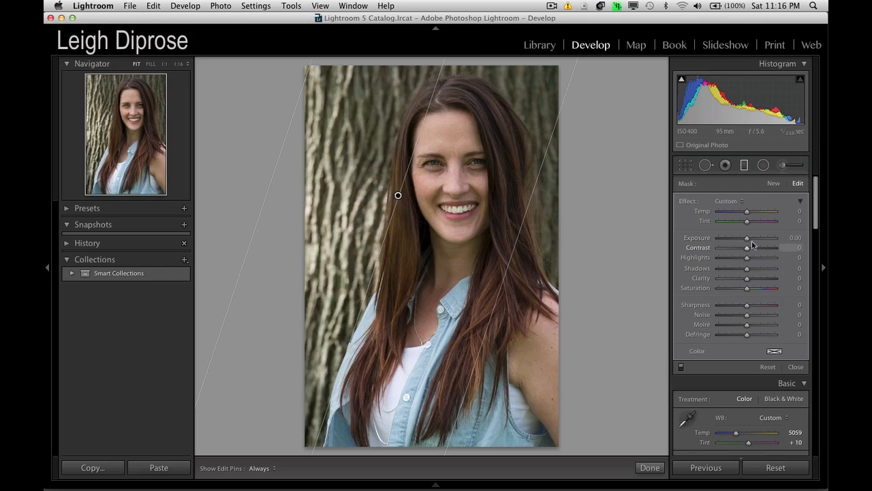
{"action": "left_click_drag", "start_coordinate": [748, 237], "coordinate": [742, 237]}
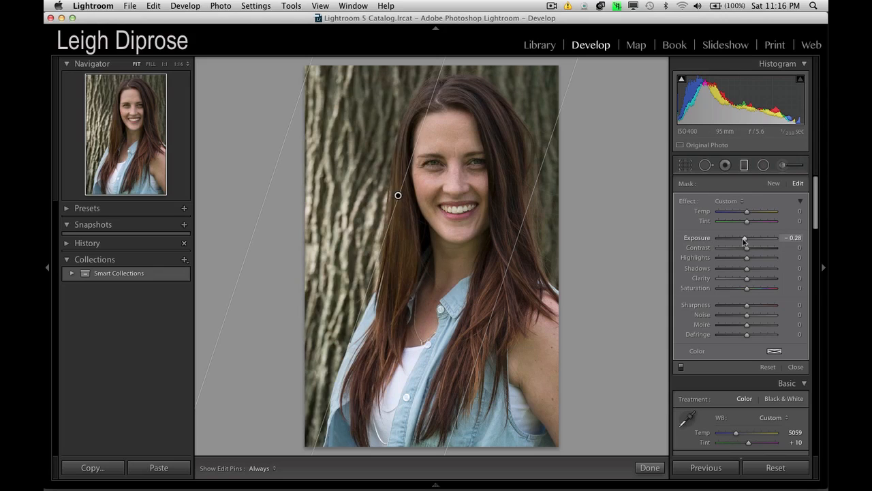
{"action": "left_click_drag", "start_coordinate": [745, 237], "coordinate": [737, 237]}
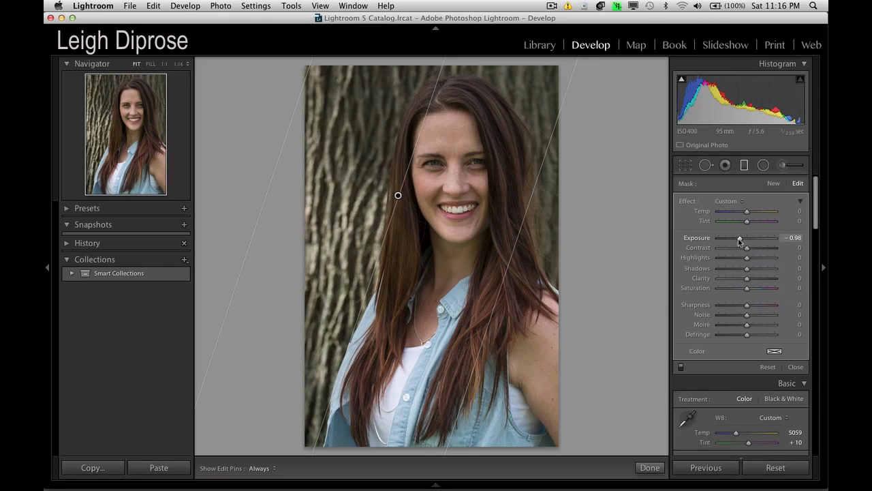
{"action": "left_click_drag", "start_coordinate": [732, 237], "coordinate": [743, 237]}
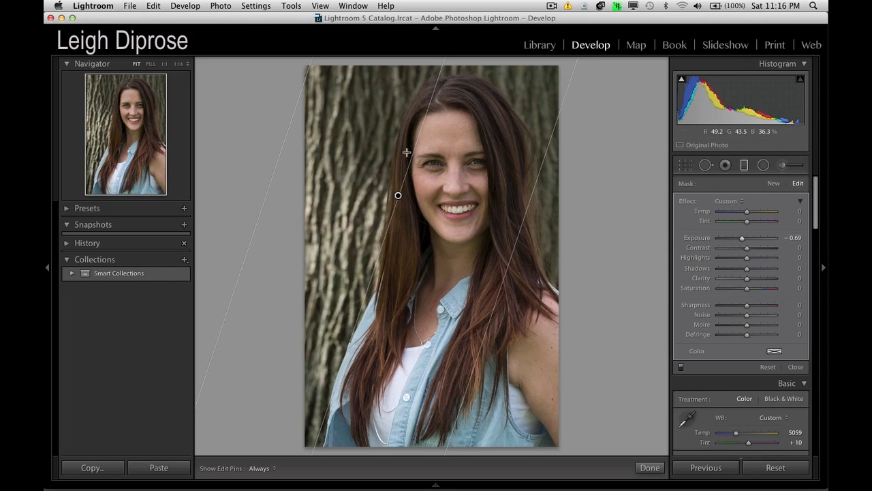
{"action": "mouse_move", "coordinate": [411, 150]}
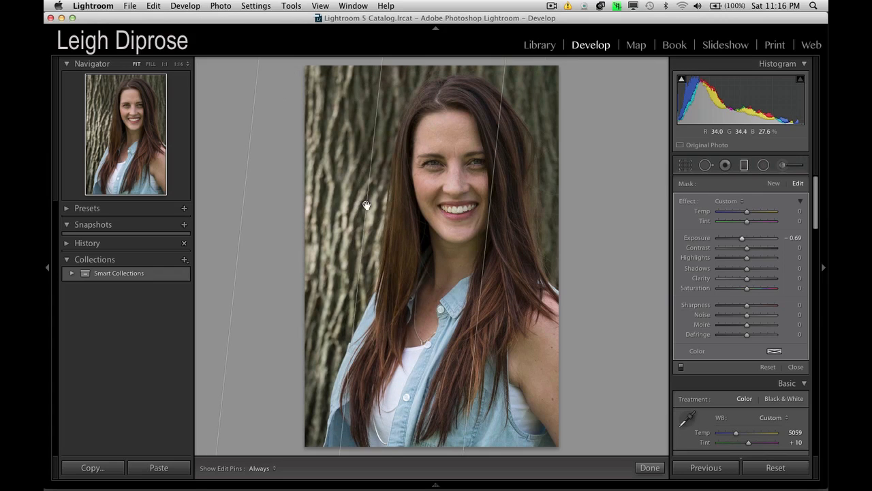
{"action": "mouse_move", "coordinate": [631, 257]}
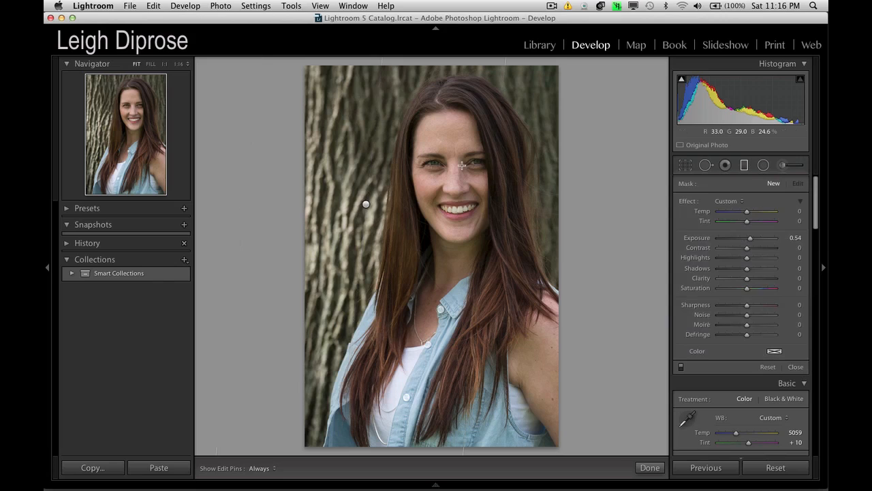
{"action": "mouse_move", "coordinate": [540, 426]}
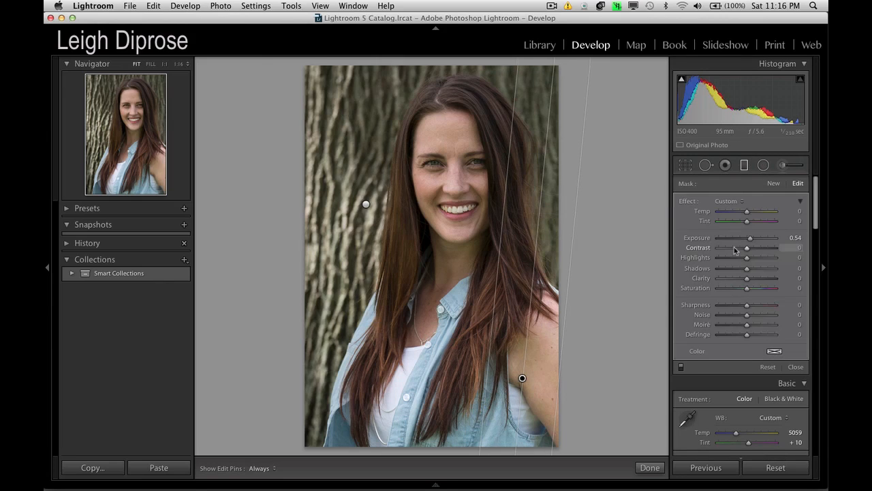
Set the right-side gradient's exposure to a subtle −0.22.
{"action": "left_click_drag", "start_coordinate": [749, 237], "coordinate": [745, 237]}
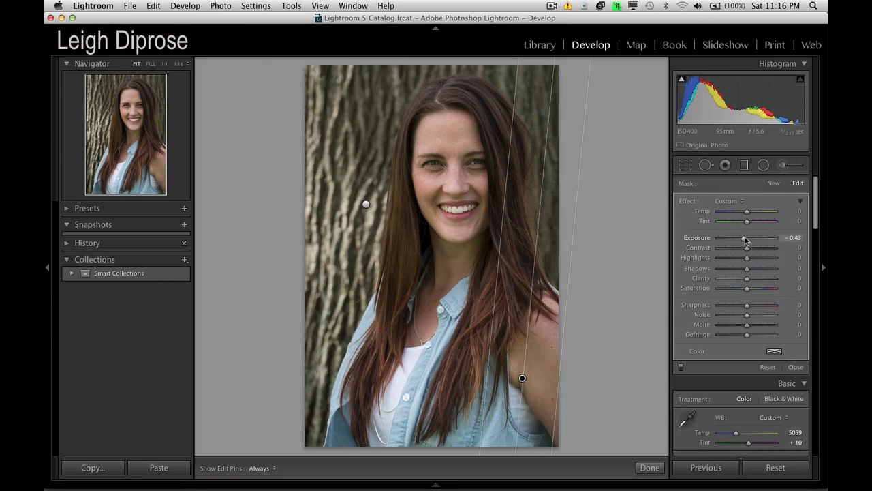
{"action": "left_click_drag", "start_coordinate": [744, 237], "coordinate": [747, 237]}
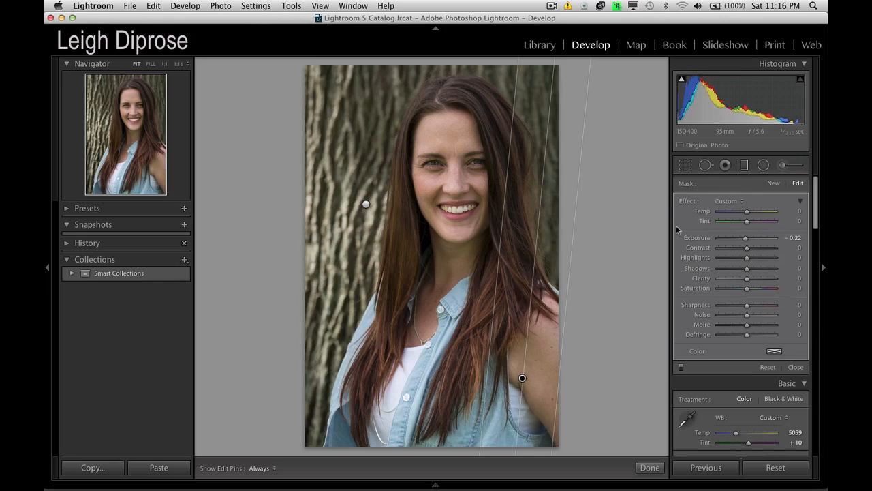
{"action": "mouse_move", "coordinate": [707, 344]}
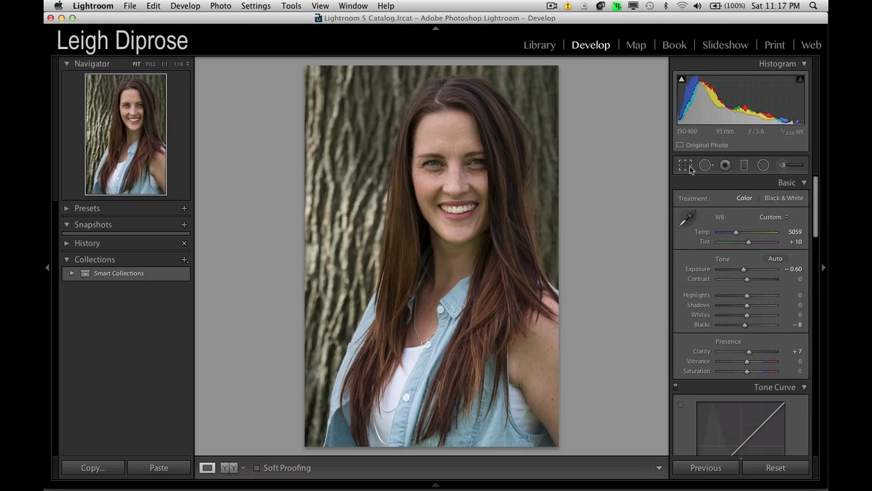
{"action": "left_click", "coordinate": [684, 165]}
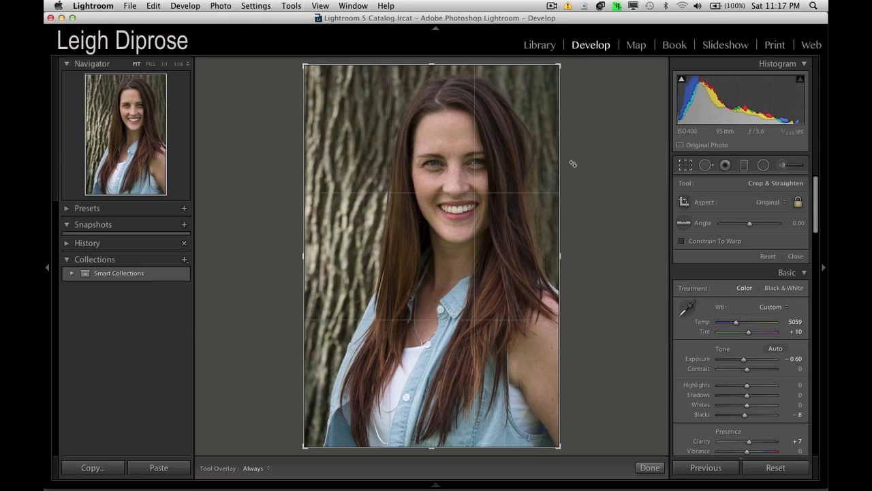
{"action": "left_click", "coordinate": [770, 202]}
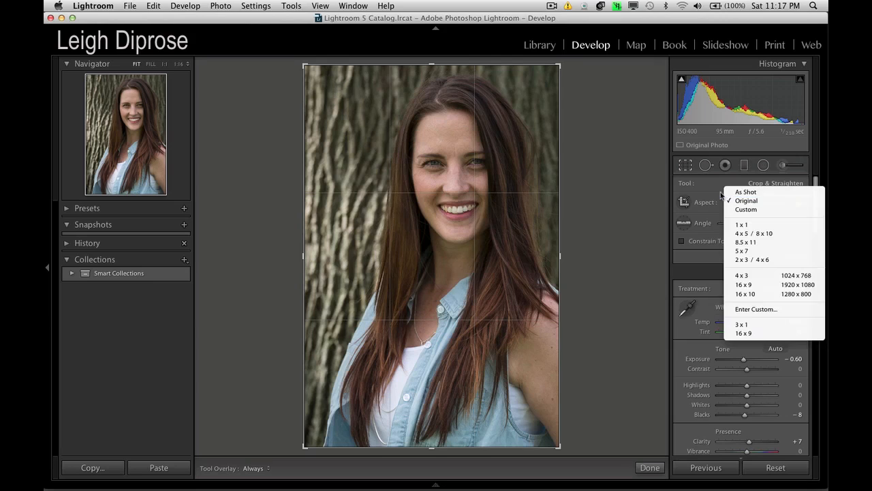
{"action": "mouse_move", "coordinate": [773, 209]}
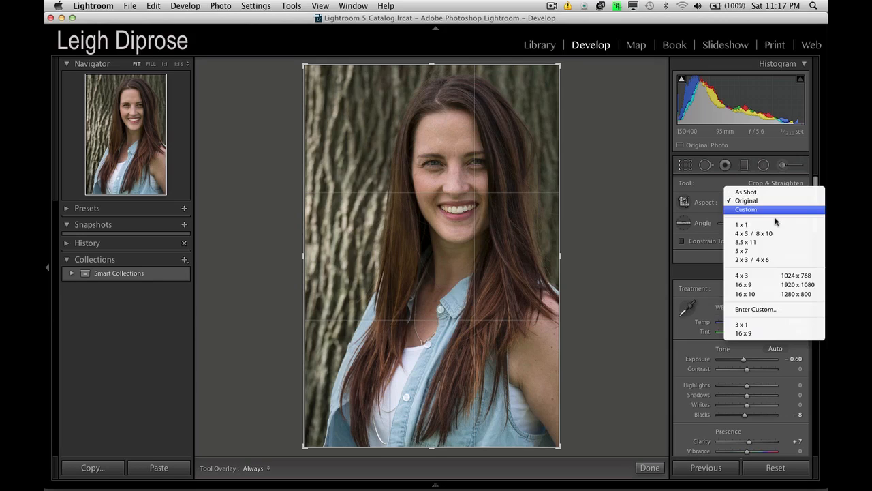
{"action": "mouse_move", "coordinate": [768, 309]}
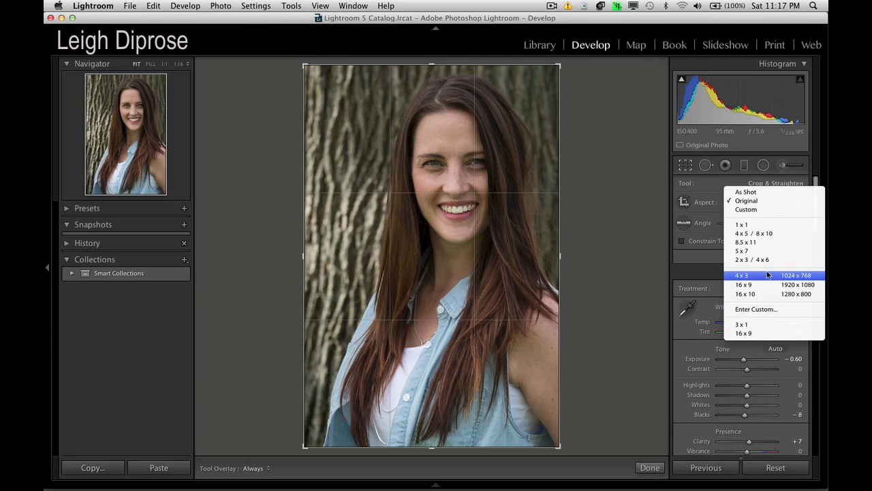
{"action": "mouse_move", "coordinate": [741, 324]}
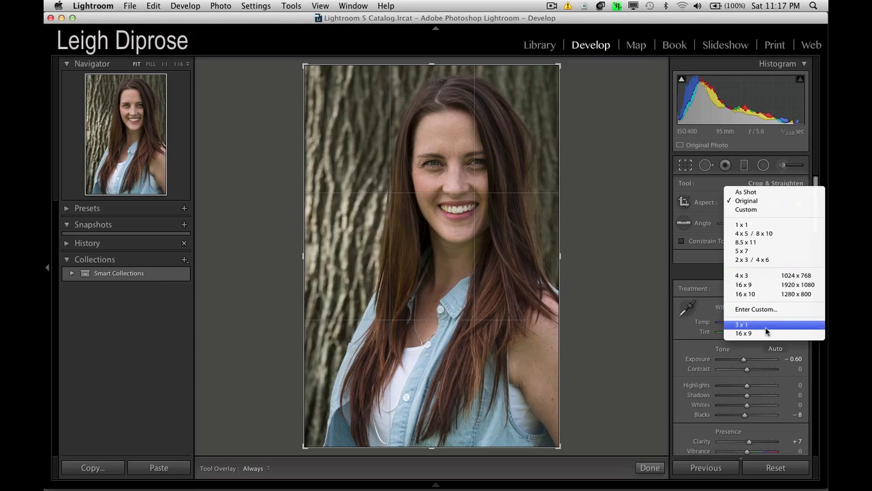
{"action": "mouse_move", "coordinate": [765, 327]}
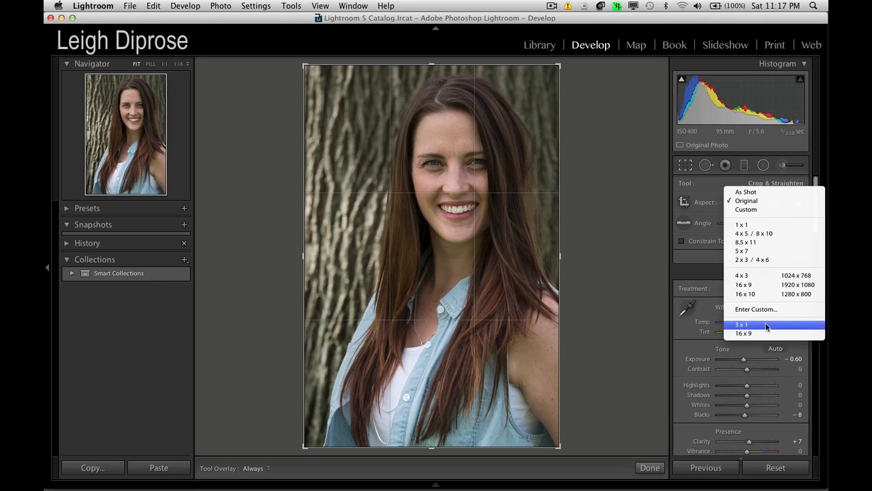
{"action": "mouse_move", "coordinate": [765, 251]}
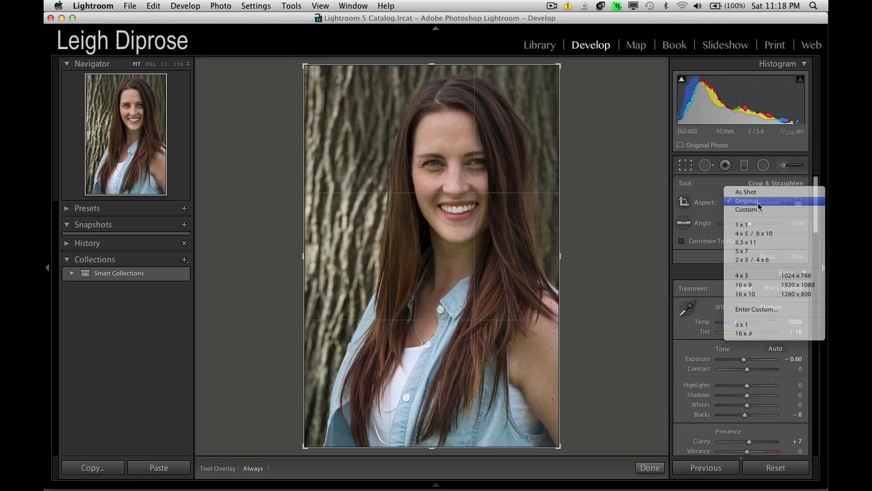
{"action": "left_click", "coordinate": [746, 201]}
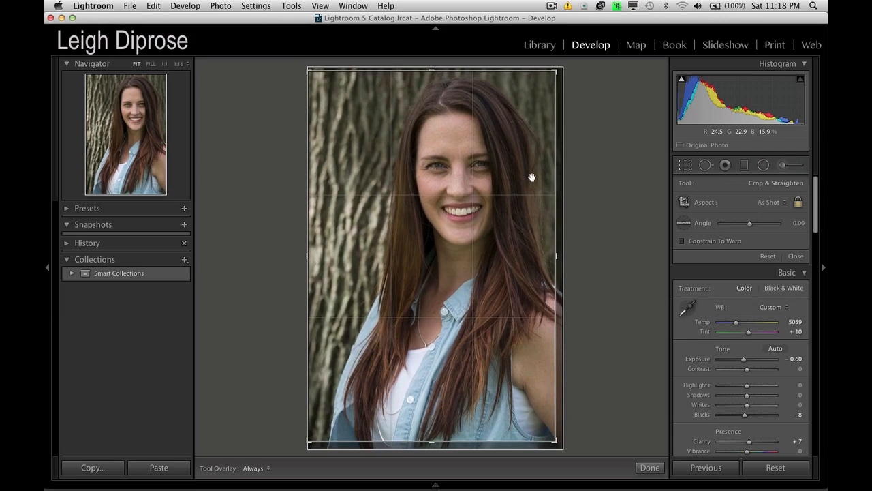
{"action": "mouse_move", "coordinate": [678, 246]}
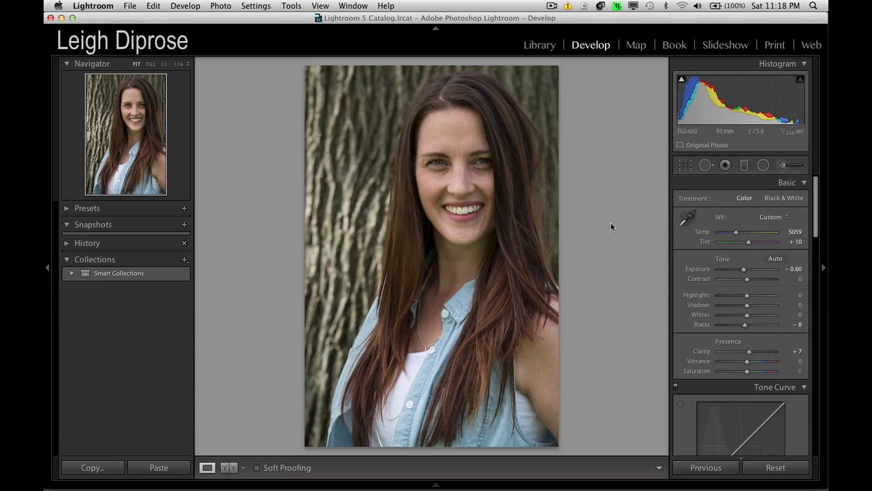
{"action": "mouse_move", "coordinate": [736, 177]}
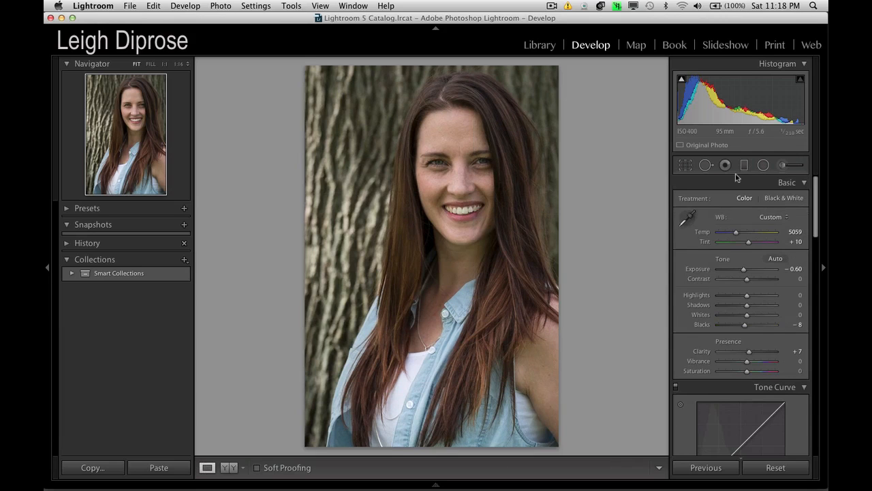
{"action": "mouse_move", "coordinate": [473, 144]}
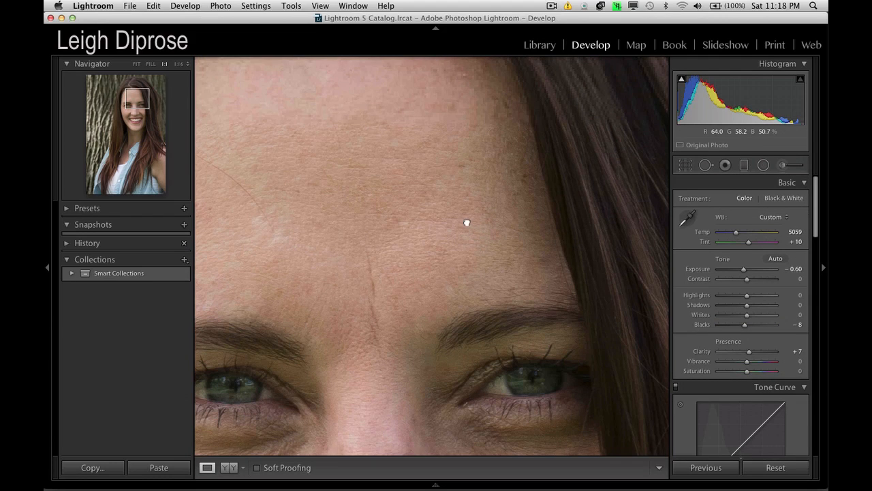
{"action": "mouse_move", "coordinate": [748, 162]}
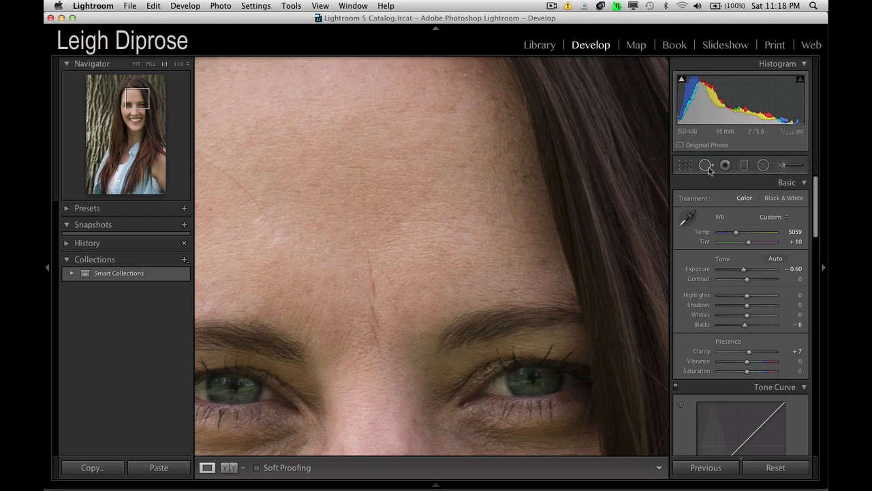
Choose Spot Removal in Heal mode with brush size 26 and feather 55.
{"action": "left_click", "coordinate": [705, 165]}
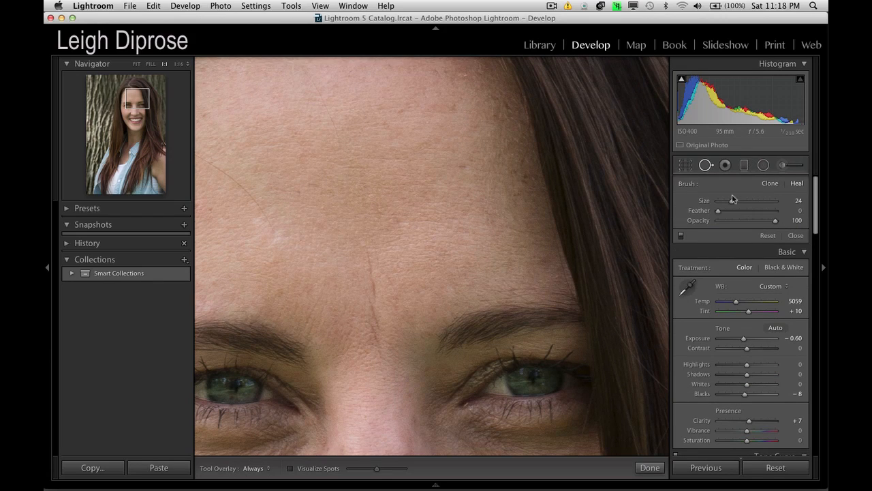
{"action": "mouse_move", "coordinate": [633, 198]}
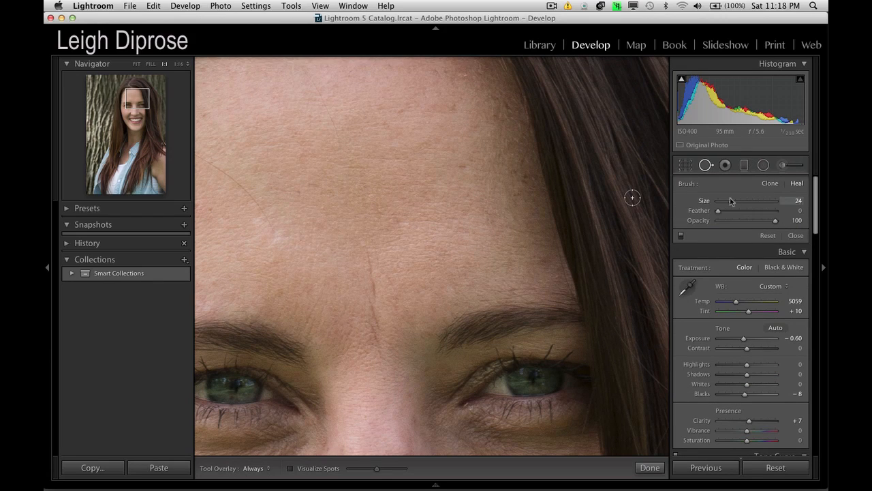
{"action": "mouse_move", "coordinate": [731, 203]}
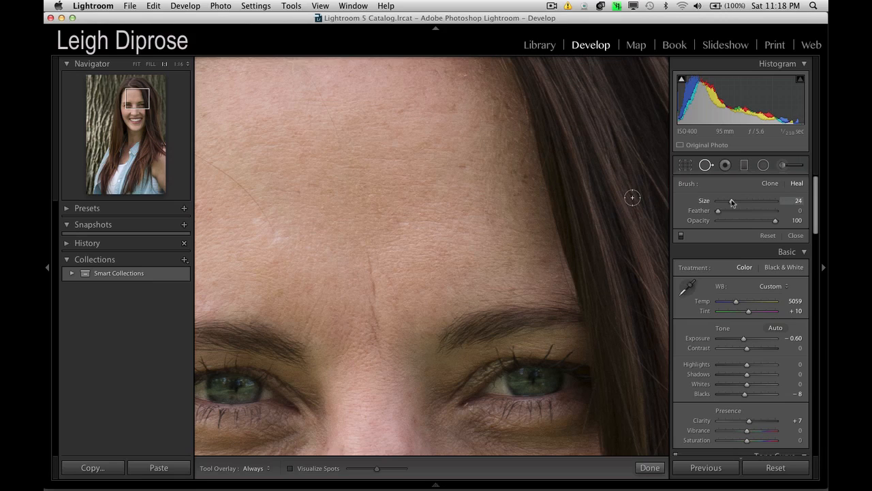
{"action": "left_click_drag", "start_coordinate": [731, 200], "coordinate": [734, 200]}
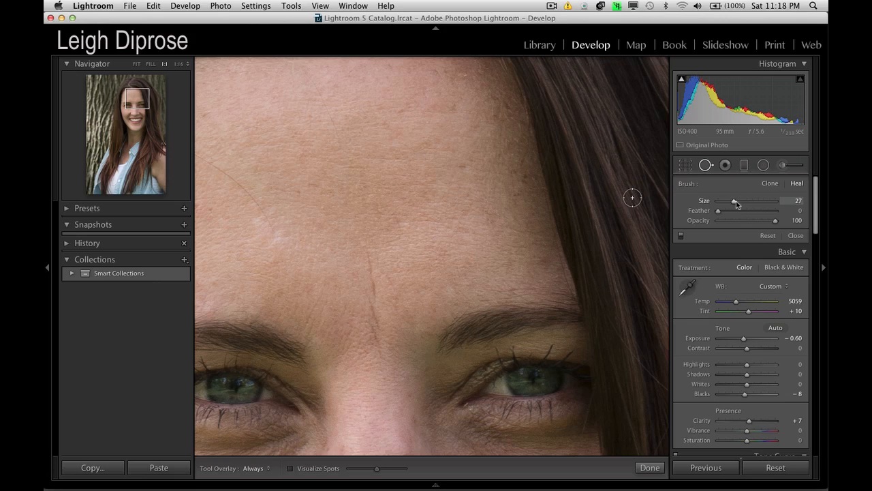
{"action": "left_click_drag", "start_coordinate": [737, 200], "coordinate": [734, 200]}
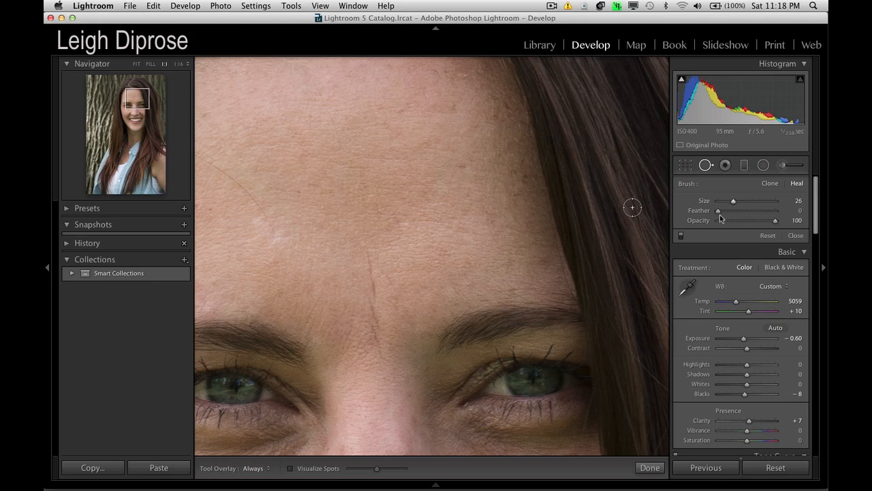
{"action": "left_click_drag", "start_coordinate": [719, 209], "coordinate": [748, 210]}
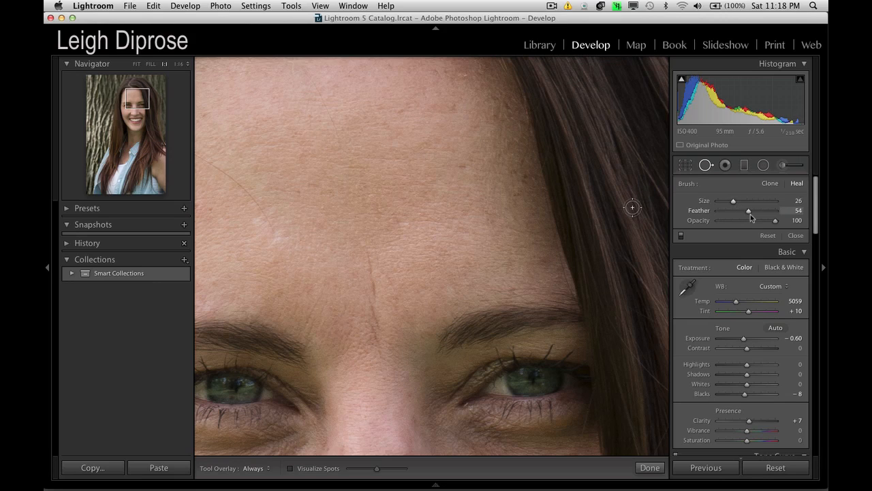
{"action": "left_click_drag", "start_coordinate": [748, 210], "coordinate": [736, 210]}
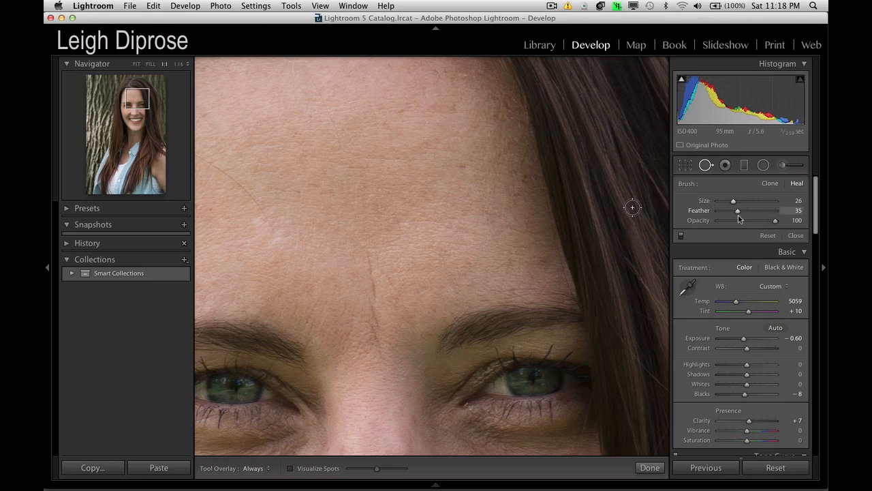
{"action": "left_click_drag", "start_coordinate": [736, 210], "coordinate": [742, 209]}
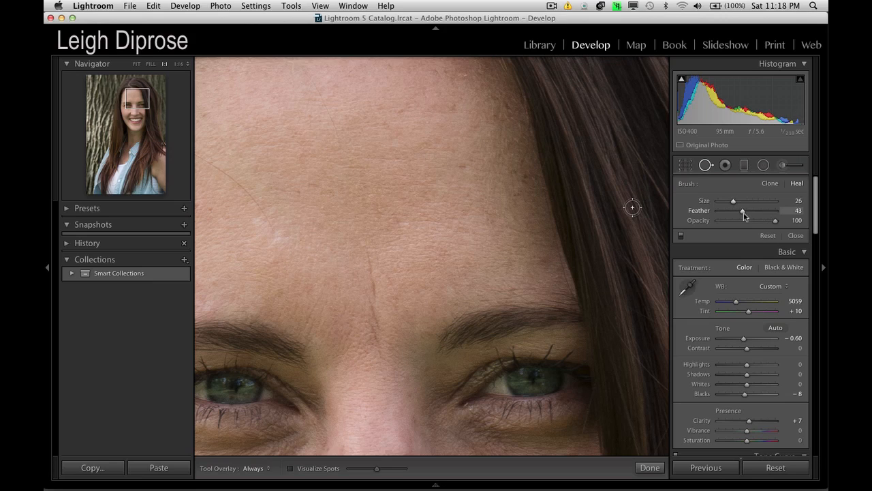
{"action": "left_click_drag", "start_coordinate": [743, 210], "coordinate": [751, 210]}
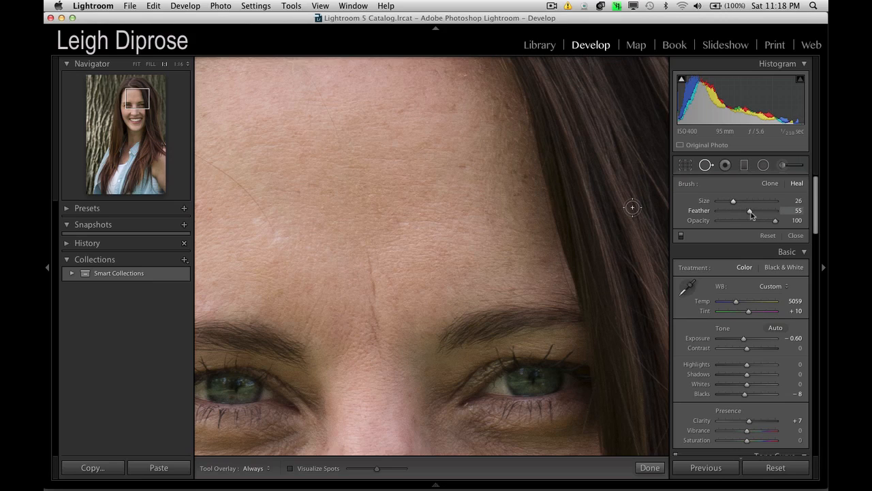
{"action": "mouse_move", "coordinate": [366, 254]}
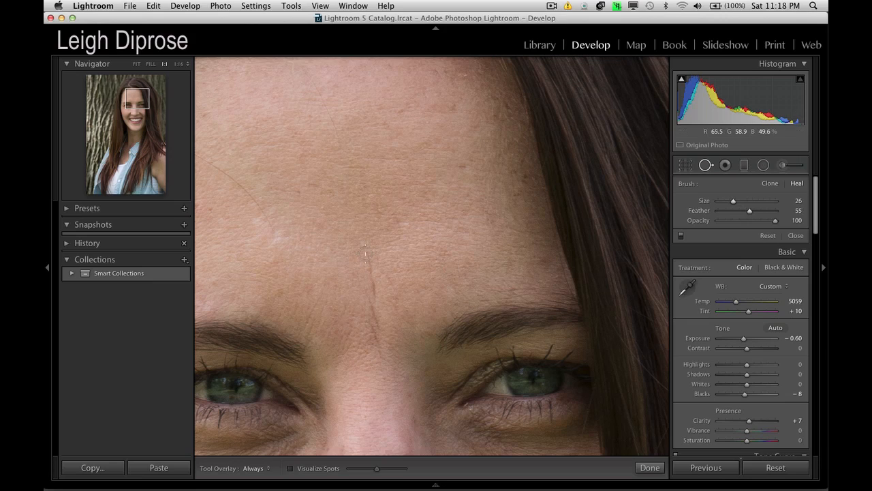
{"action": "mouse_move", "coordinate": [431, 246]}
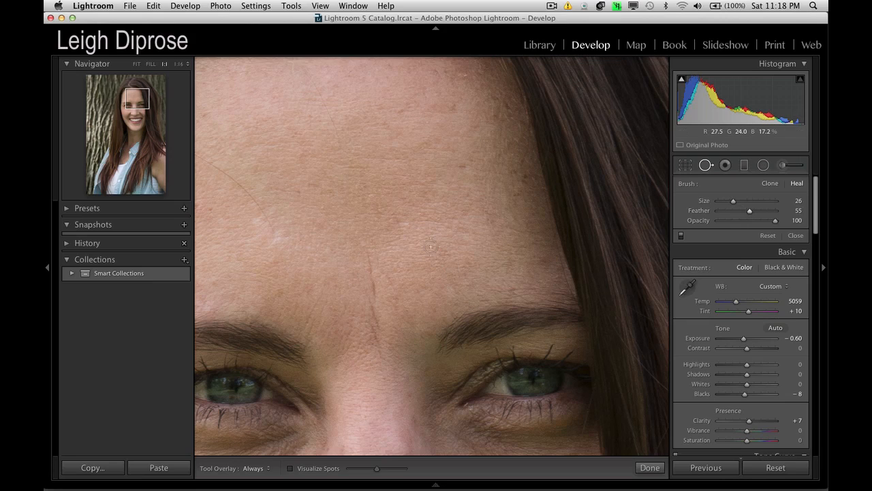
Heal the vertical frown crease between the brows, moving its source to clean forehead skin.
{"action": "left_click_drag", "start_coordinate": [368, 245], "coordinate": [368, 273]}
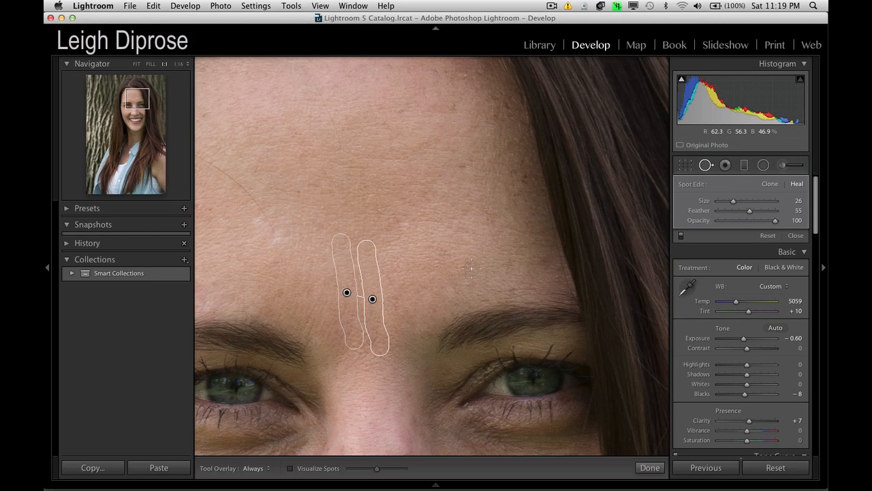
{"action": "mouse_move", "coordinate": [371, 303]}
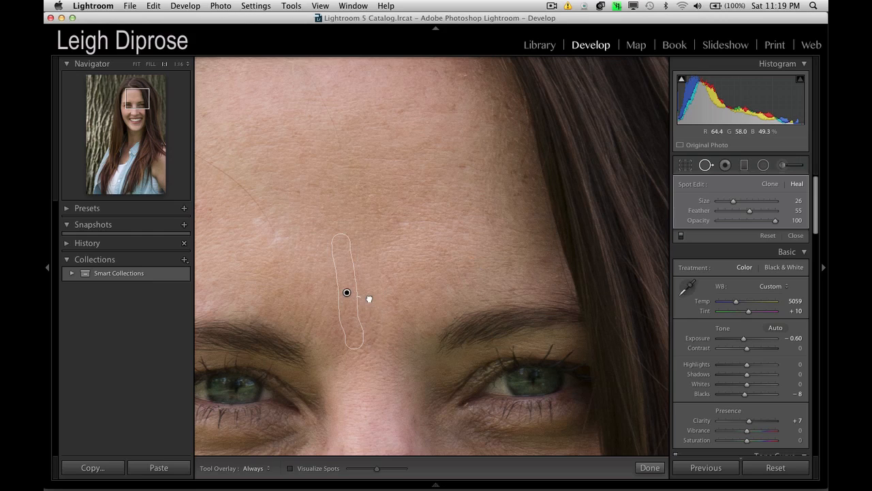
{"action": "left_click_drag", "start_coordinate": [346, 293], "coordinate": [335, 275]}
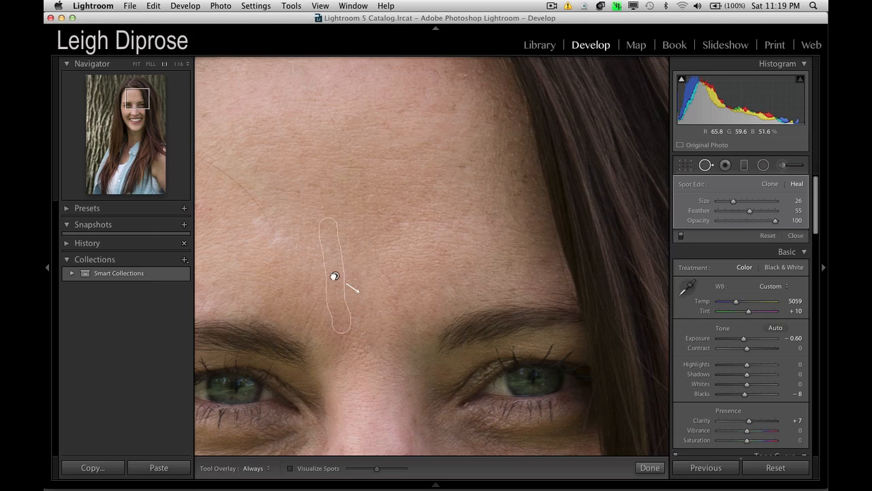
{"action": "left_click_drag", "start_coordinate": [335, 276], "coordinate": [323, 253]}
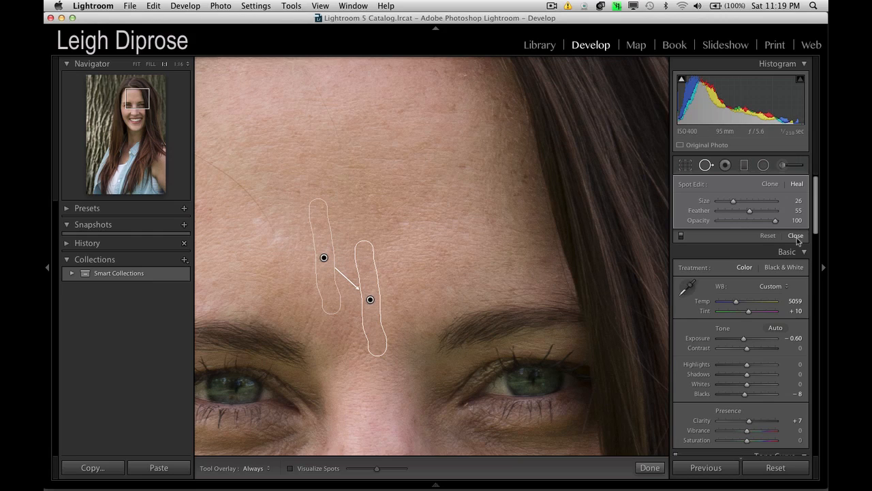
{"action": "left_click", "coordinate": [795, 235]}
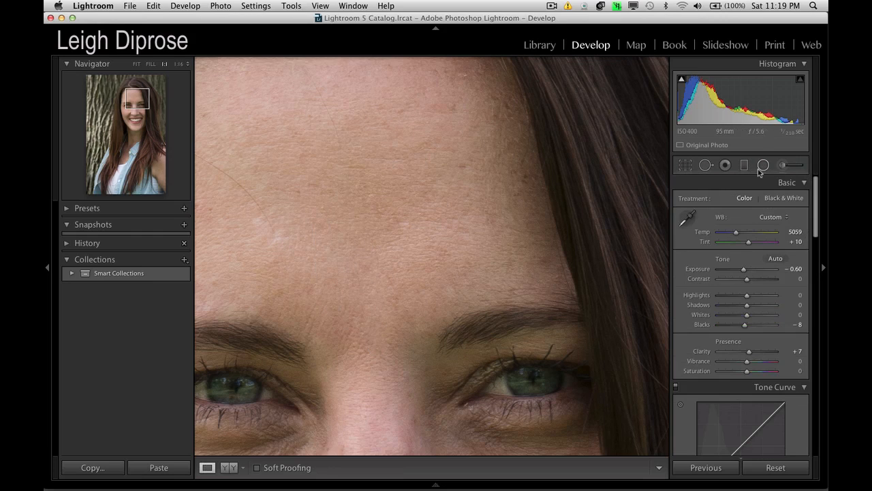
{"action": "left_click", "coordinate": [763, 165]}
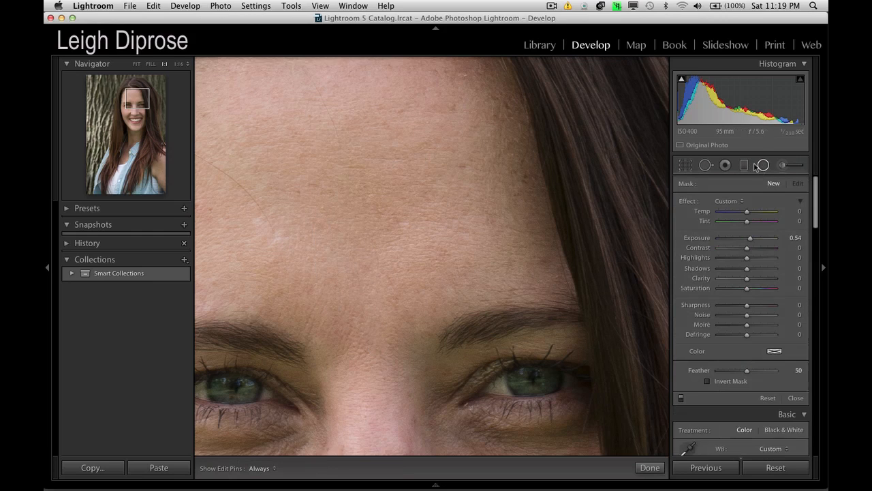
{"action": "left_click", "coordinate": [685, 164]}
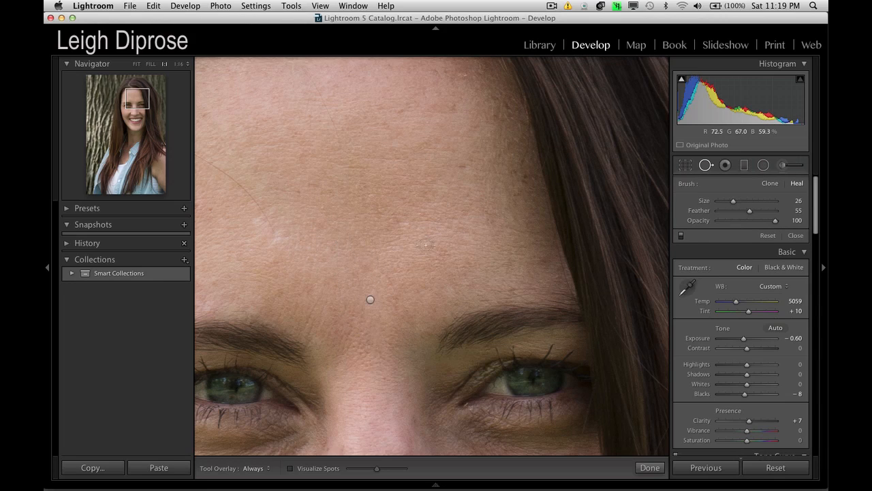
{"action": "mouse_move", "coordinate": [408, 181]}
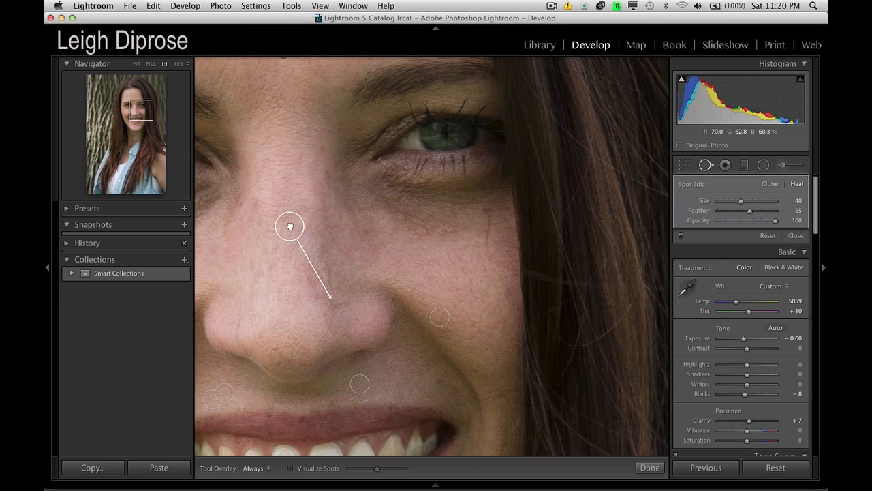
Finish healing blemishes around the nose and cheeks, then bring both eyes into view.
{"action": "left_click_drag", "start_coordinate": [290, 226], "coordinate": [286, 272]}
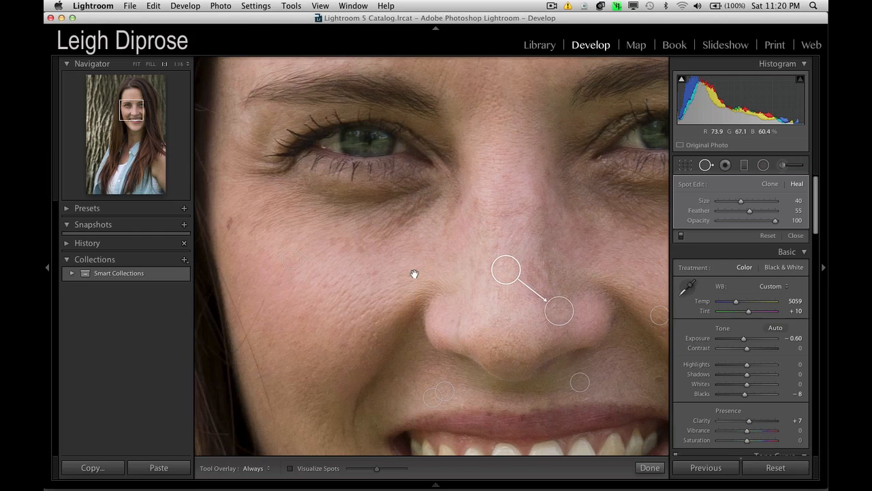
{"action": "mouse_move", "coordinate": [375, 244]}
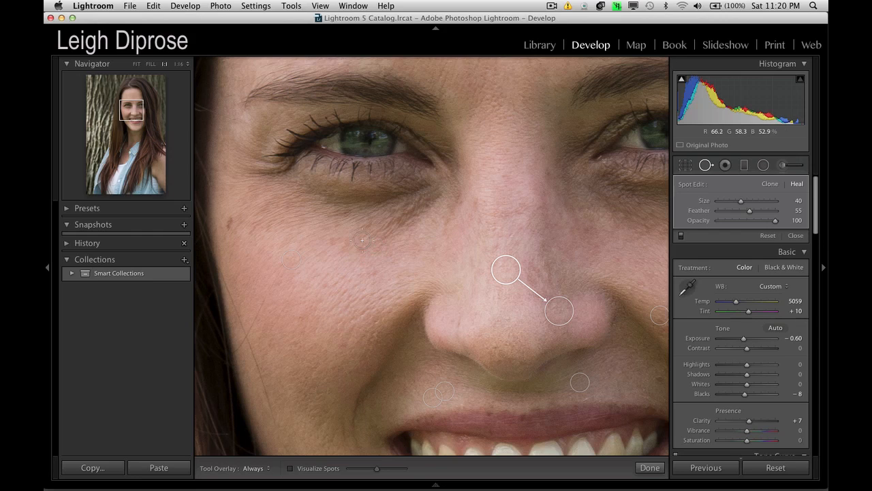
{"action": "left_click", "coordinate": [648, 467]}
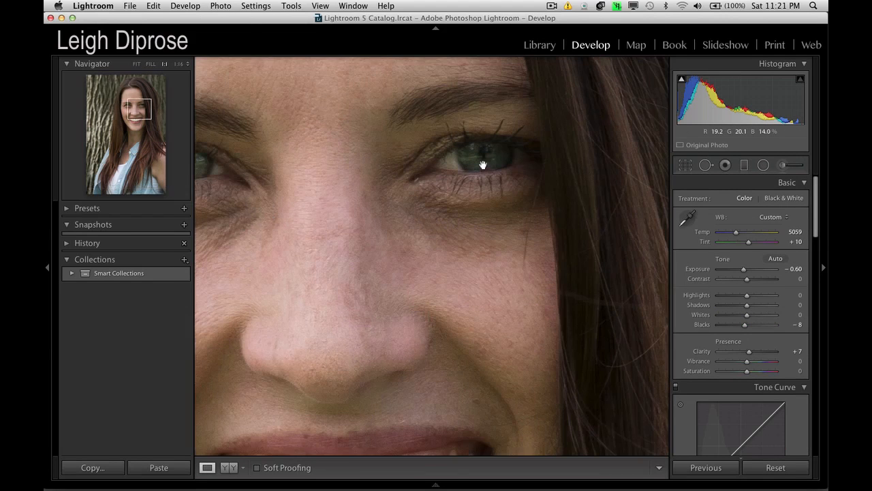
{"action": "left_click_drag", "start_coordinate": [483, 165], "coordinate": [579, 181]}
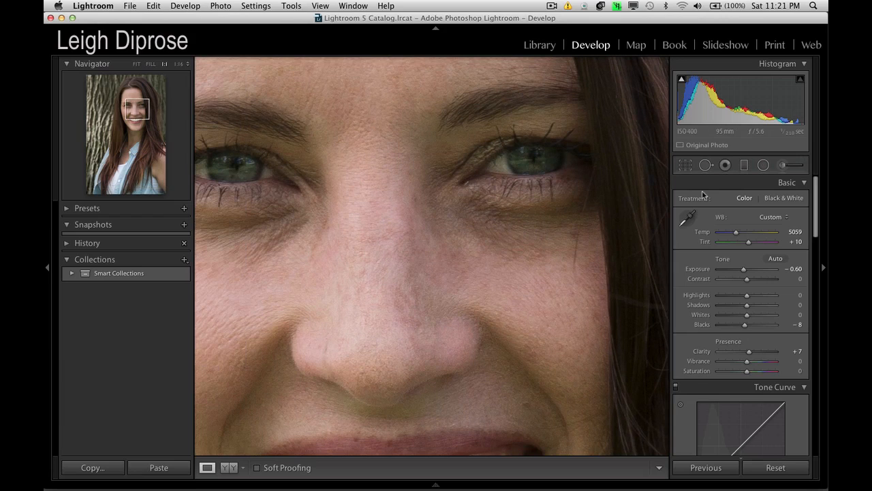
{"action": "mouse_move", "coordinate": [783, 173]}
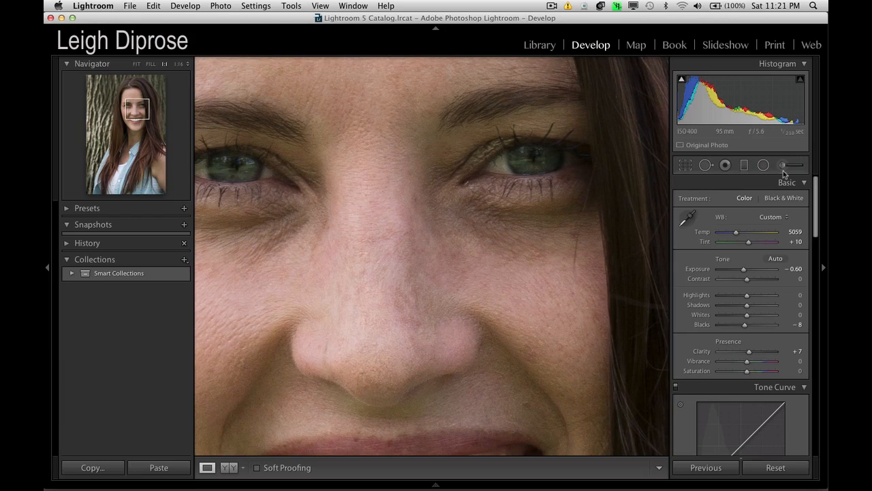
Paint +0.18 exposure over the iris with the Adjustment Brush at half flow and density 74.
{"action": "left_click", "coordinate": [782, 165]}
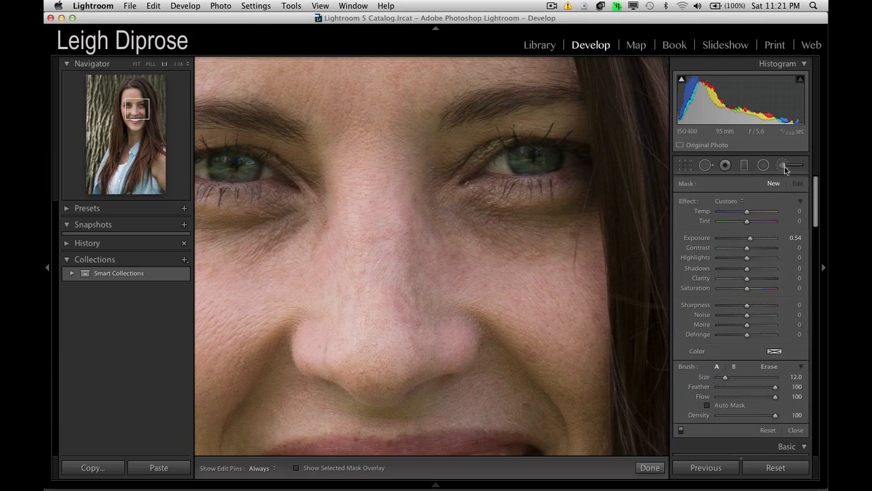
{"action": "left_click", "coordinate": [551, 151]}
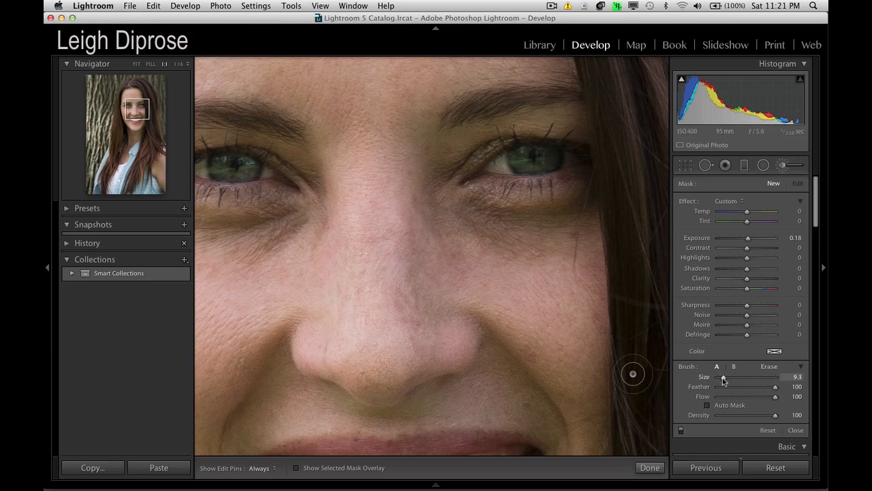
{"action": "left_click_drag", "start_coordinate": [774, 396], "coordinate": [751, 397]}
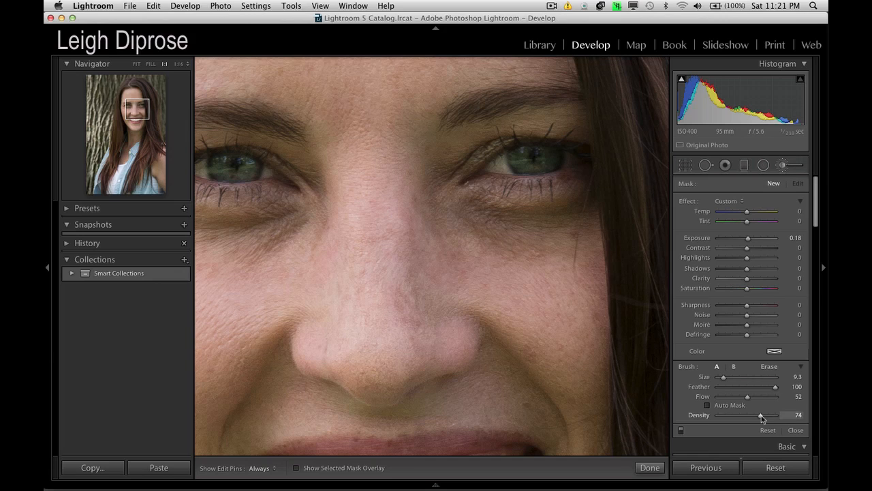
{"action": "left_click_drag", "start_coordinate": [770, 415], "coordinate": [750, 414]}
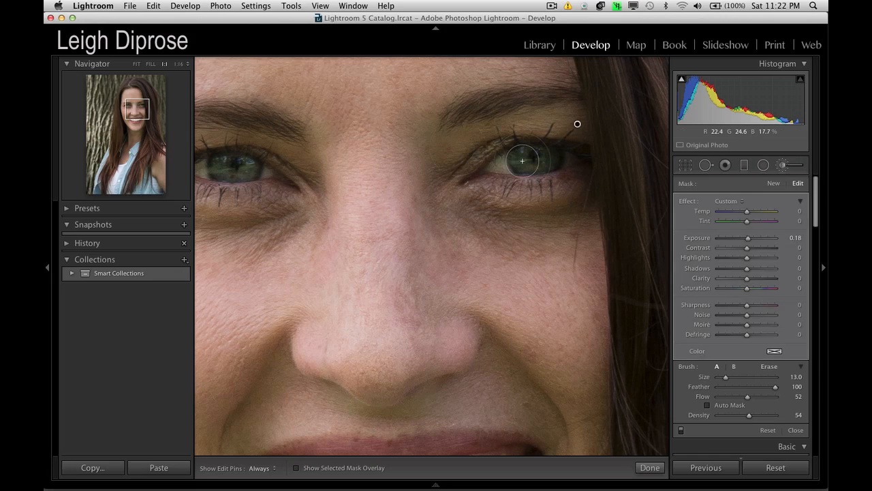
{"action": "mouse_move", "coordinate": [578, 126]}
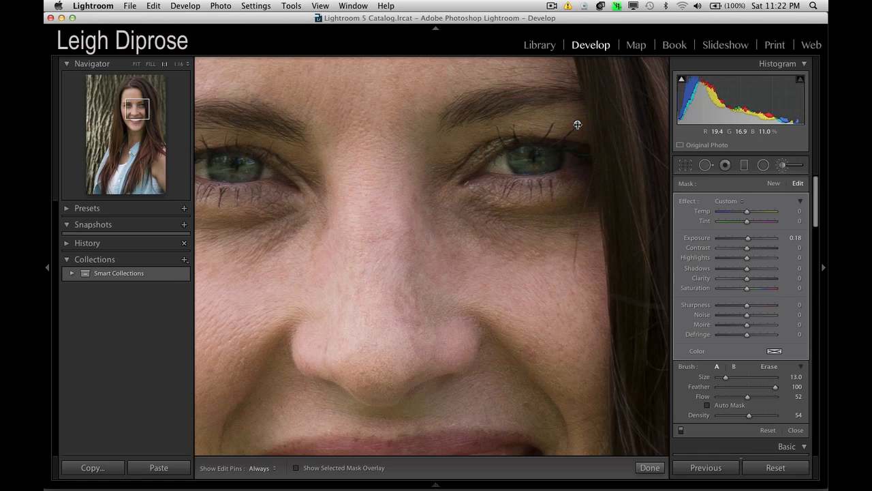
{"action": "mouse_move", "coordinate": [717, 226]}
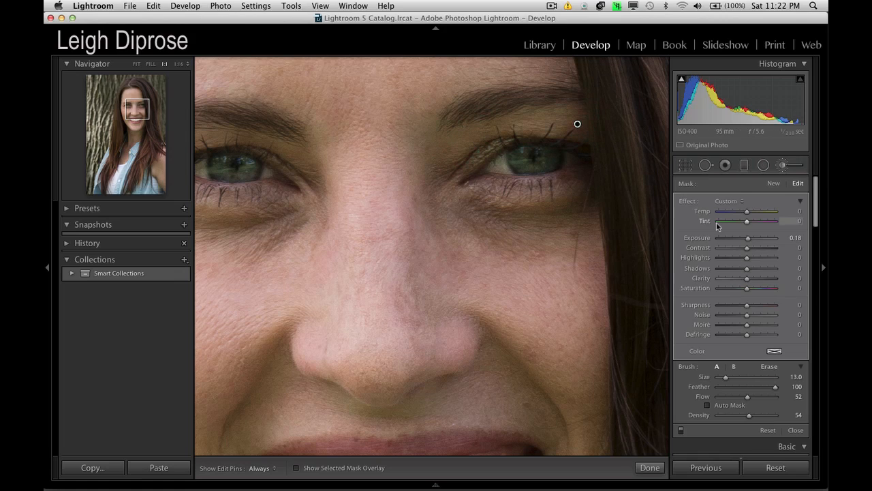
Compare iris brush exposure levels, then settle the Exposure at 0.90.
{"action": "left_click_drag", "start_coordinate": [747, 237], "coordinate": [774, 238]}
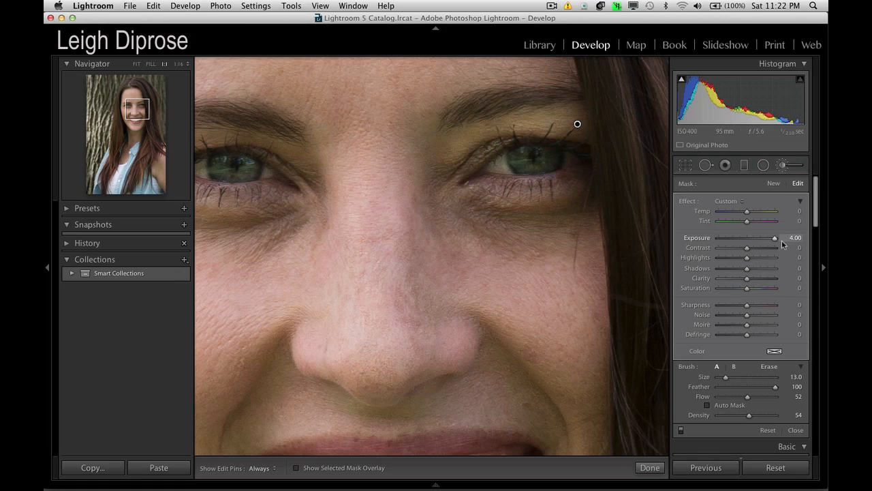
{"action": "left_click_drag", "start_coordinate": [773, 237], "coordinate": [741, 237]}
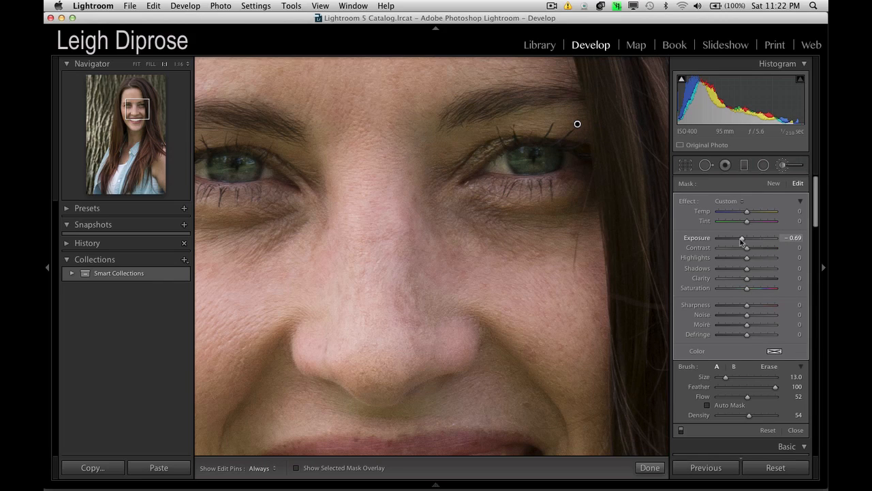
{"action": "left_click_drag", "start_coordinate": [741, 238], "coordinate": [753, 238]}
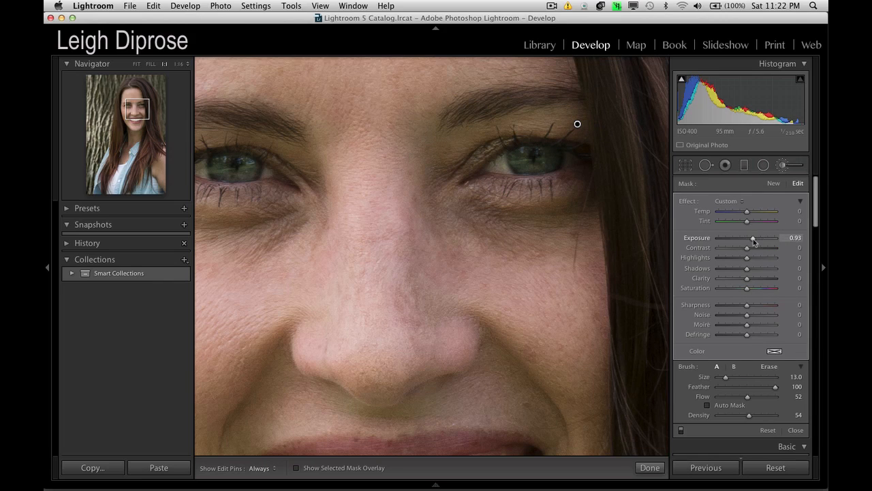
{"action": "left_click_drag", "start_coordinate": [753, 238], "coordinate": [748, 238]}
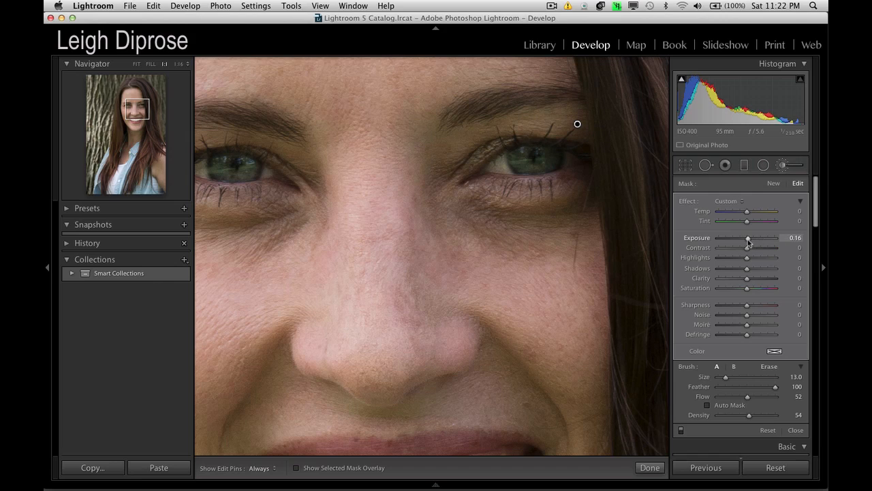
{"action": "left_click_drag", "start_coordinate": [747, 237], "coordinate": [752, 237]}
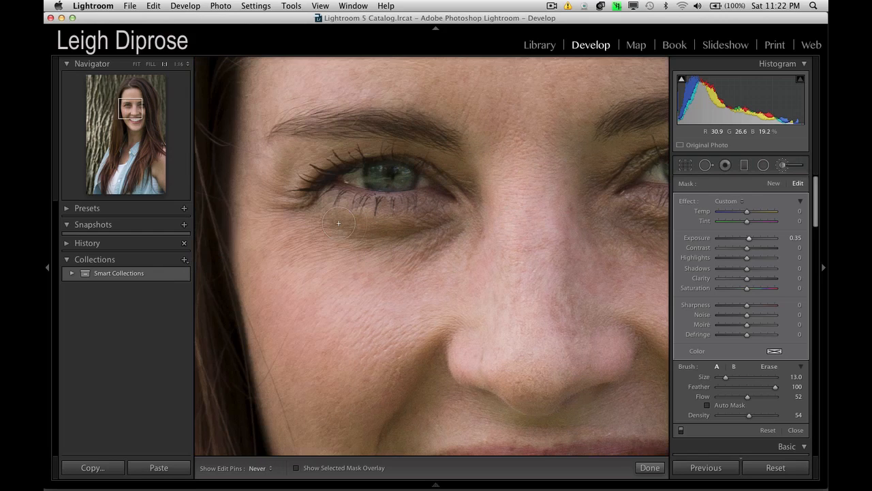
{"action": "mouse_move", "coordinate": [435, 162]}
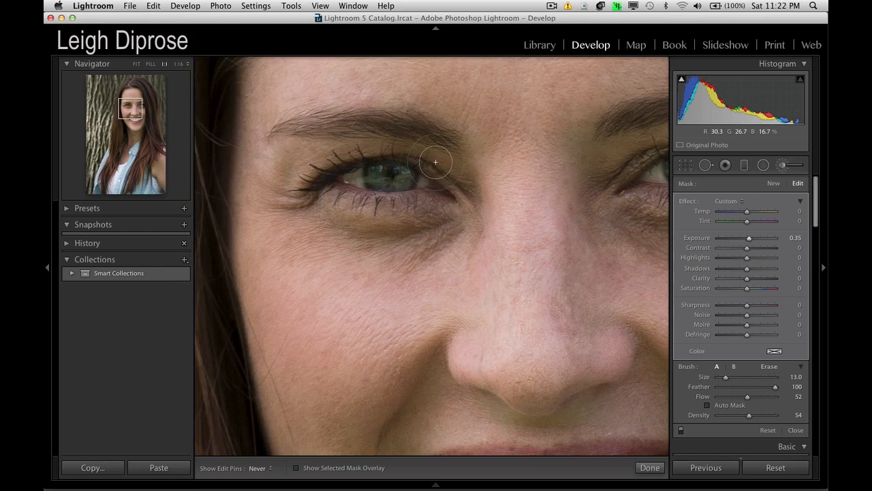
{"action": "mouse_move", "coordinate": [441, 158]}
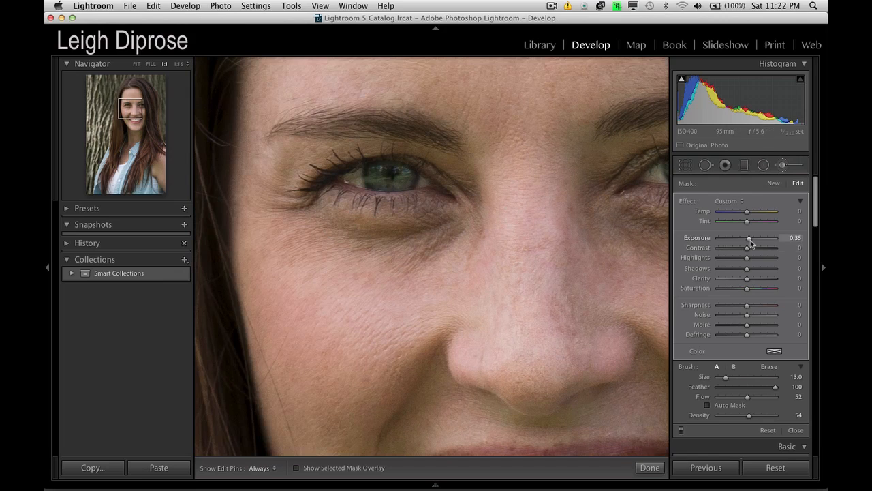
{"action": "left_click_drag", "start_coordinate": [749, 237], "coordinate": [763, 237]}
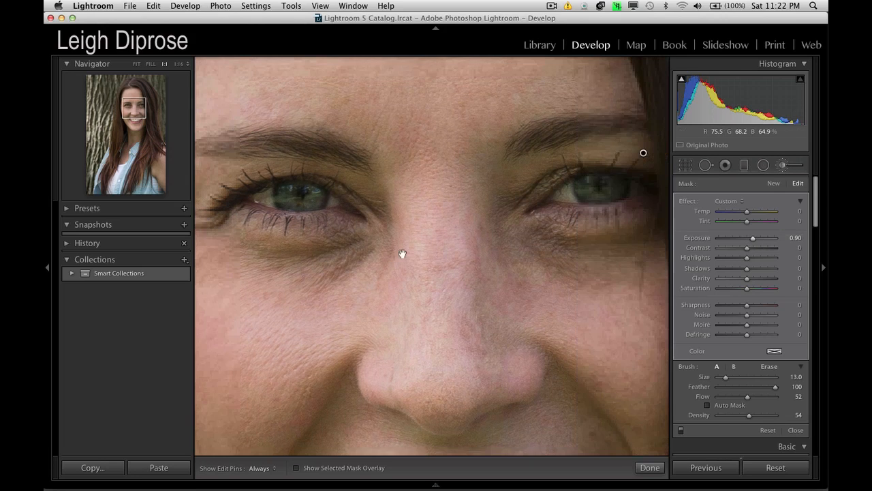
{"action": "mouse_move", "coordinate": [763, 206]}
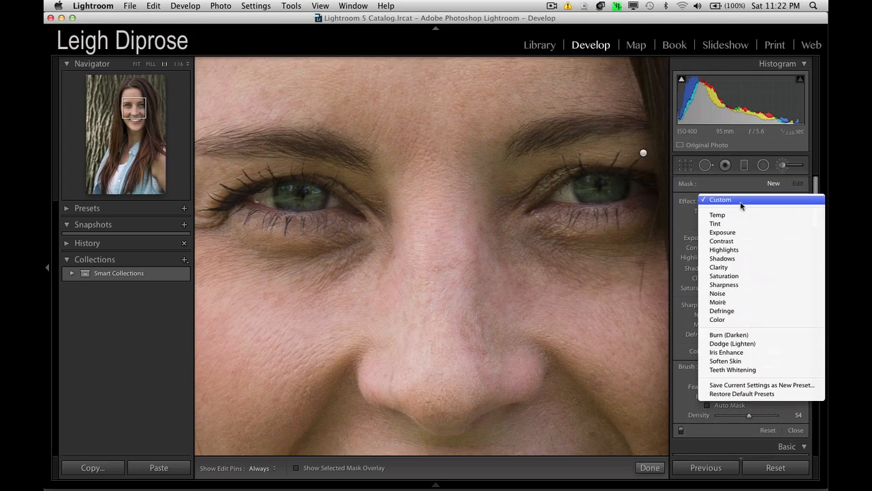
{"action": "mouse_move", "coordinate": [734, 339]}
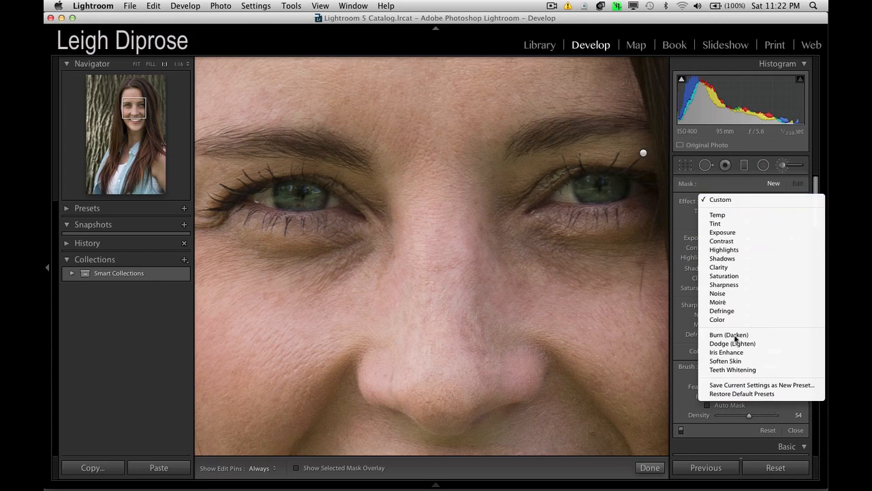
{"action": "mouse_move", "coordinate": [729, 334]}
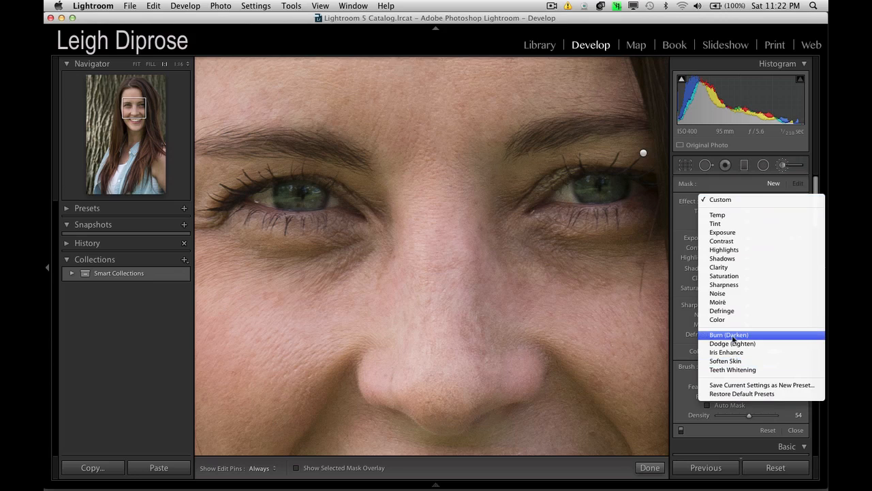
{"action": "mouse_move", "coordinate": [725, 360]}
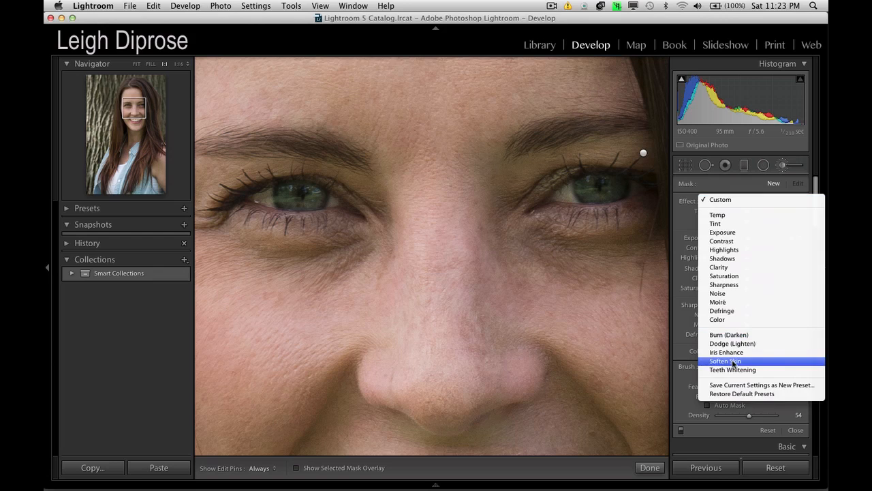
Apply the Soften Skin brush preset and ease its Clarity from -100 to -69.
{"action": "left_click", "coordinate": [725, 361]}
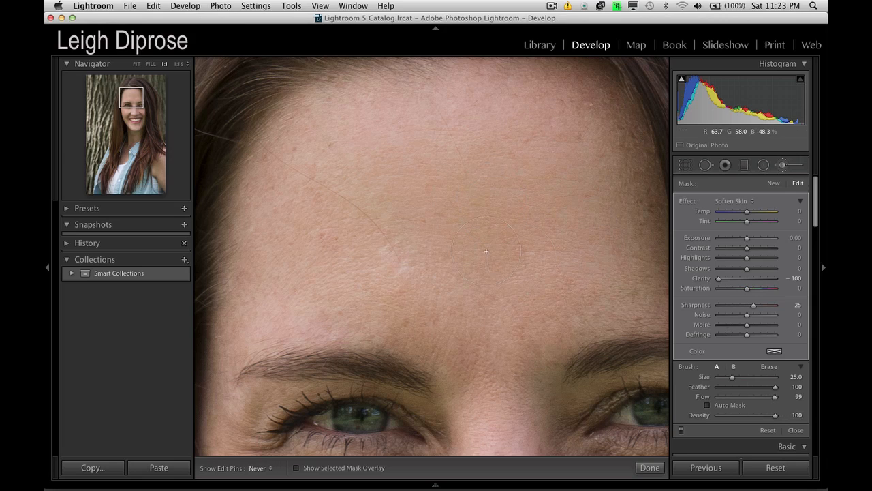
{"action": "mouse_move", "coordinate": [344, 276]}
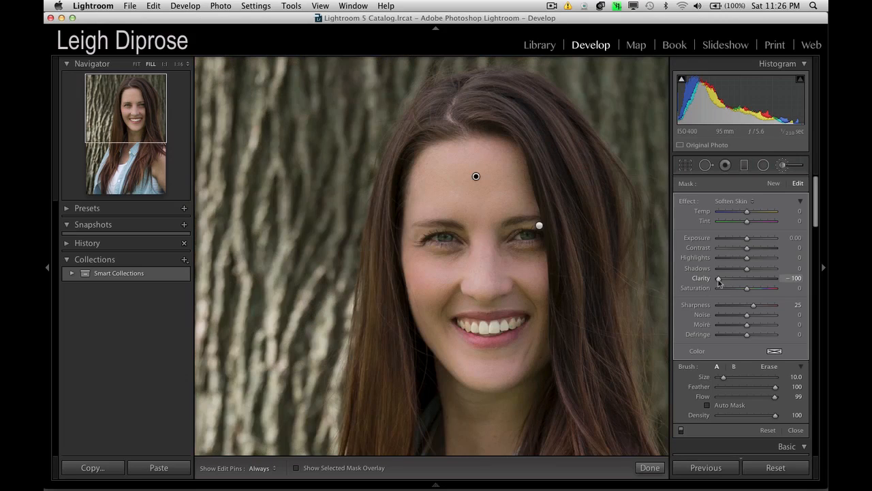
{"action": "left_click_drag", "start_coordinate": [718, 278], "coordinate": [730, 278]}
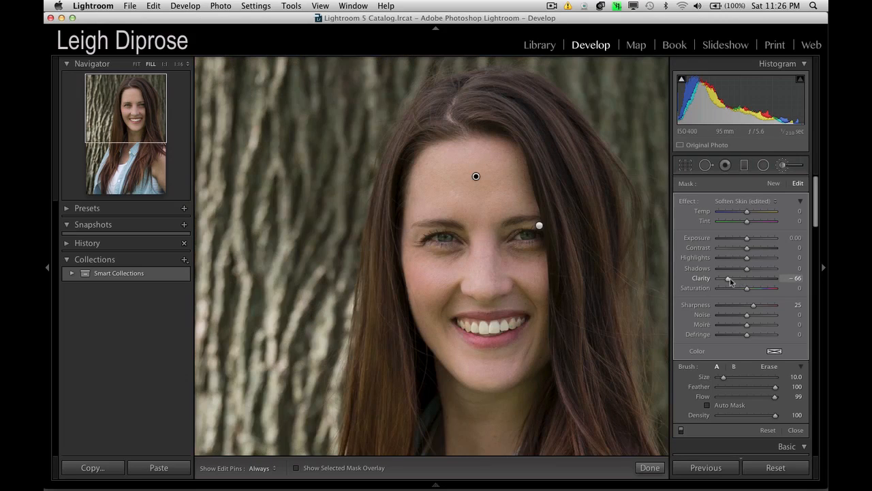
{"action": "left_click_drag", "start_coordinate": [729, 278], "coordinate": [716, 278]}
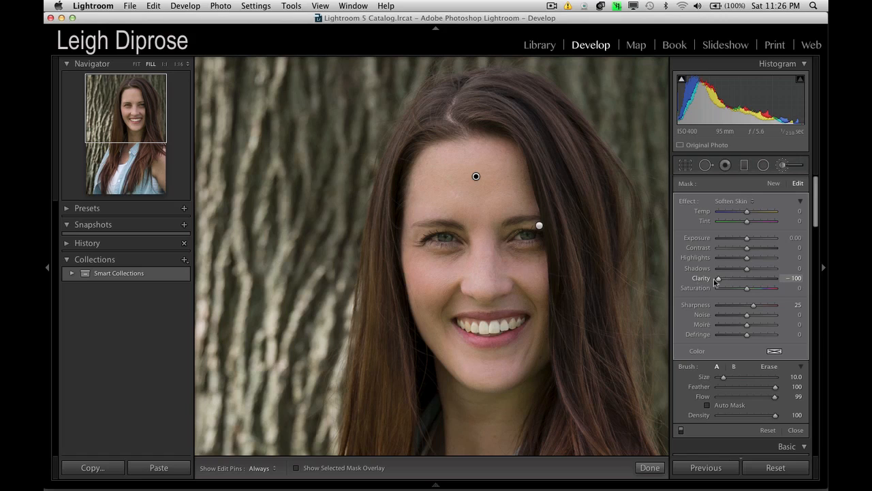
{"action": "left_click_drag", "start_coordinate": [717, 278], "coordinate": [725, 278]}
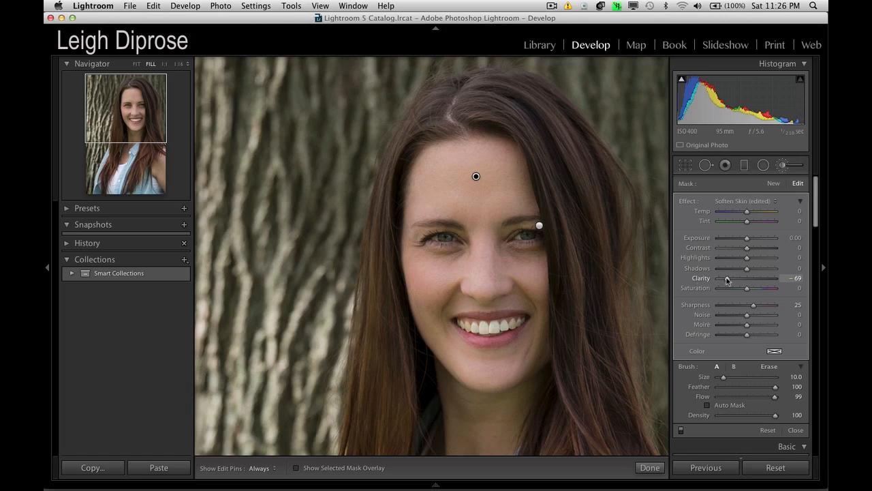
{"action": "mouse_move", "coordinate": [636, 219]}
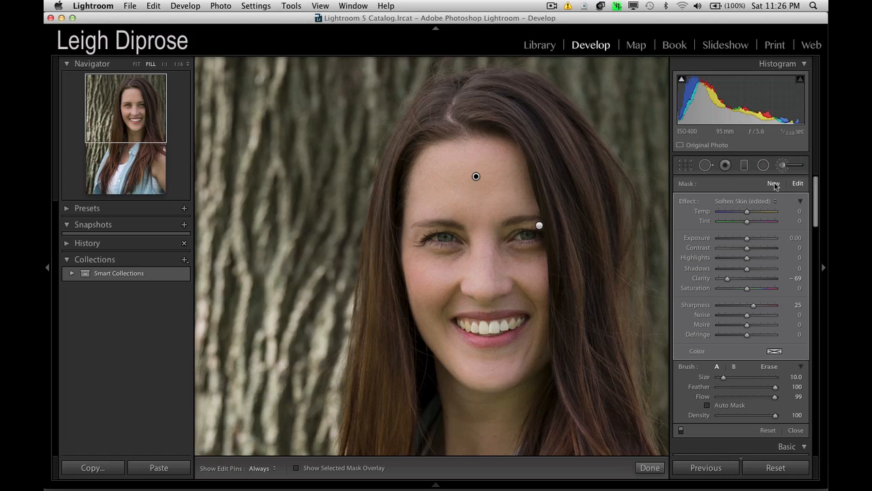
Add a new Teeth Whitening brush and set its saturation to -25.
{"action": "left_click", "coordinate": [800, 200]}
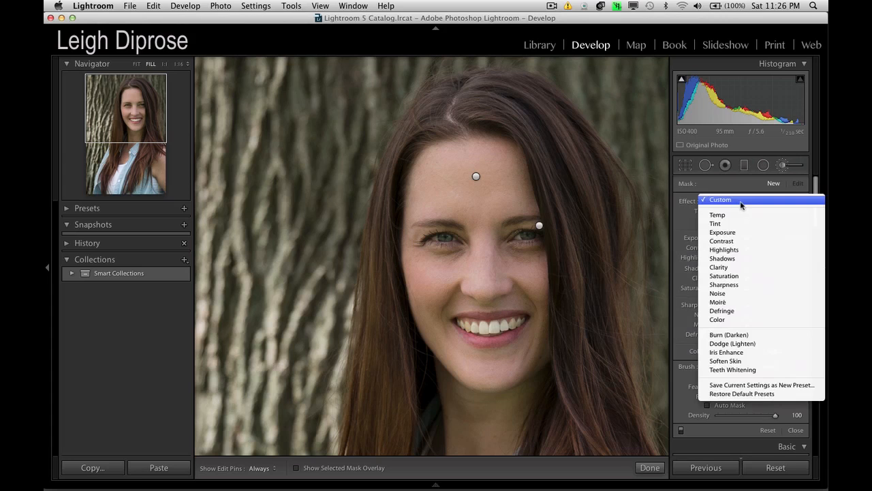
{"action": "mouse_move", "coordinate": [732, 369]}
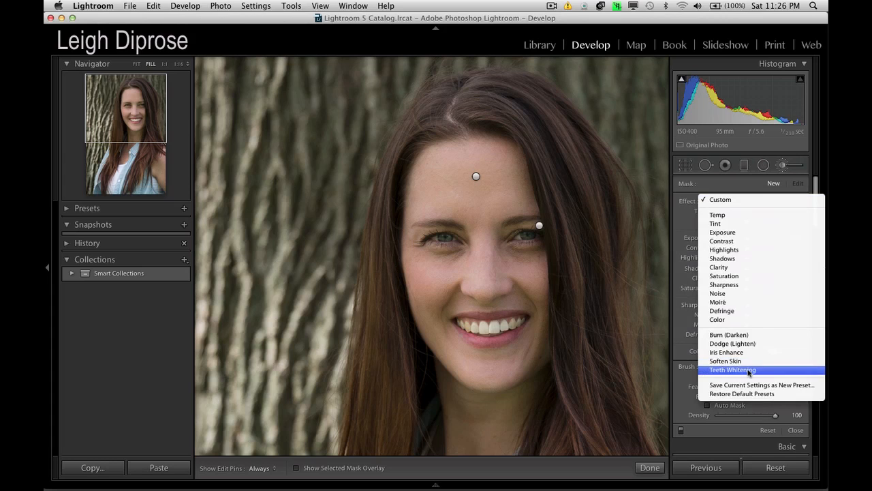
{"action": "left_click", "coordinate": [733, 369]}
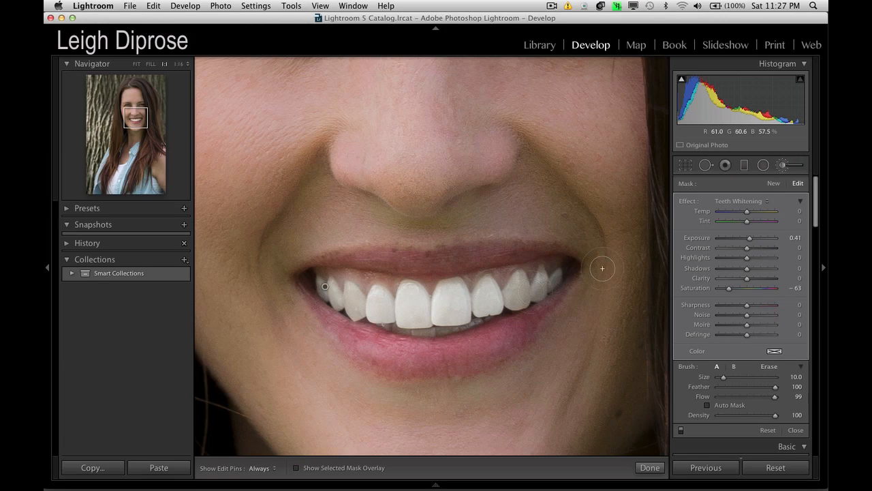
{"action": "mouse_move", "coordinate": [711, 298]}
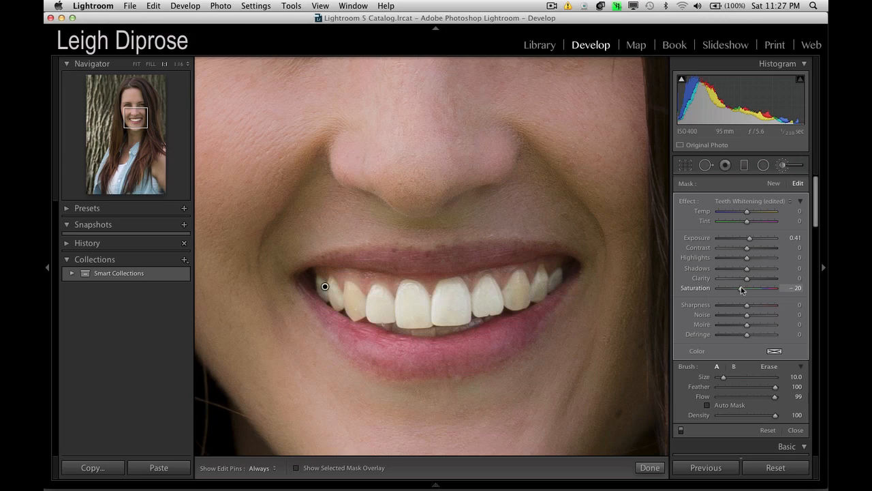
{"action": "left_click_drag", "start_coordinate": [747, 287], "coordinate": [718, 288]}
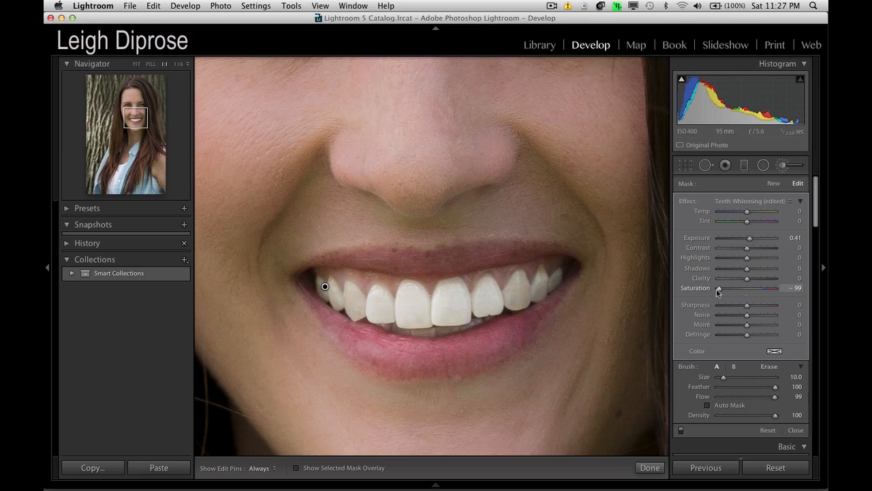
{"action": "left_click_drag", "start_coordinate": [717, 287], "coordinate": [749, 288]}
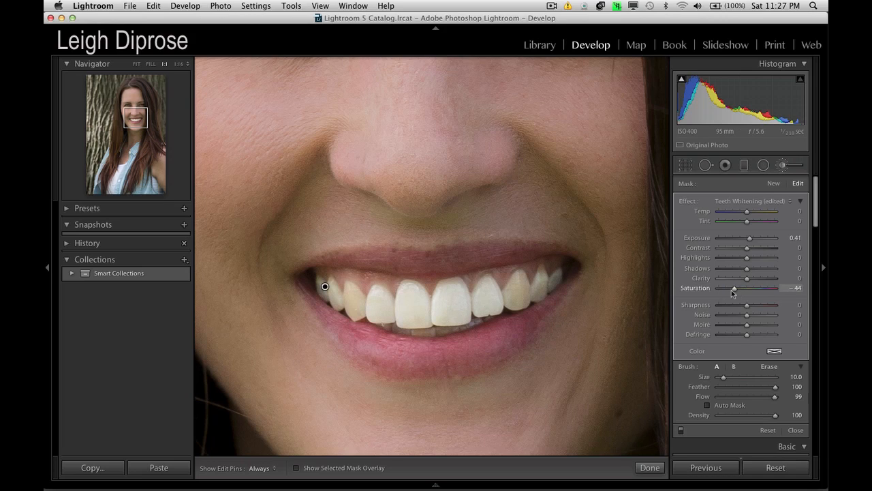
{"action": "left_click_drag", "start_coordinate": [719, 288], "coordinate": [737, 288]}
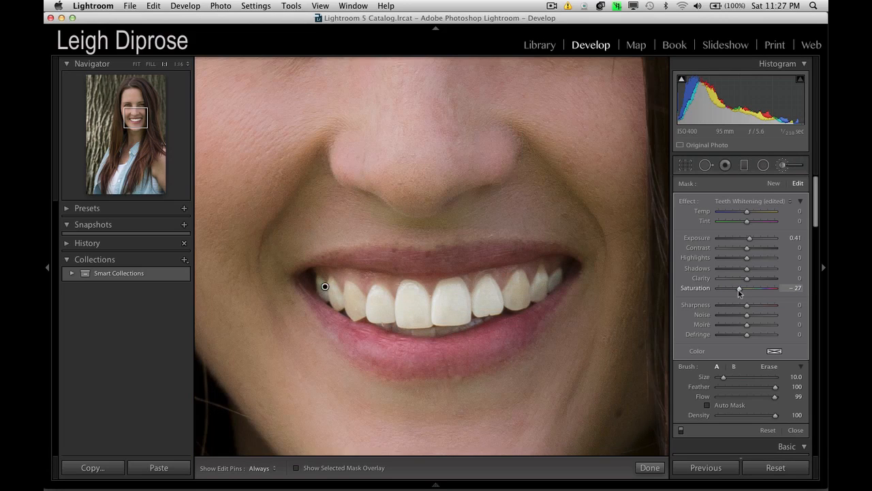
{"action": "left_click_drag", "start_coordinate": [740, 287], "coordinate": [741, 288]}
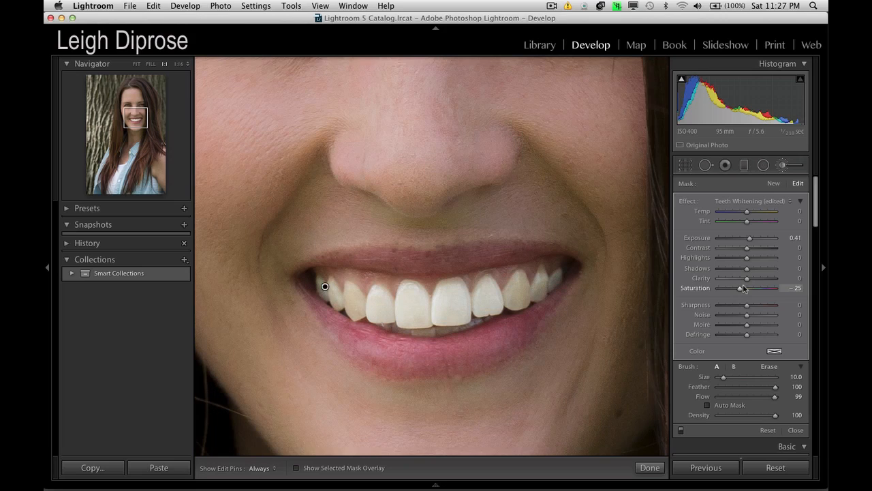
Return the teeth brush exposure to zero.
{"action": "left_click_drag", "start_coordinate": [754, 237], "coordinate": [746, 237]}
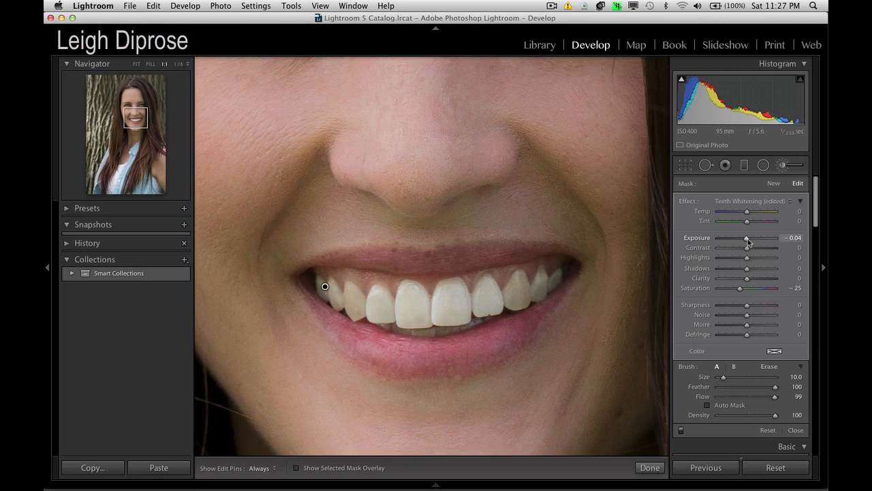
{"action": "left_click_drag", "start_coordinate": [750, 237], "coordinate": [747, 237]}
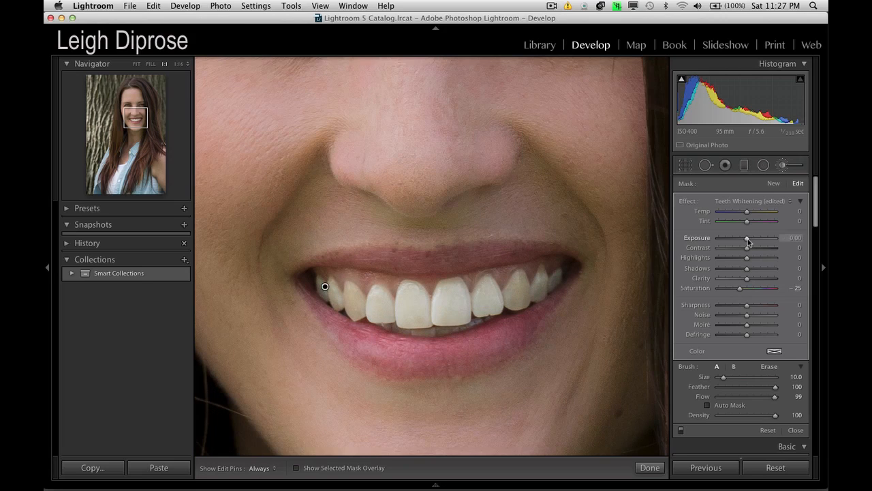
{"action": "left_click_drag", "start_coordinate": [748, 237], "coordinate": [746, 237]}
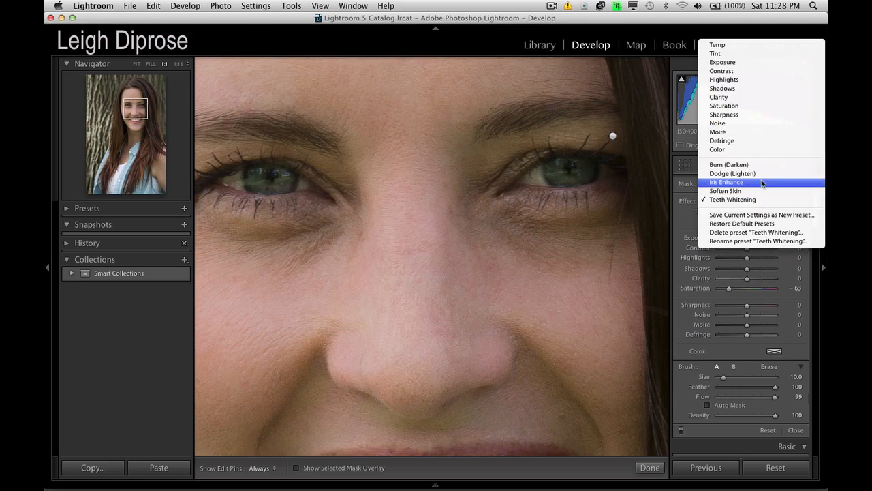
Apply the Iris Enhance preset, lowering Clarity to 41 and Saturation to 42.
{"action": "left_click", "coordinate": [727, 182]}
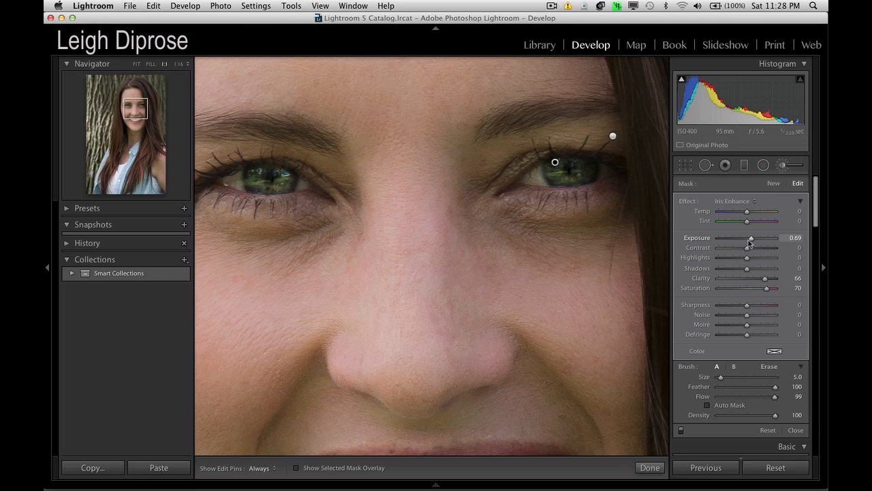
{"action": "left_click_drag", "start_coordinate": [774, 279], "coordinate": [763, 278]}
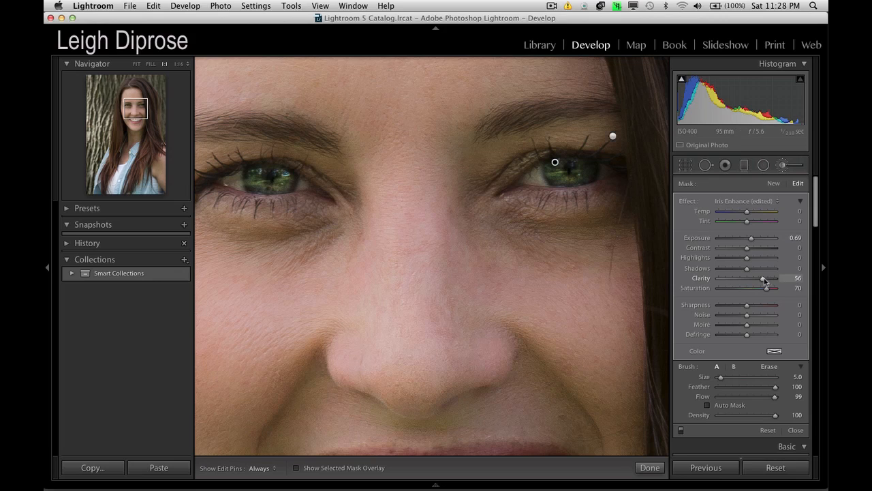
{"action": "left_click_drag", "start_coordinate": [763, 278], "coordinate": [758, 278]}
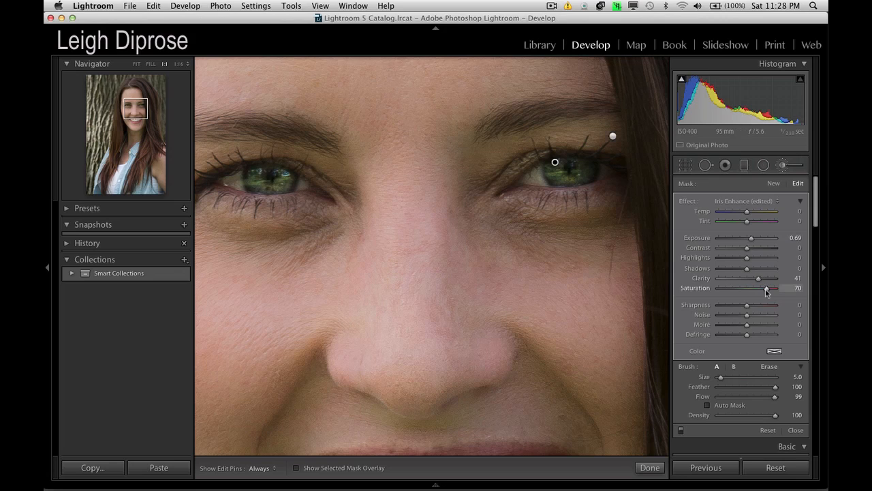
{"action": "left_click_drag", "start_coordinate": [766, 288], "coordinate": [758, 288]}
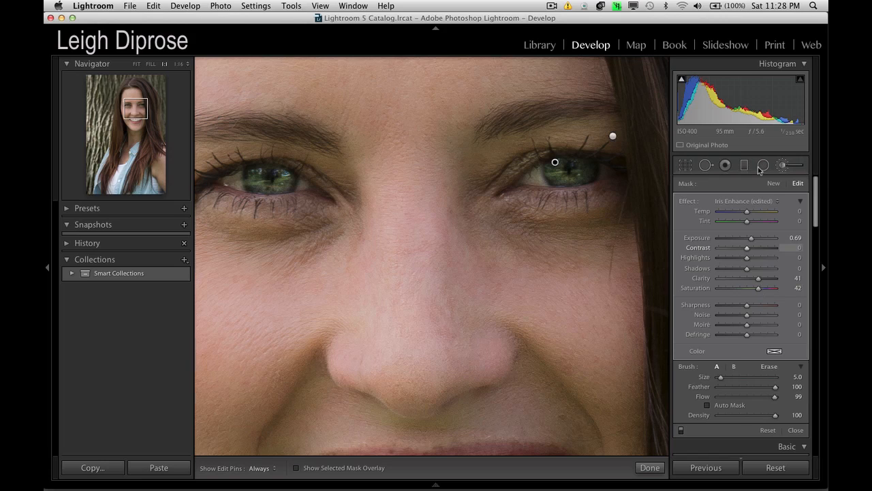
Reopen the local adjustments and lower the iris brush exposure.
{"action": "left_click", "coordinate": [649, 468]}
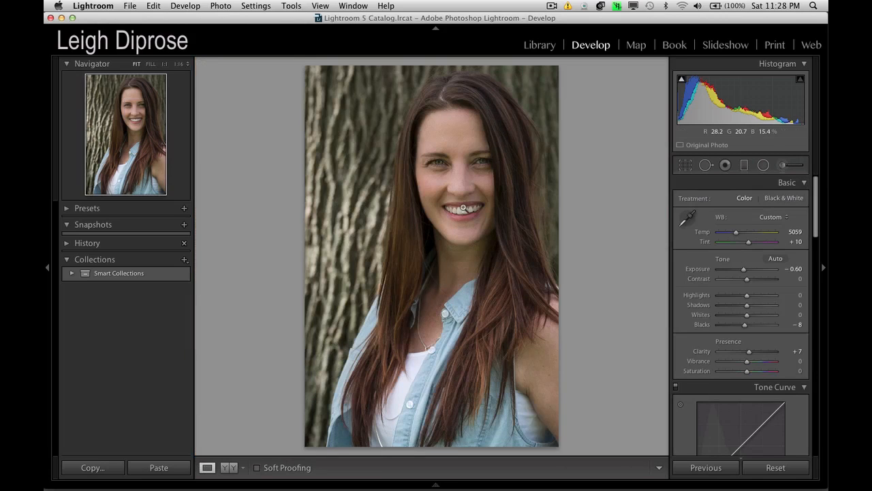
{"action": "mouse_move", "coordinate": [501, 163]}
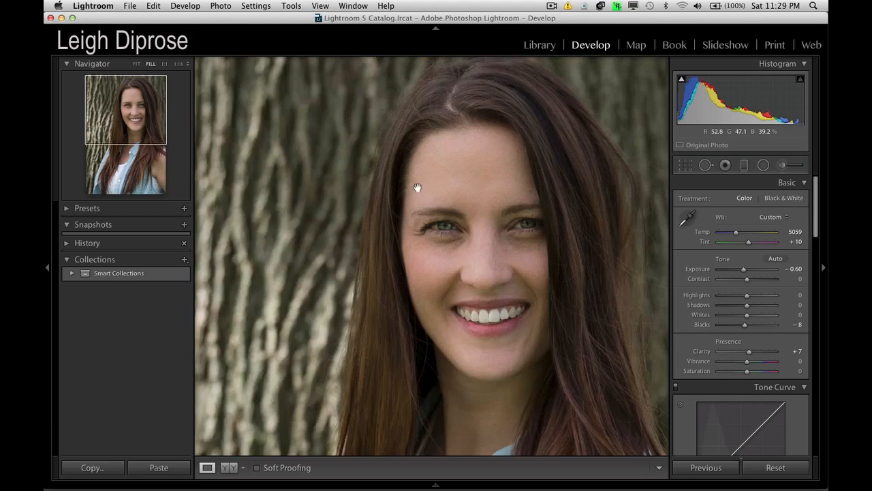
{"action": "mouse_move", "coordinate": [769, 168]}
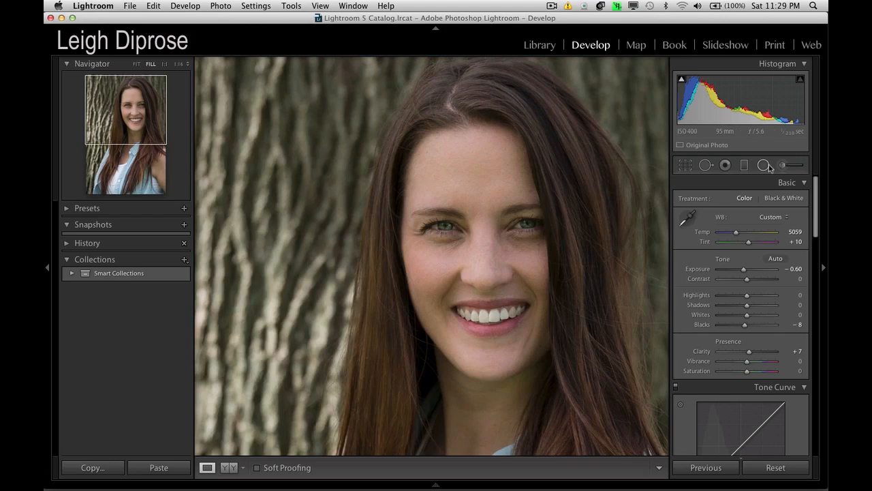
{"action": "left_click", "coordinate": [782, 165]}
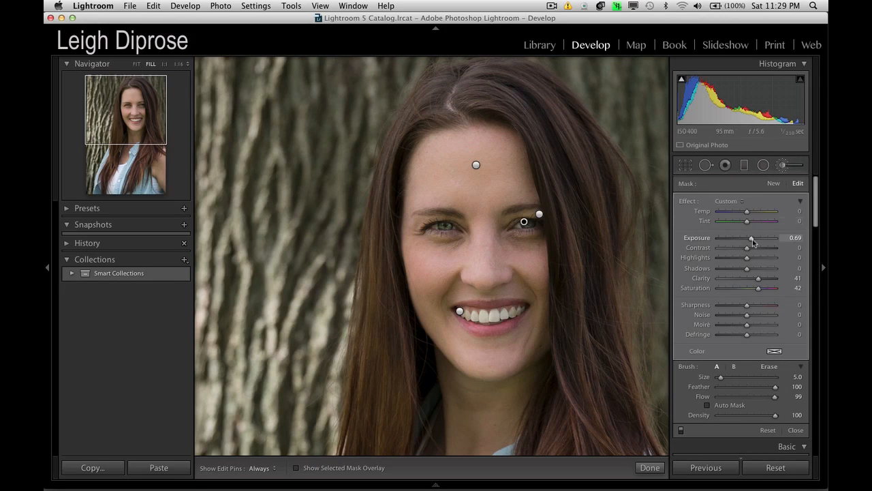
{"action": "left_click_drag", "start_coordinate": [753, 237], "coordinate": [745, 237]}
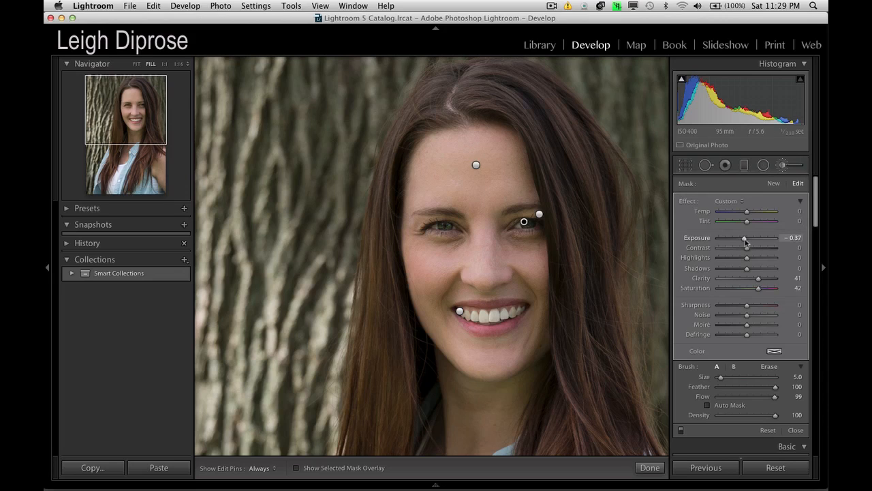
{"action": "left_click_drag", "start_coordinate": [735, 238], "coordinate": [749, 237]}
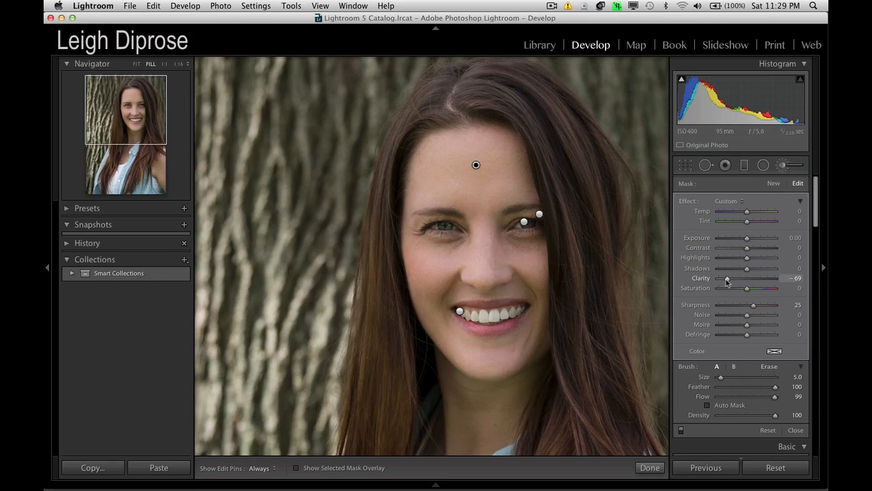
Raise the skin-softening brush Clarity from -69 to about -25.
{"action": "left_click_drag", "start_coordinate": [724, 278], "coordinate": [736, 278]}
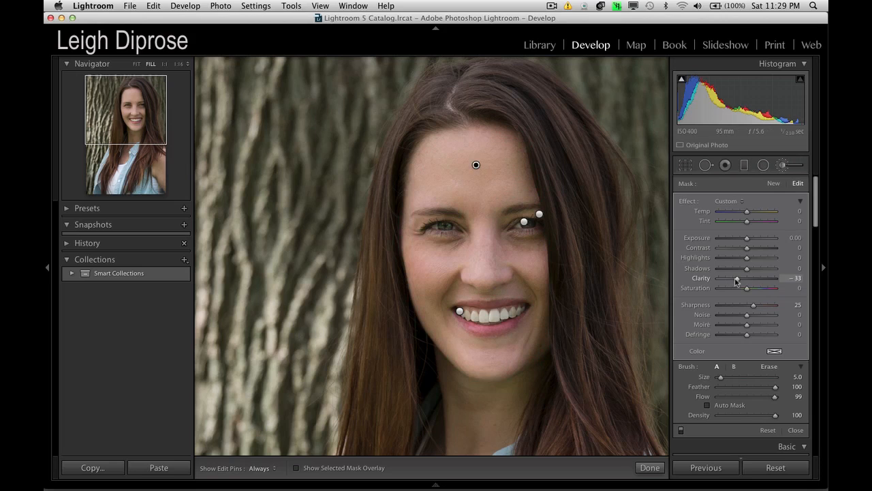
{"action": "left_click_drag", "start_coordinate": [738, 278], "coordinate": [747, 278]}
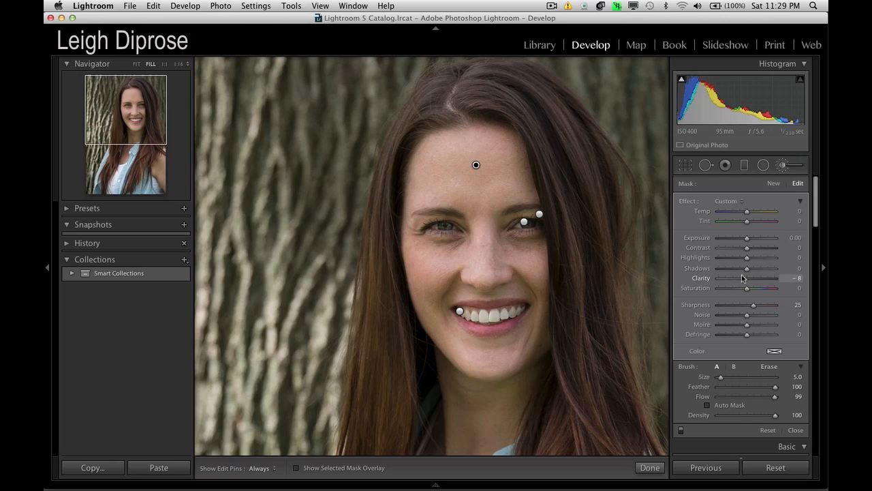
{"action": "left_click_drag", "start_coordinate": [756, 278], "coordinate": [739, 278]}
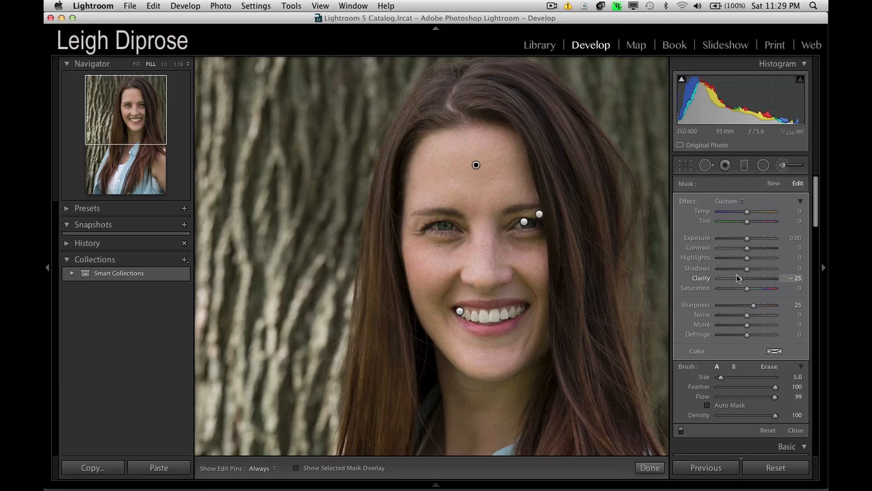
{"action": "left_click_drag", "start_coordinate": [746, 278], "coordinate": [739, 278]}
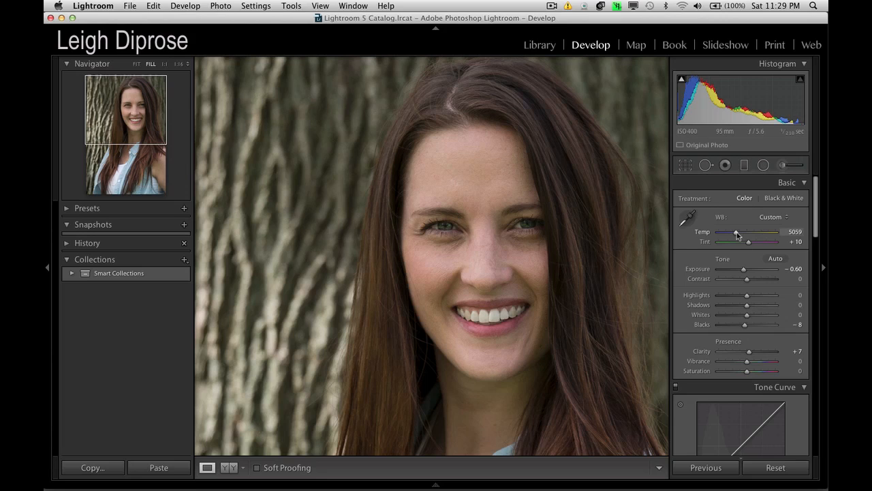
Lower the Temp slider from 5059 toward about 4600 K.
{"action": "left_click_drag", "start_coordinate": [737, 232], "coordinate": [734, 232]}
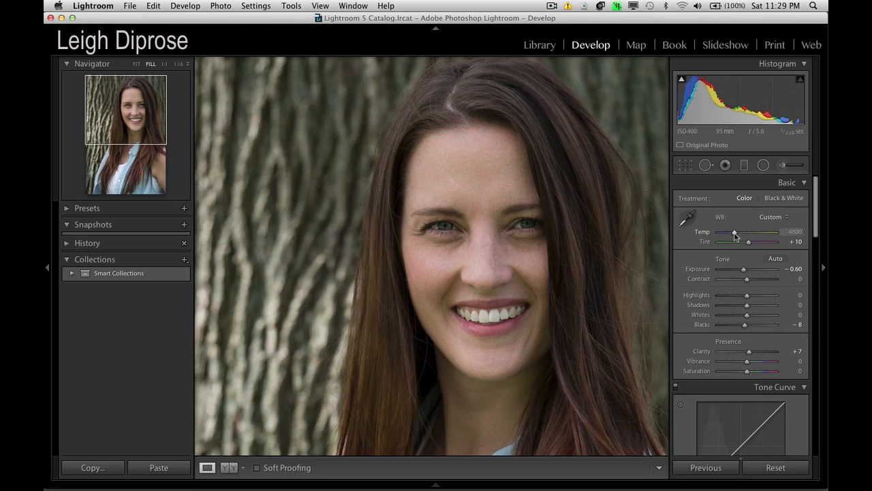
{"action": "mouse_move", "coordinate": [589, 241]}
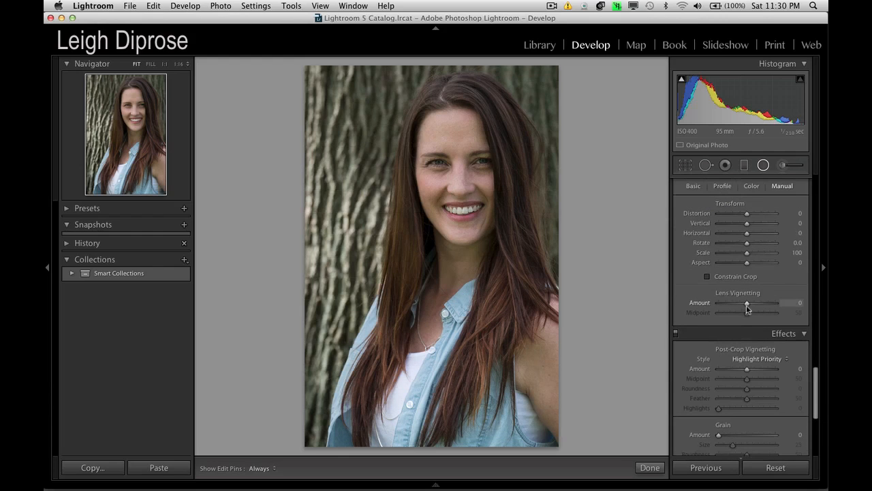
Set the manual Lens Vignetting Amount to about -26.
{"action": "left_click_drag", "start_coordinate": [748, 302], "coordinate": [737, 302]}
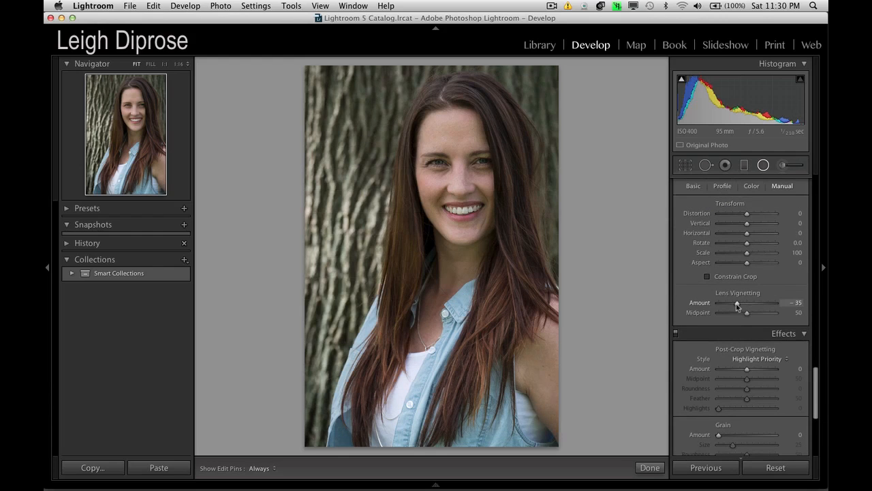
{"action": "left_click_drag", "start_coordinate": [739, 302], "coordinate": [729, 303]}
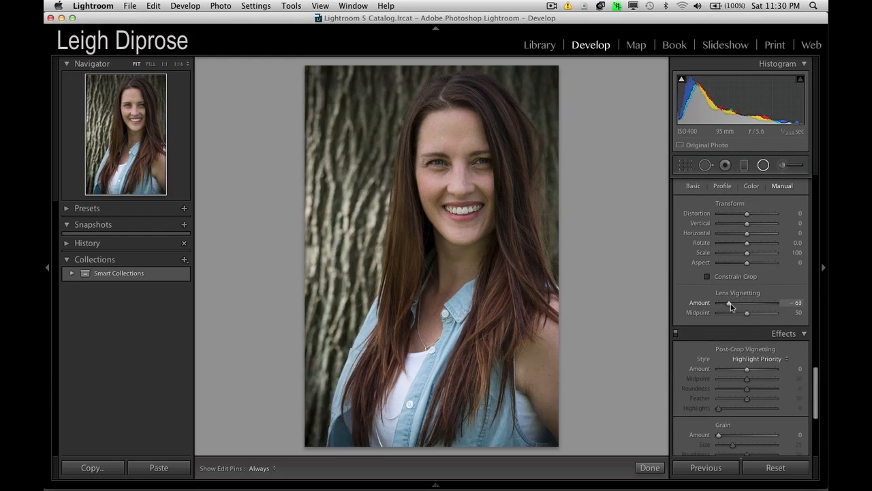
{"action": "left_click_drag", "start_coordinate": [729, 303], "coordinate": [738, 303]}
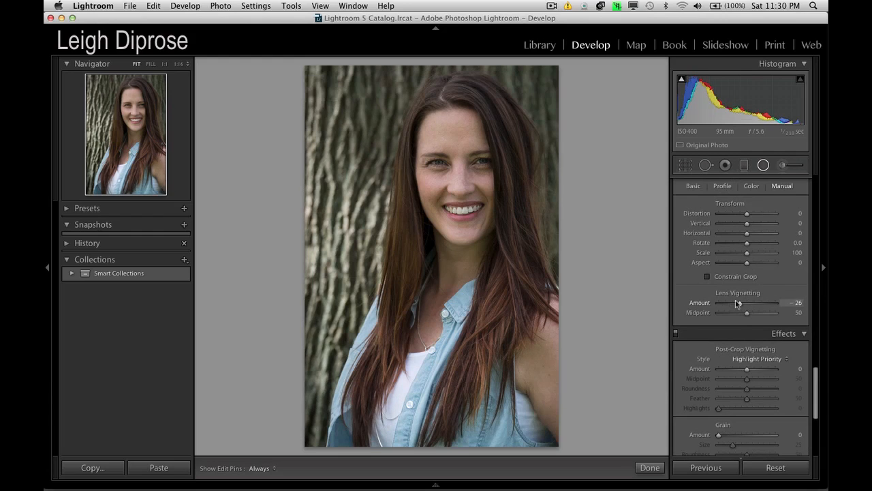
{"action": "left_click_drag", "start_coordinate": [737, 302], "coordinate": [729, 302]}
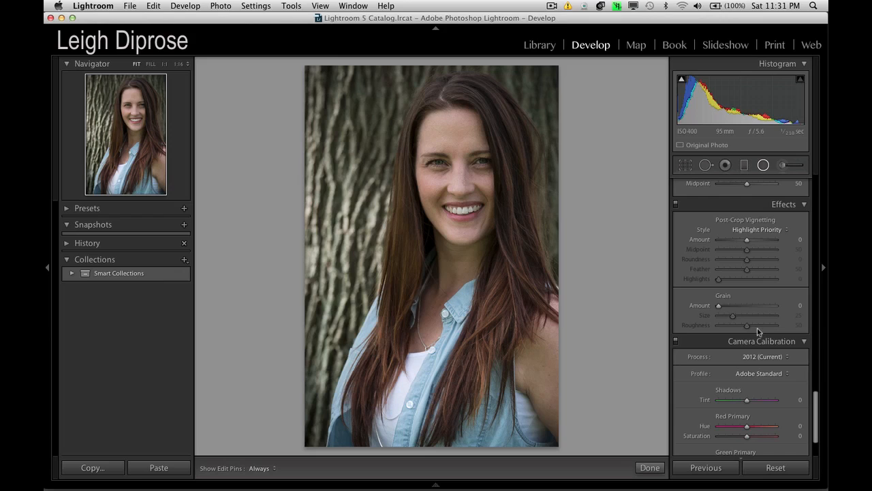
{"action": "mouse_move", "coordinate": [755, 288]}
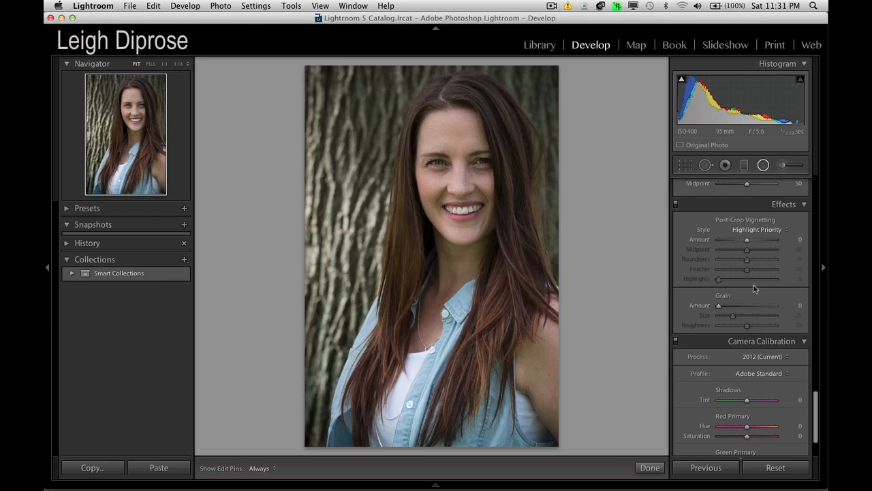
{"action": "mouse_move", "coordinate": [707, 283]}
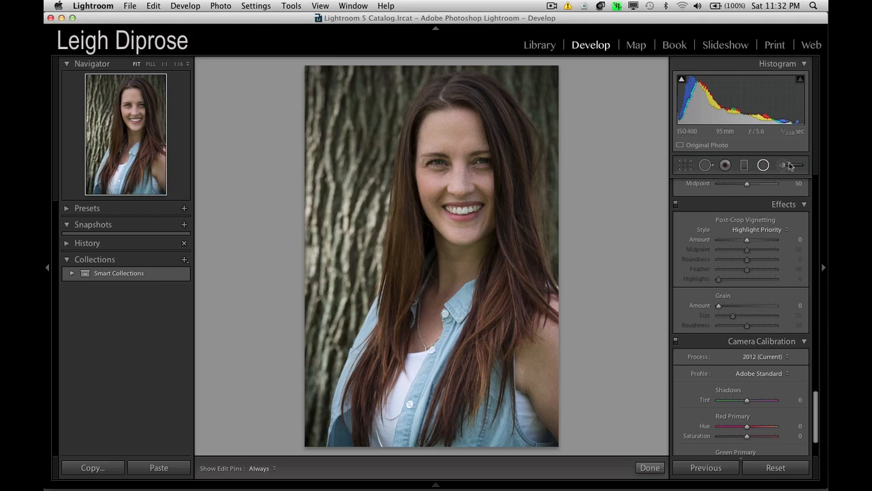
{"action": "mouse_move", "coordinate": [811, 167]}
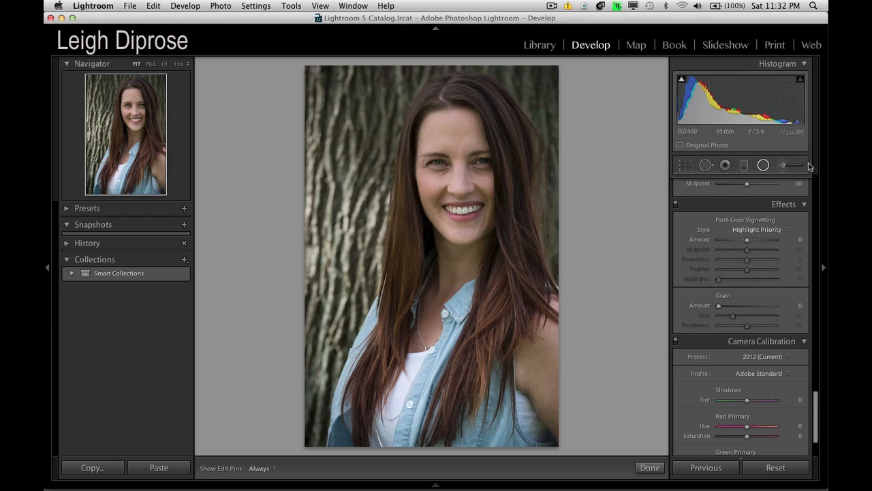